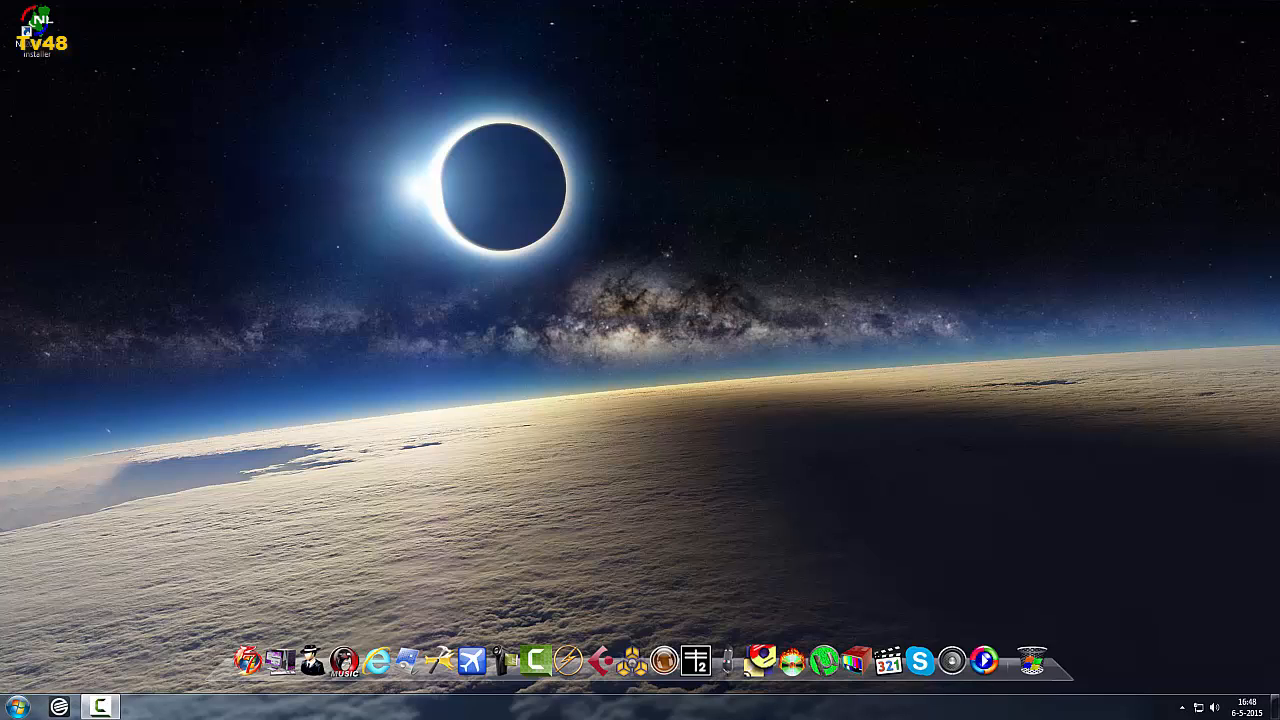
{"action": "mouse_move", "coordinate": [464, 660]}
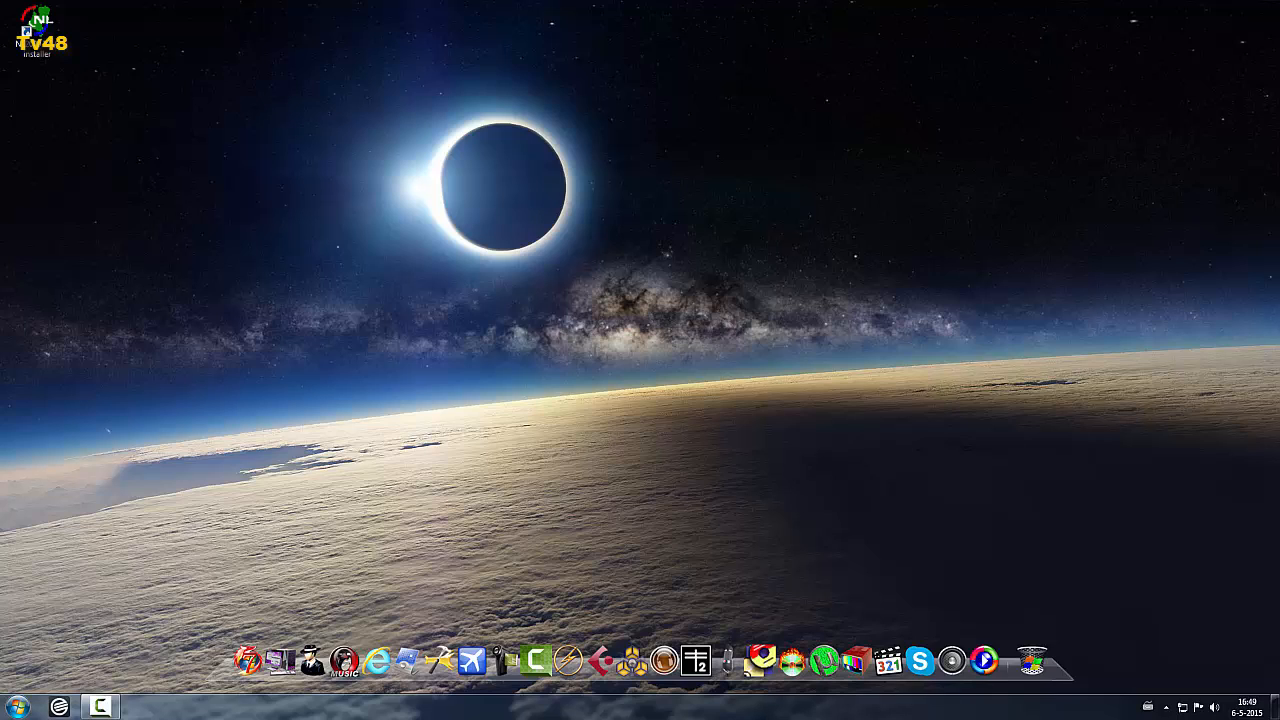
{"action": "mouse_move", "coordinate": [10, 706]}
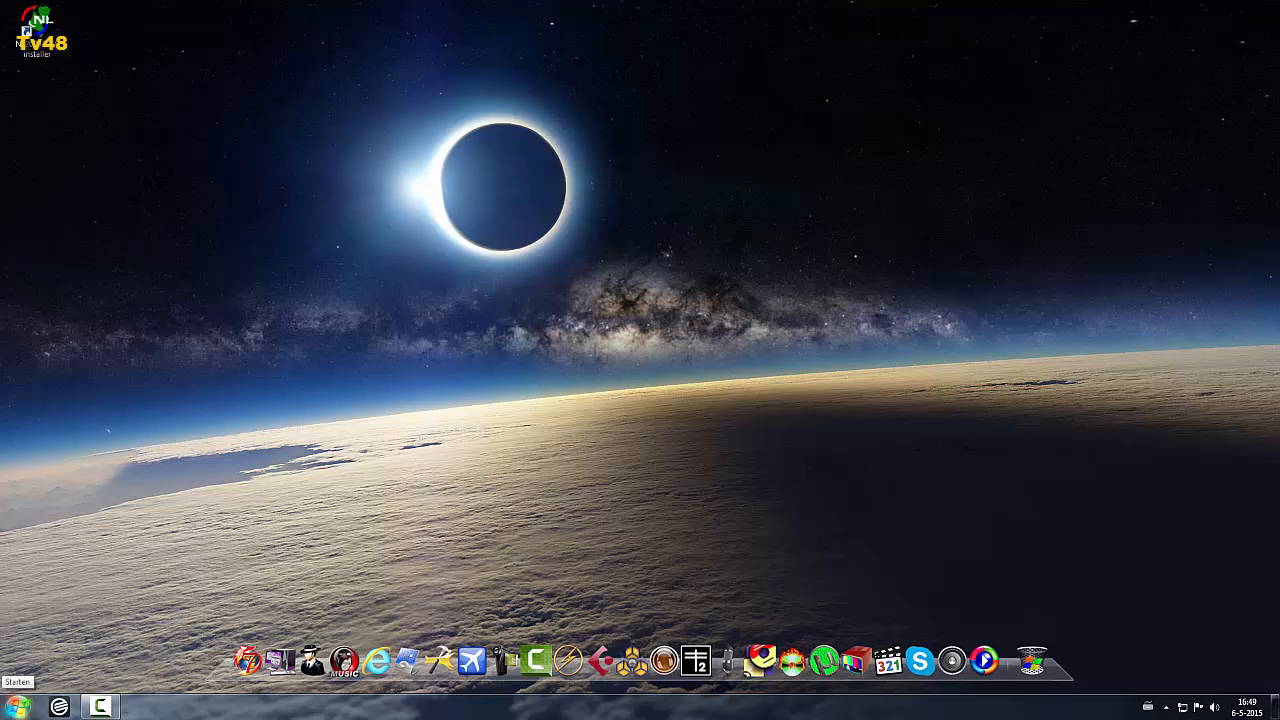
Step: Reach the Control Panel (Configuratiescherm) from the Start menu's programs list
{"action": "left_click", "coordinate": [16, 704]}
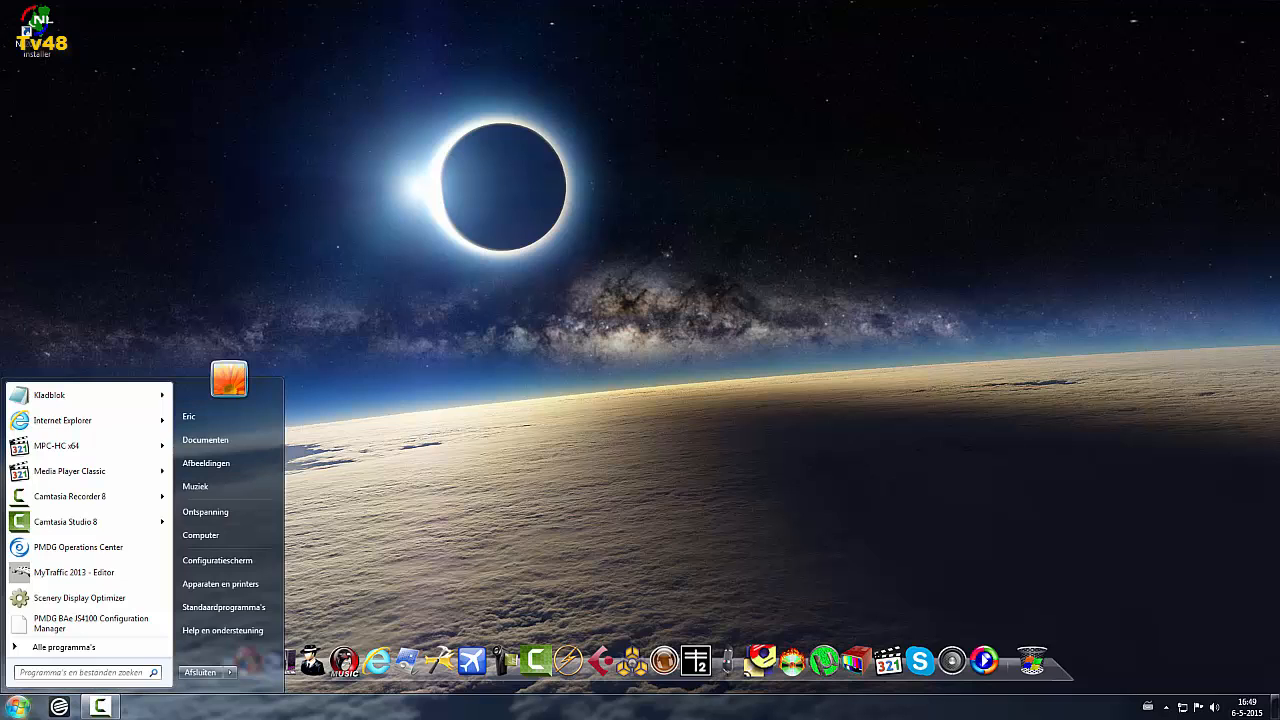
{"action": "left_click", "coordinate": [64, 648]}
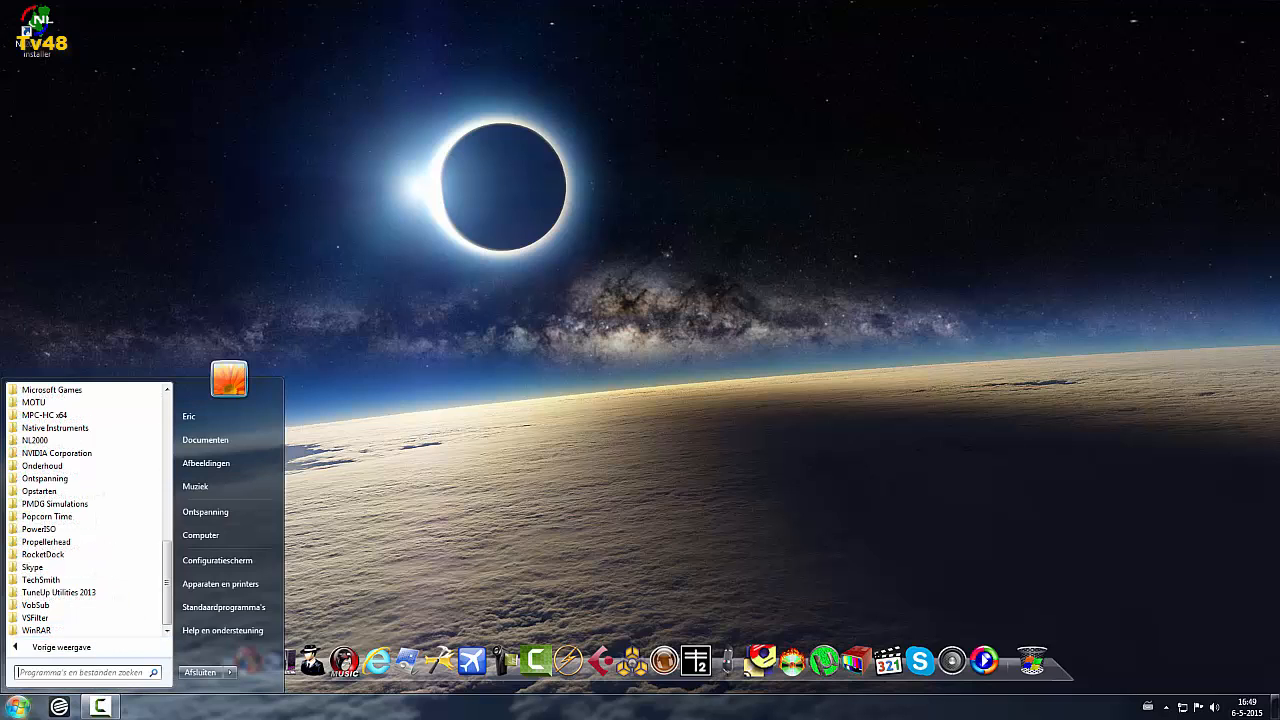
{"action": "mouse_move", "coordinate": [224, 608]}
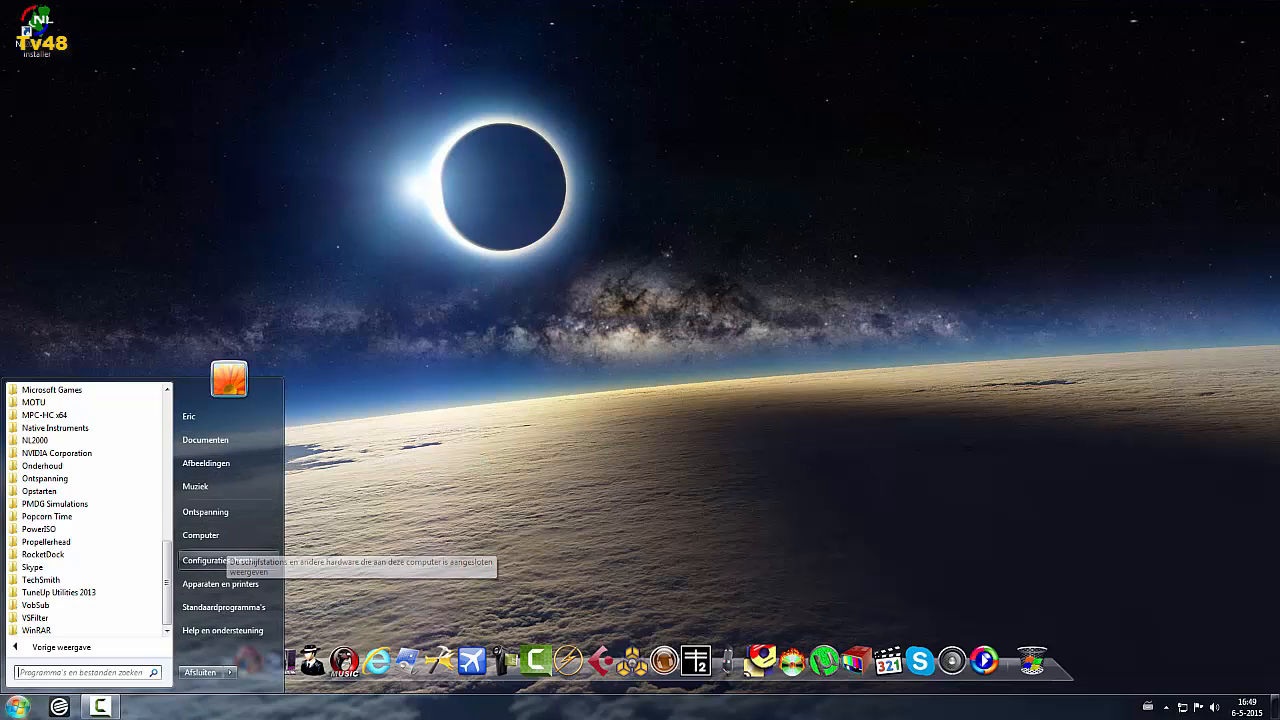
{"action": "left_click", "coordinate": [204, 560]}
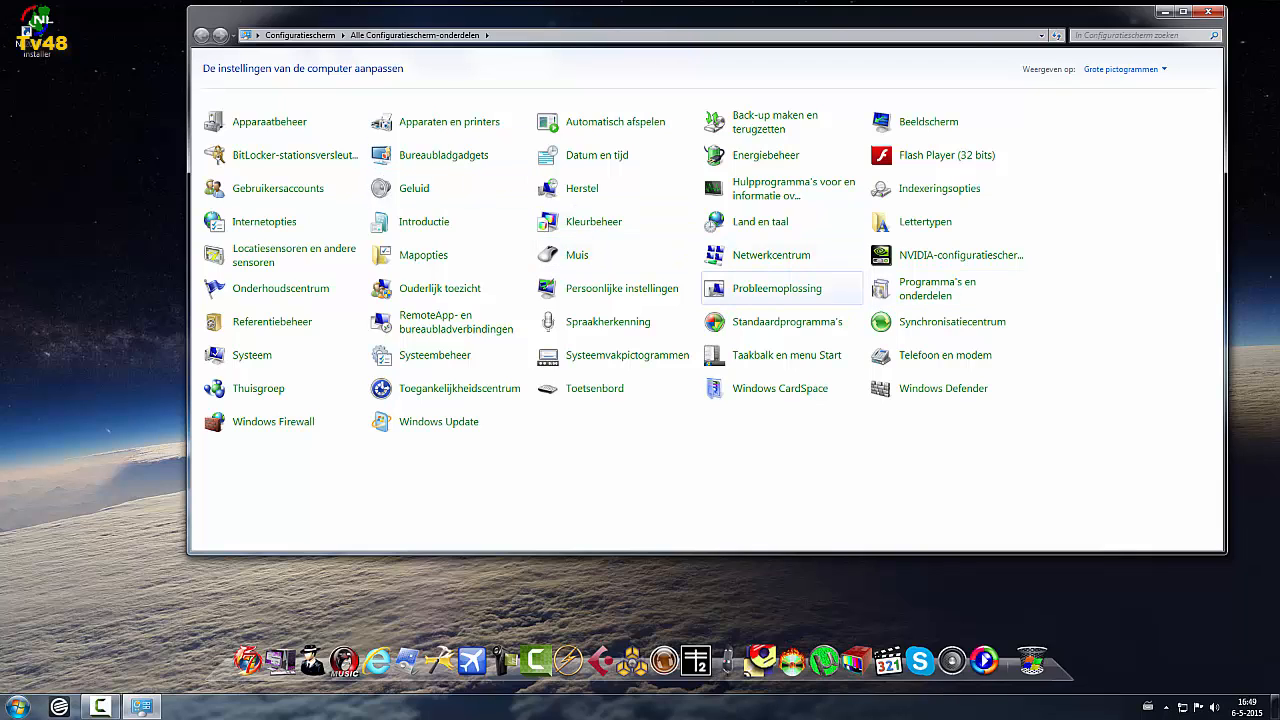
{"action": "mouse_move", "coordinate": [424, 254]}
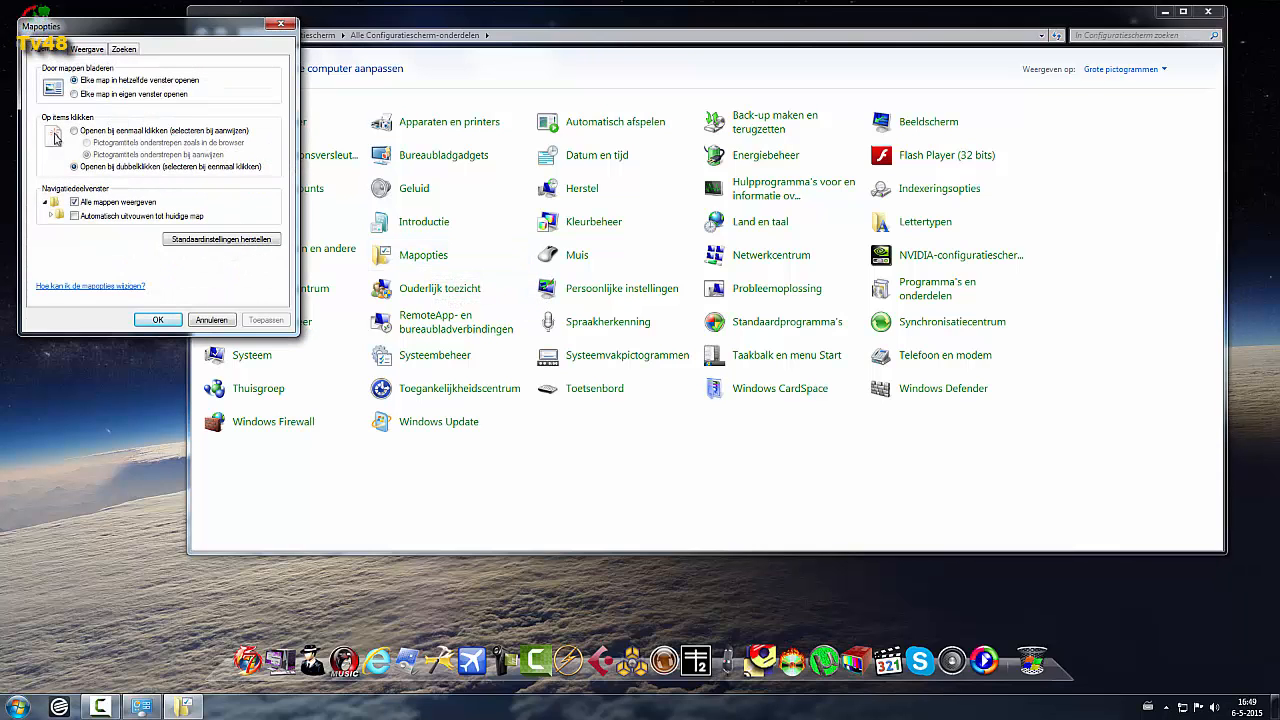
Step: In Mapopties Weergave, enable 'Verborgen bestanden, mappen en stations weergeven' and confirm with OK
{"action": "left_click", "coordinate": [88, 48]}
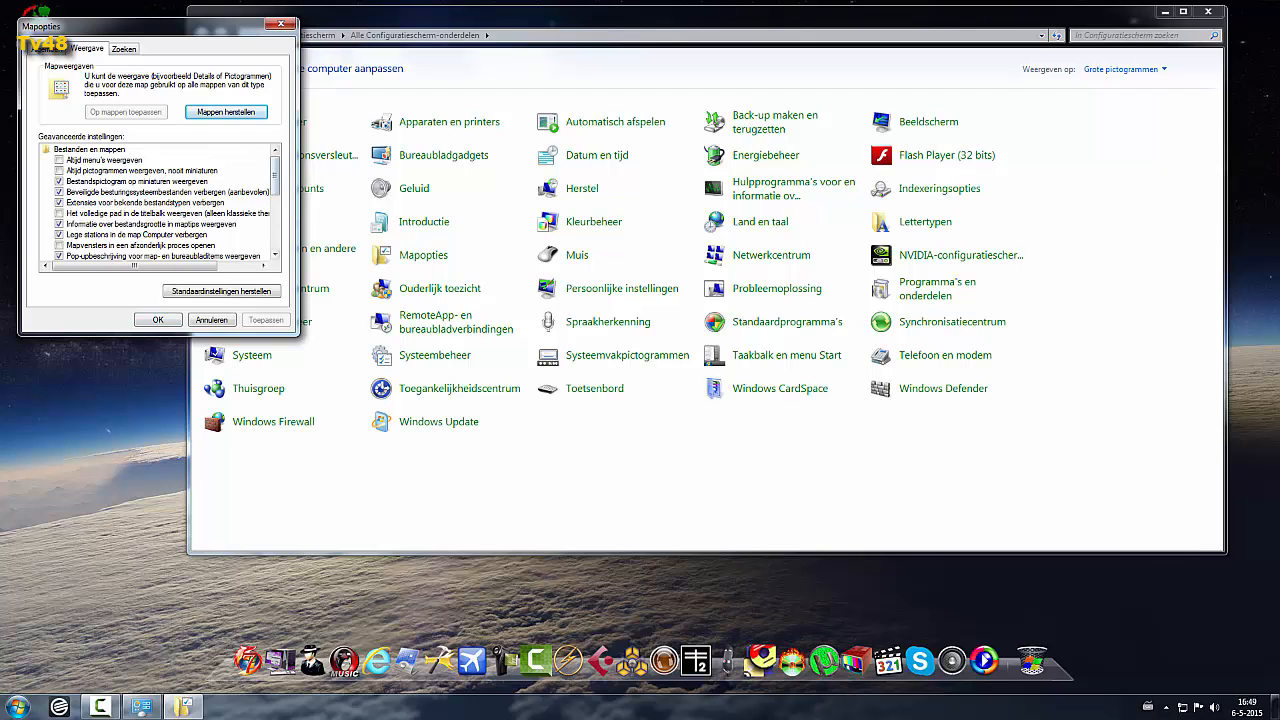
{"action": "scroll", "scroll_direction": "down", "scroll_amount": 3}
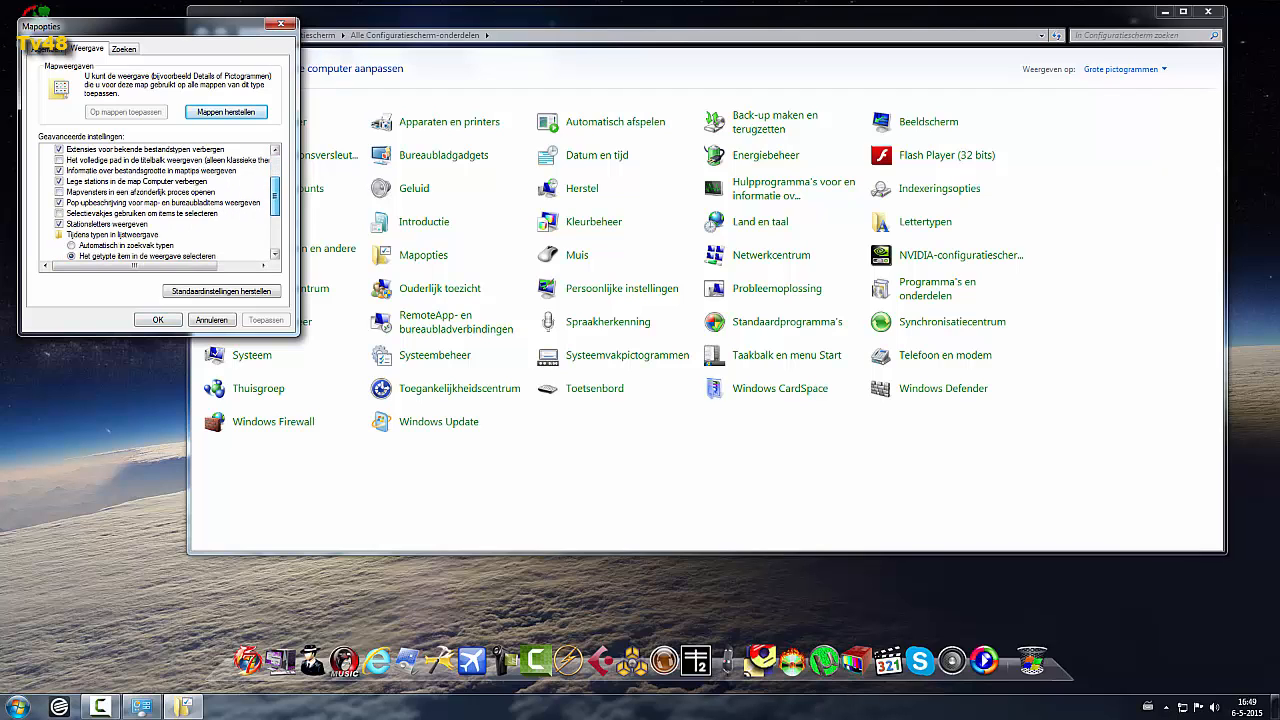
{"action": "scroll", "scroll_direction": "up", "scroll_amount": 3}
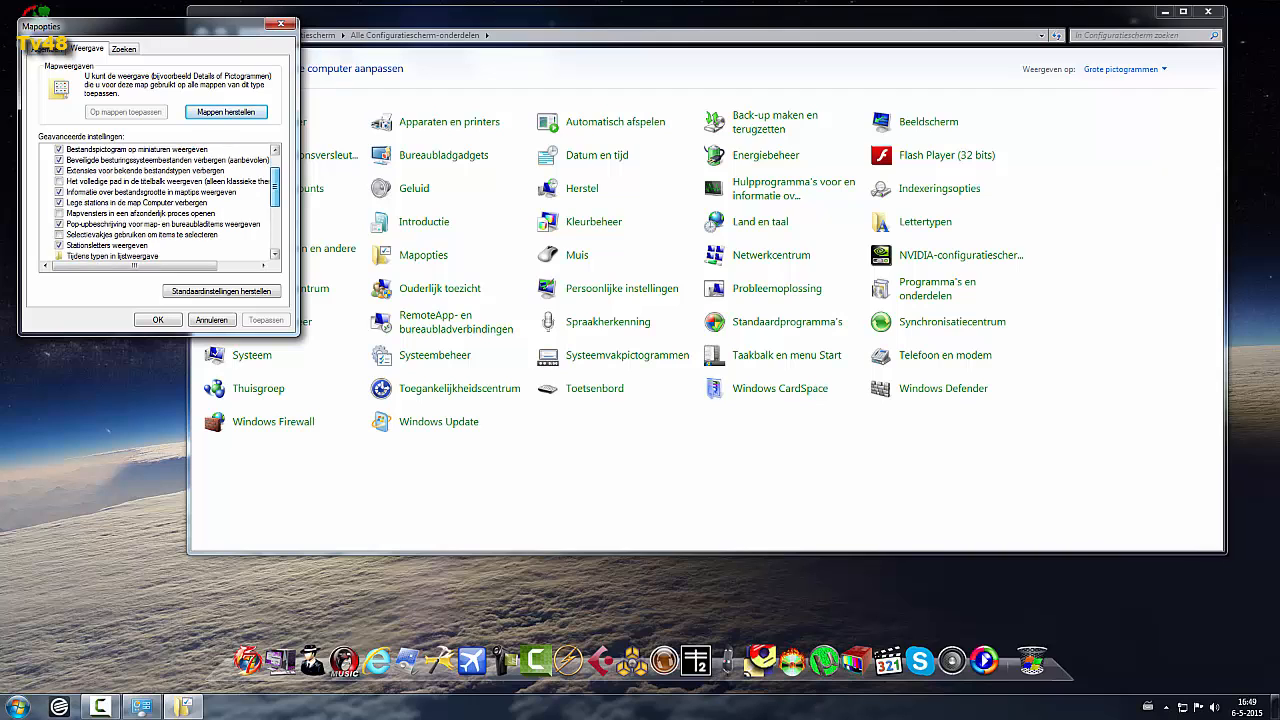
{"action": "scroll", "scroll_direction": "up", "scroll_amount": 3}
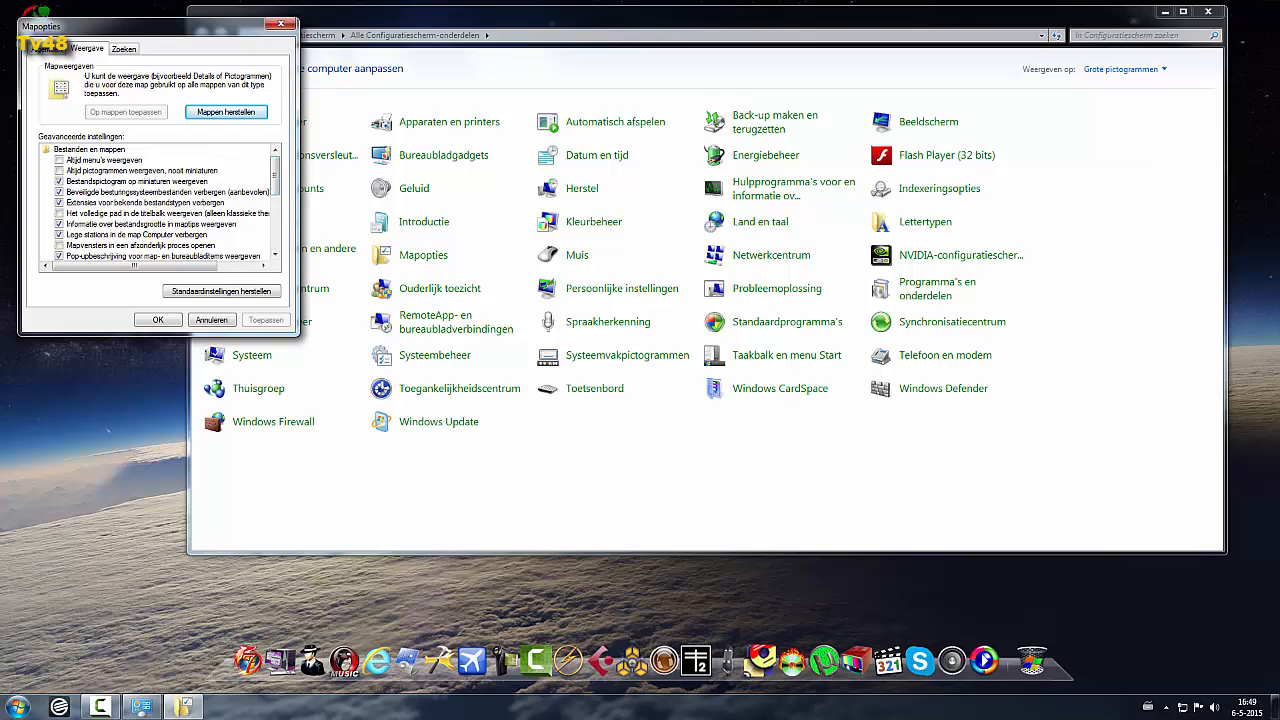
{"action": "scroll", "scroll_direction": "down", "scroll_amount": 3}
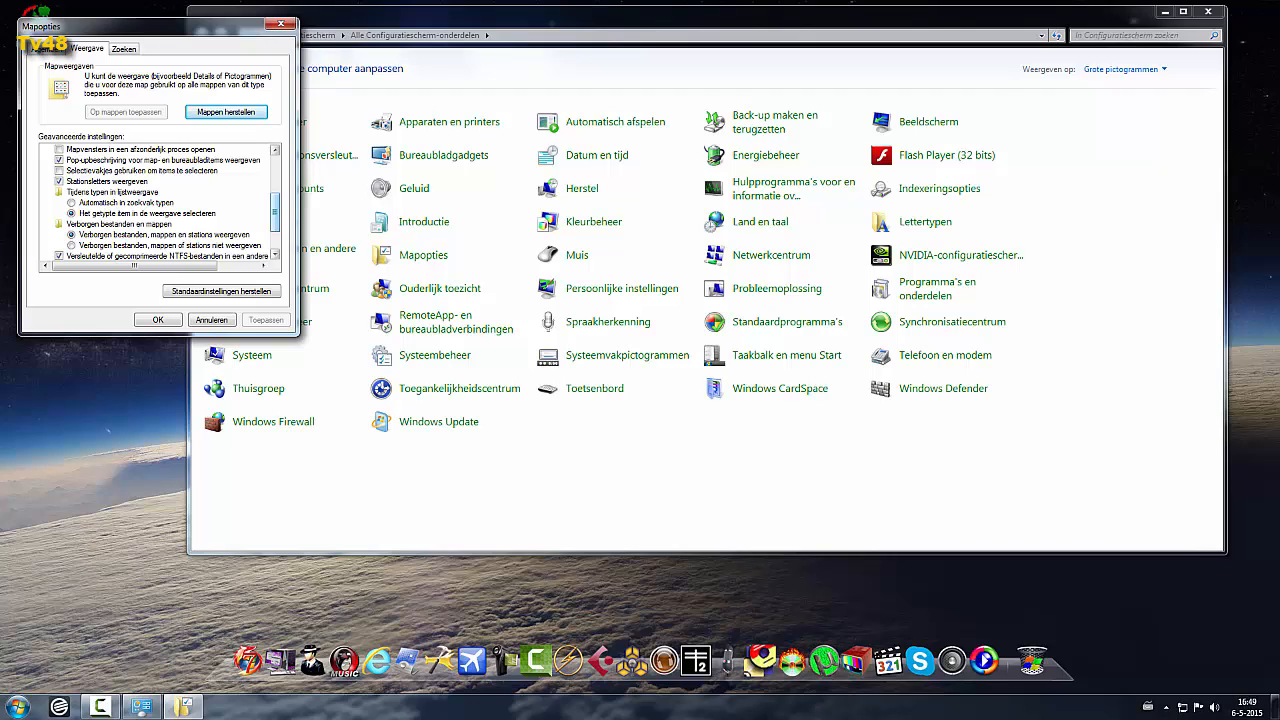
{"action": "scroll", "scroll_direction": "down", "scroll_amount": 3}
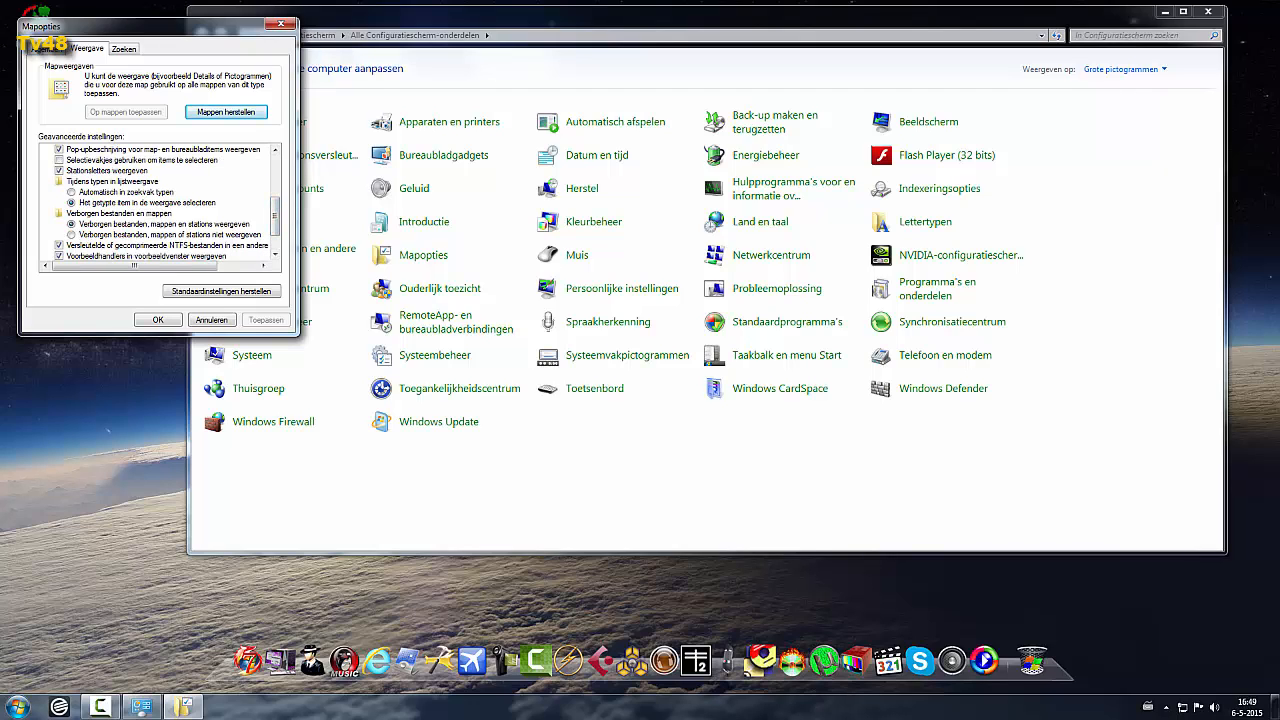
{"action": "left_click", "coordinate": [72, 224]}
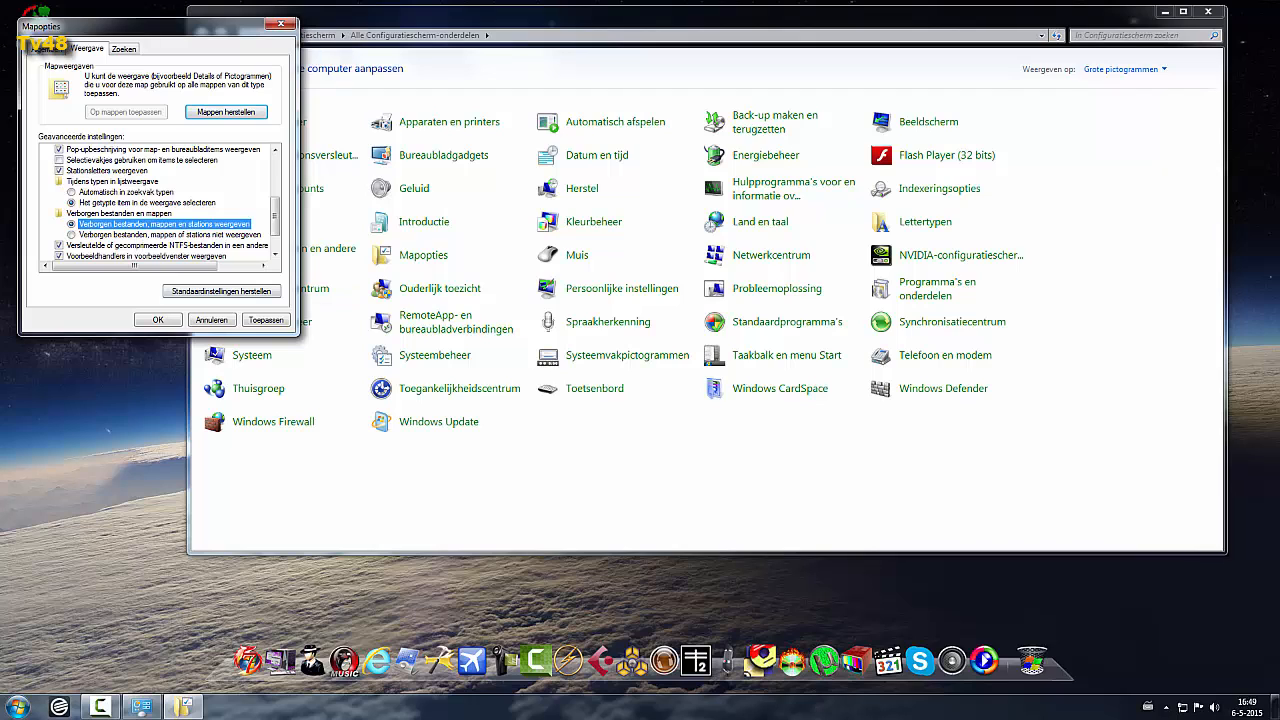
{"action": "left_click", "coordinate": [70, 224]}
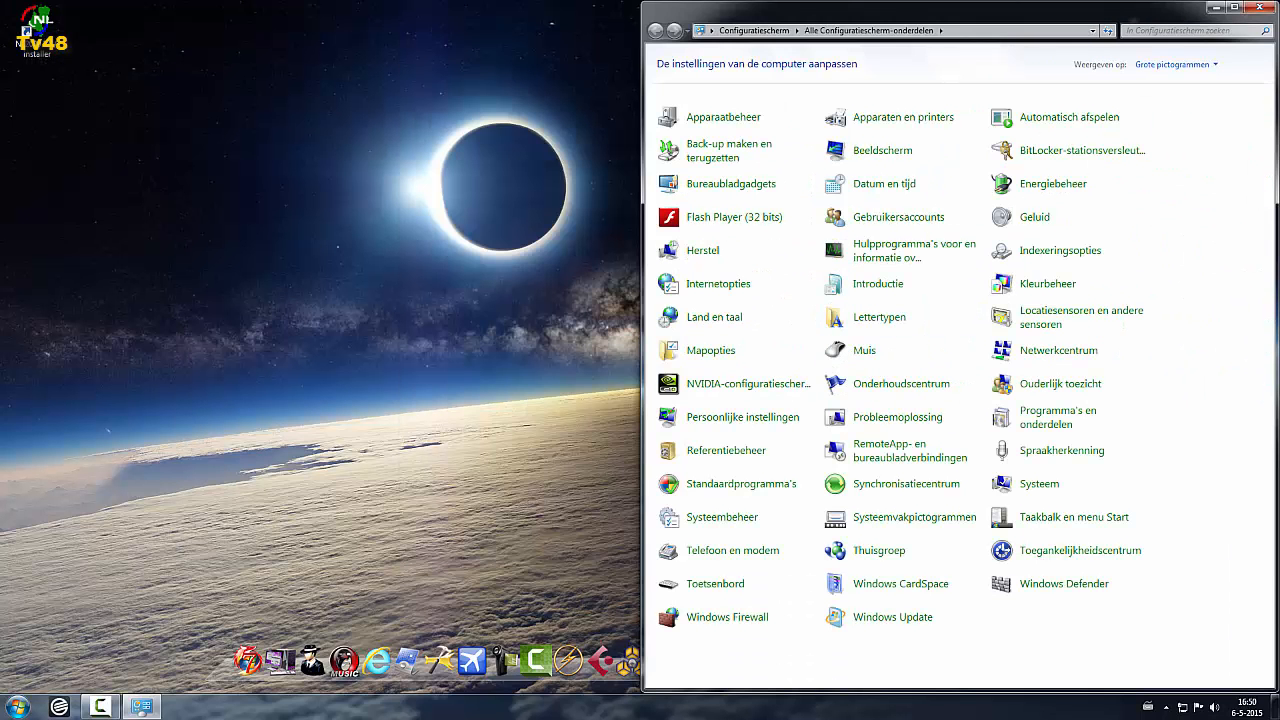
Step: Browse Computer > Lokale schijf (C:) > Gebruikers > AppData > Local and enter the Temp folder
{"action": "left_click", "coordinate": [16, 708]}
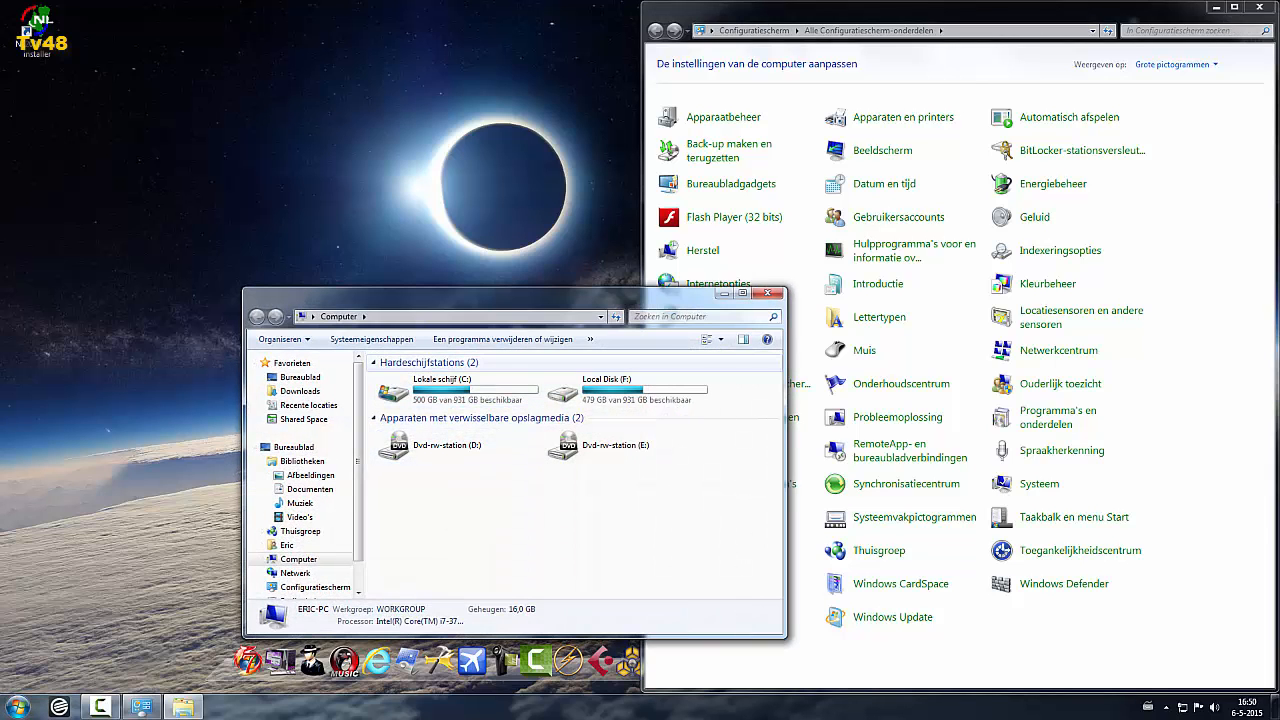
{"action": "double_click", "coordinate": [440, 390]}
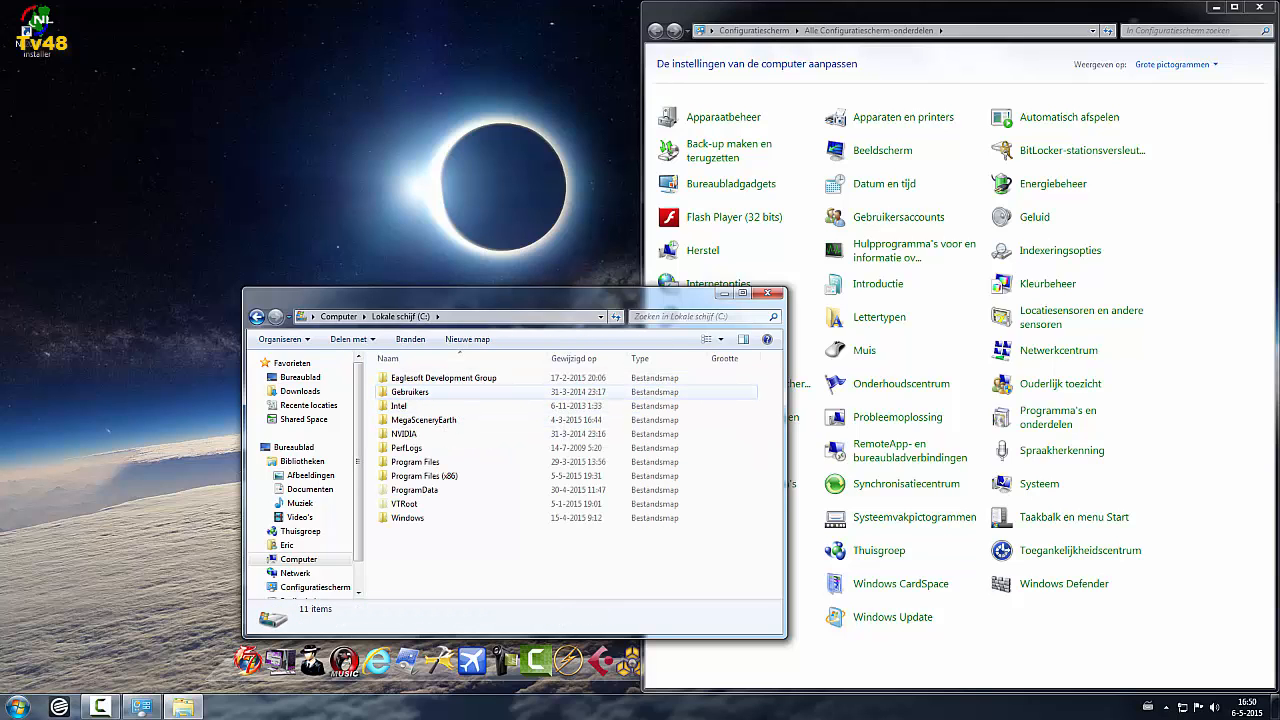
{"action": "double_click", "coordinate": [408, 390]}
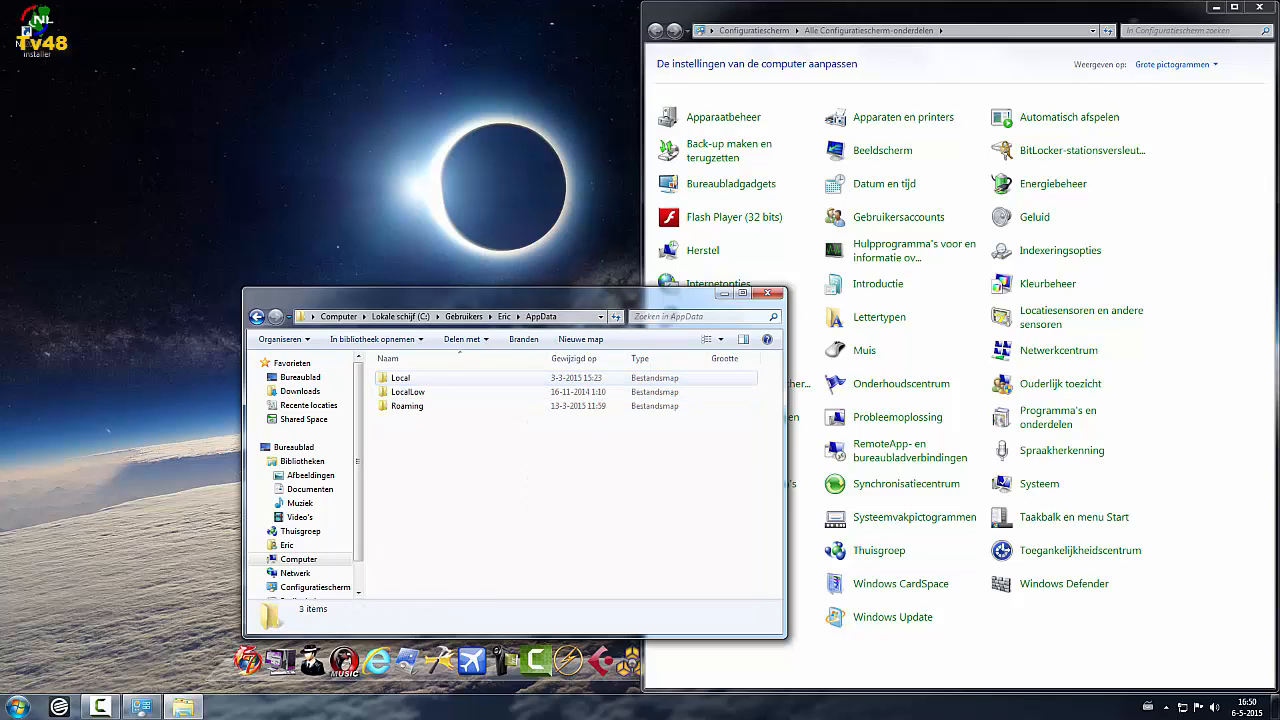
{"action": "double_click", "coordinate": [400, 376]}
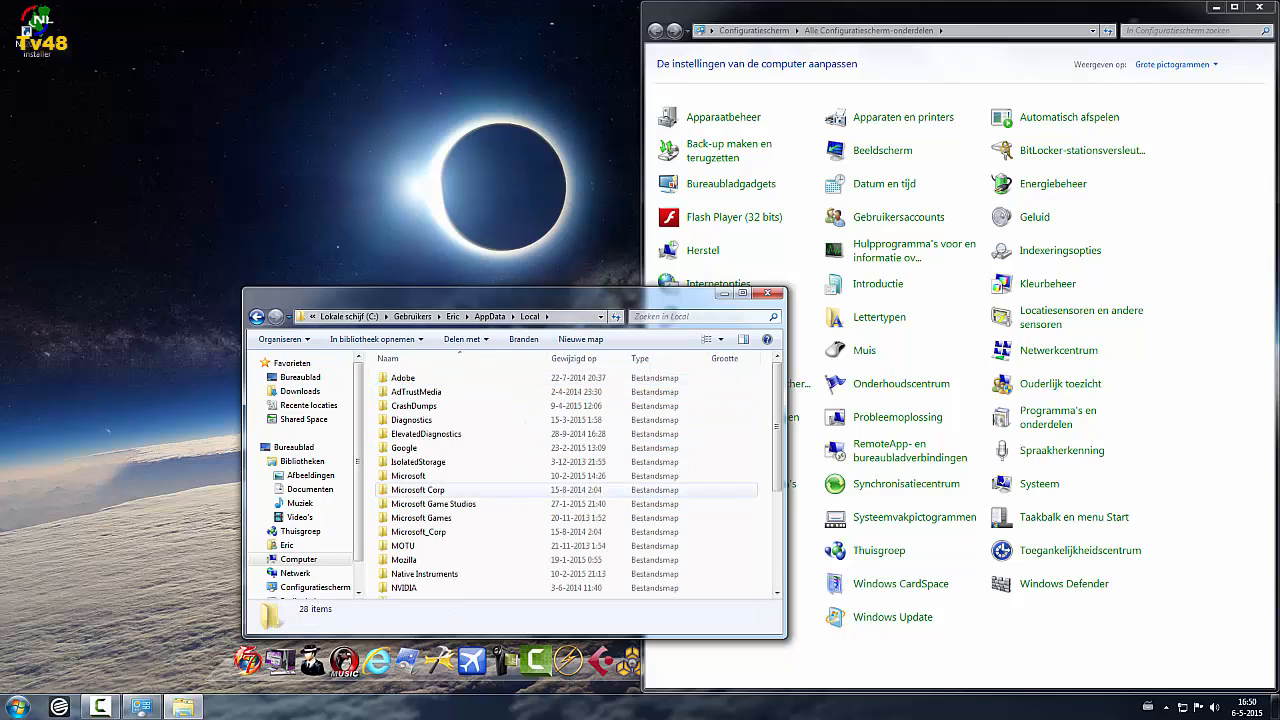
{"action": "mouse_move", "coordinate": [432, 504]}
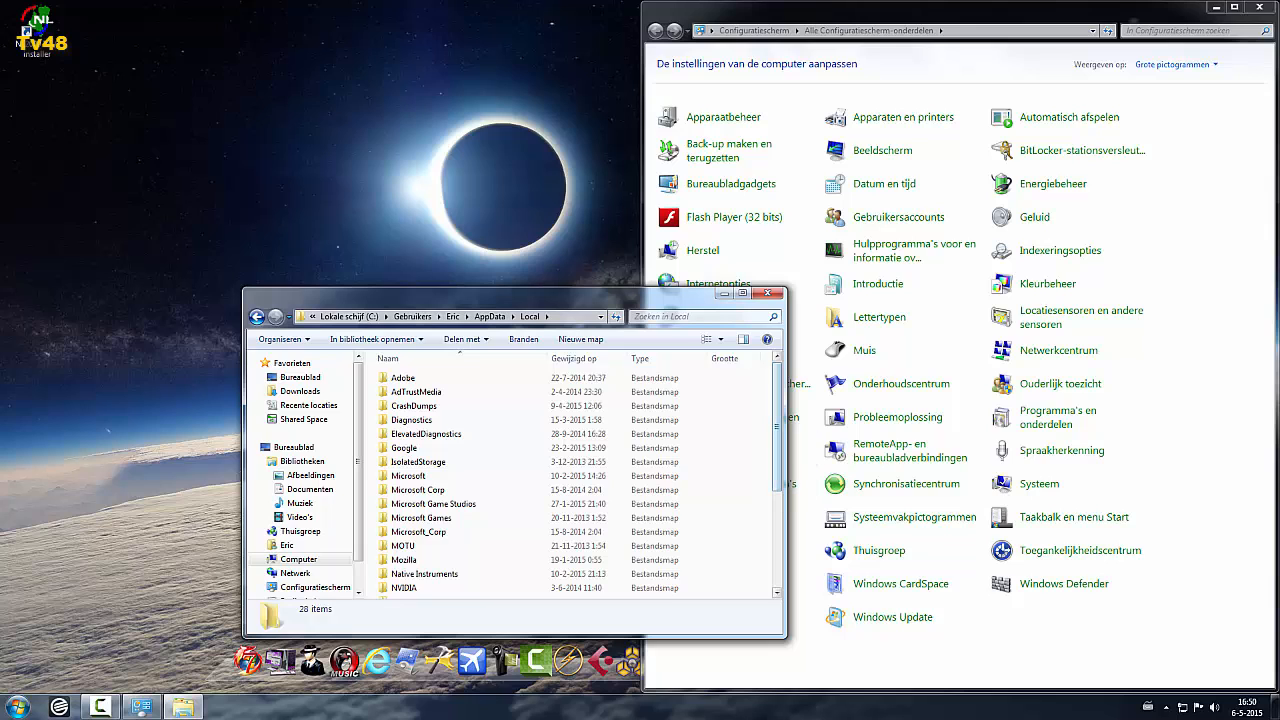
{"action": "scroll", "scroll_direction": "down", "scroll_amount": 3}
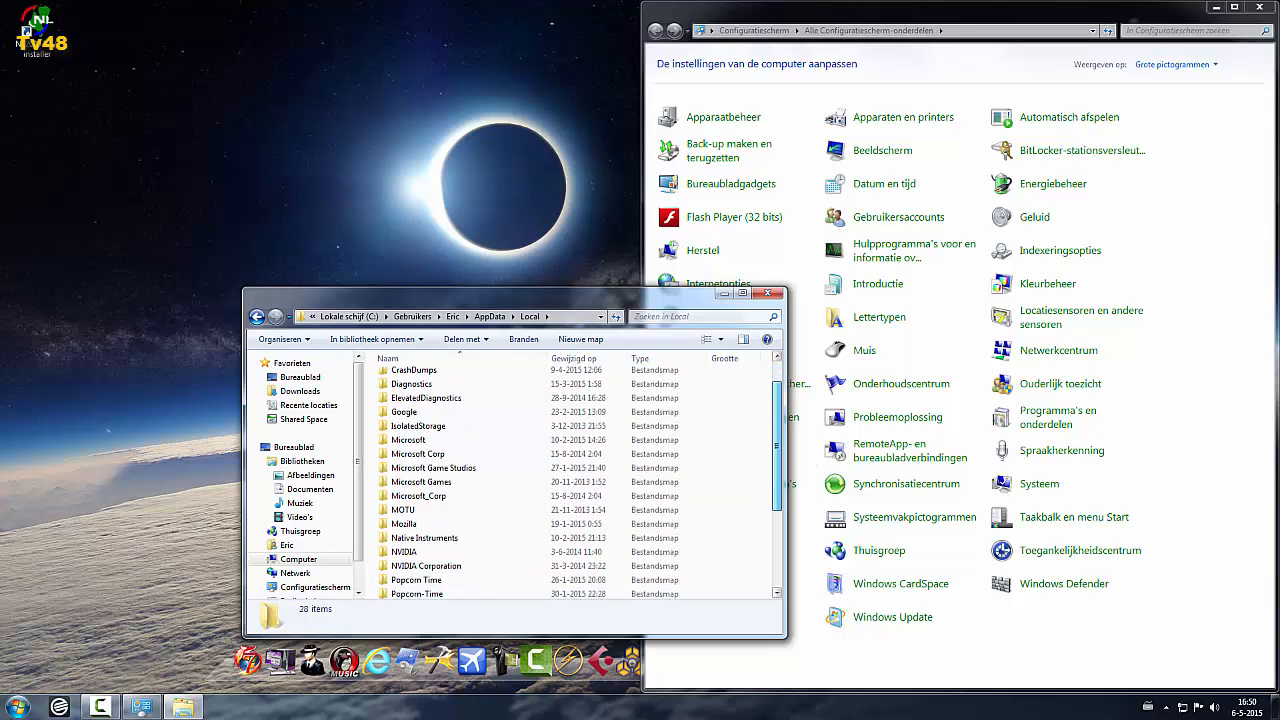
{"action": "scroll", "scroll_direction": "down", "scroll_amount": 3}
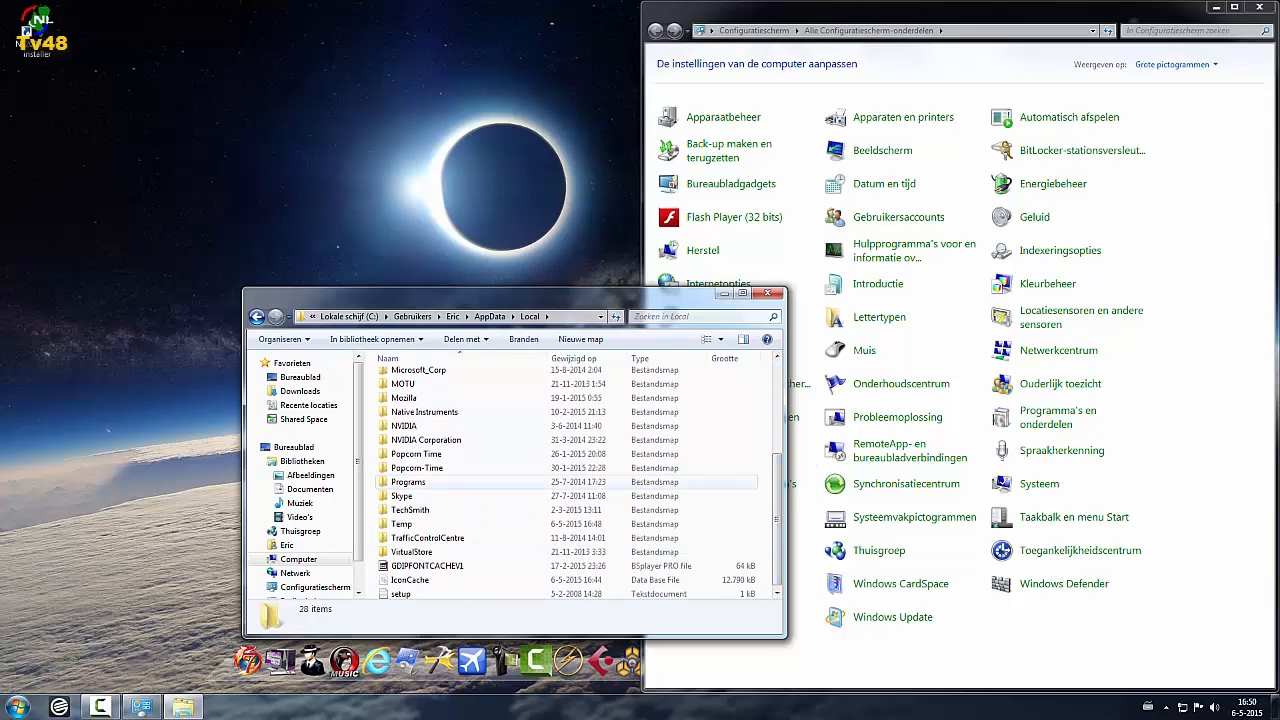
{"action": "mouse_move", "coordinate": [410, 510]}
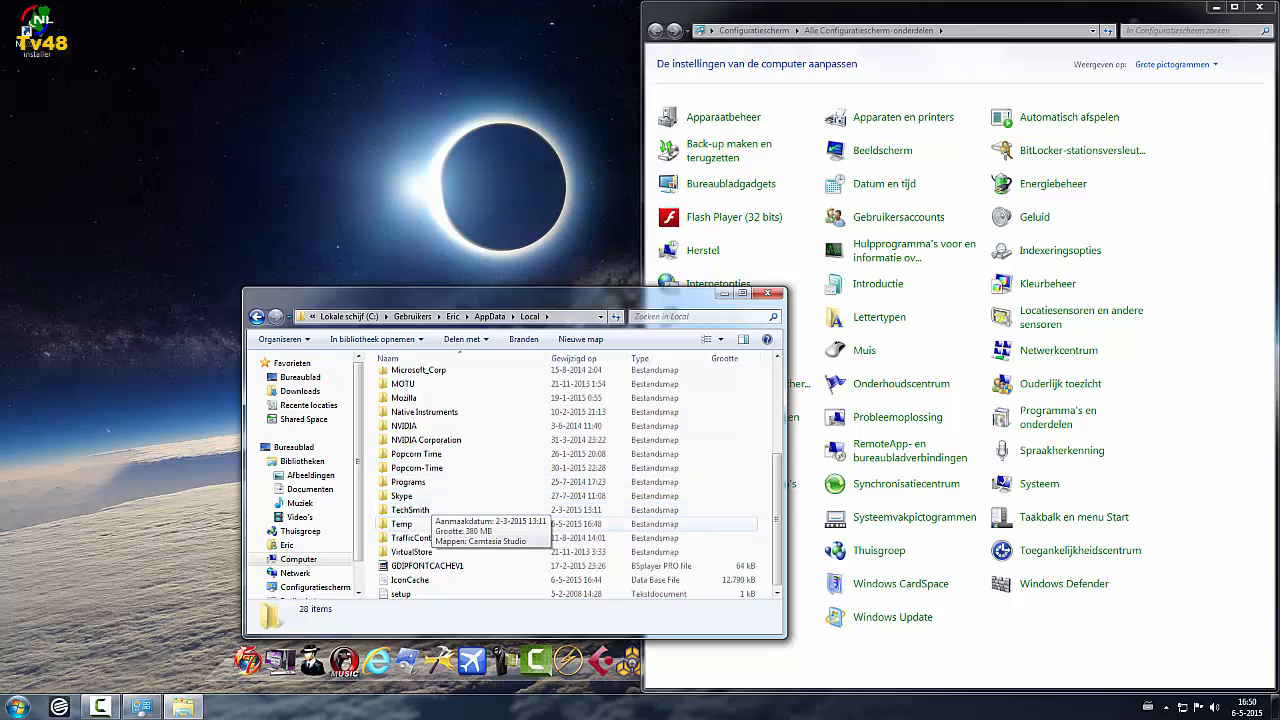
{"action": "double_click", "coordinate": [402, 524]}
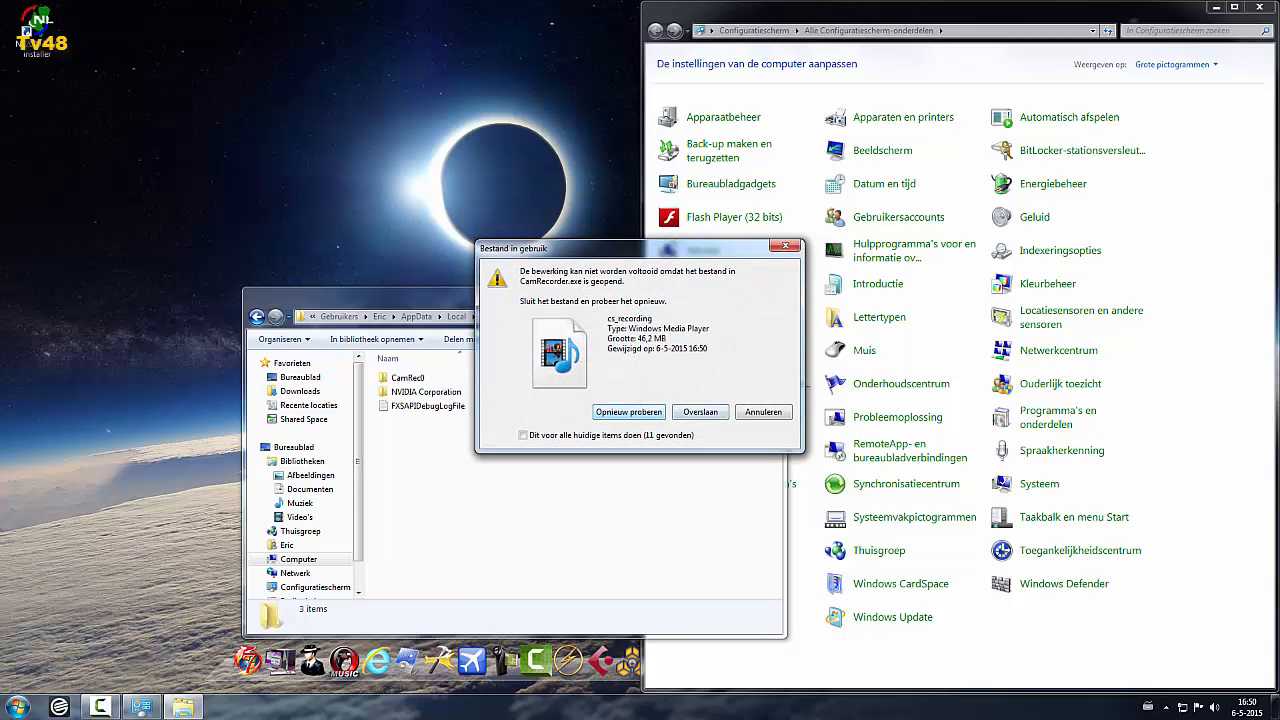
Step: Skip the in-use cs_recording, mouse and slideTitles files so the Temp deletion finishes
{"action": "left_click", "coordinate": [700, 412]}
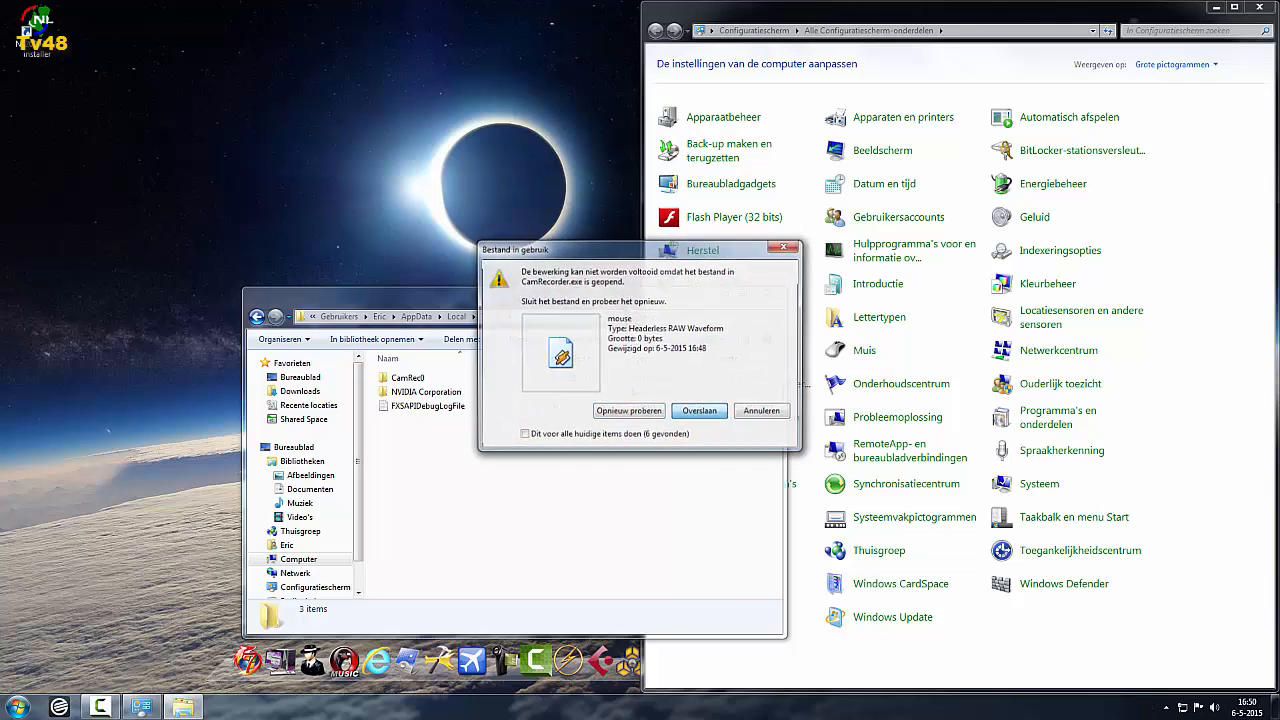
{"action": "left_click", "coordinate": [700, 412]}
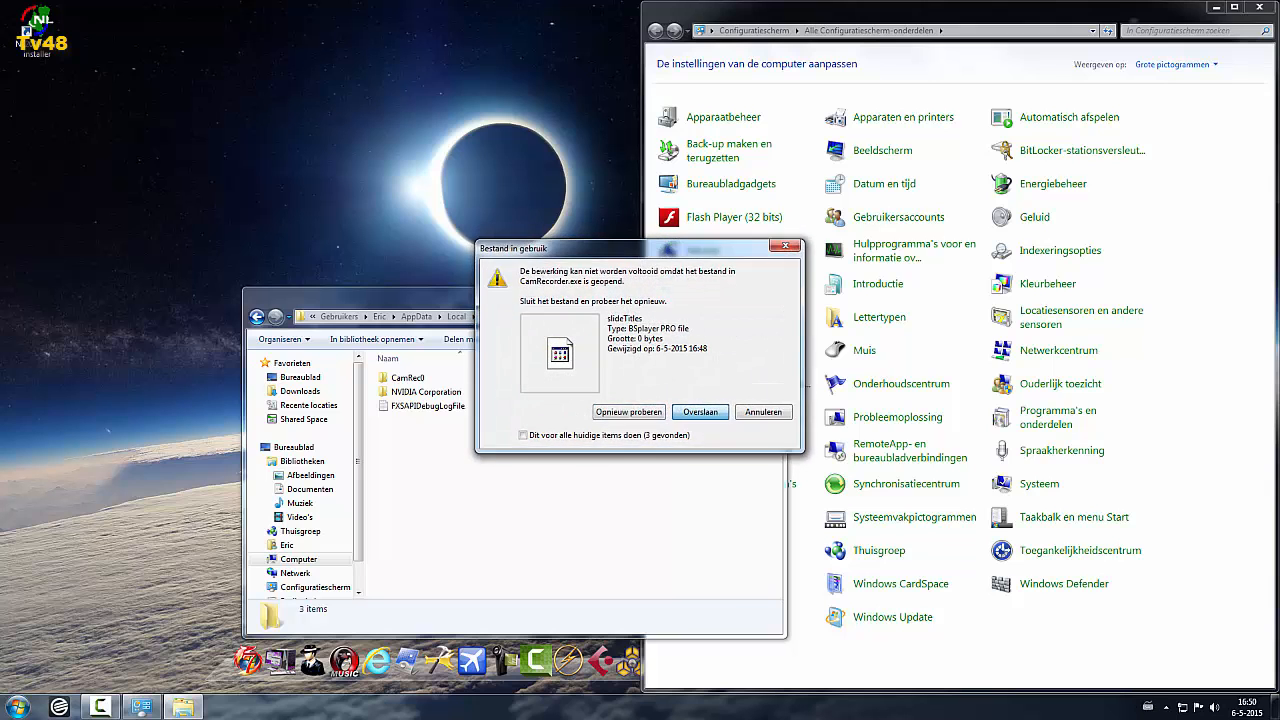
{"action": "left_click", "coordinate": [700, 412]}
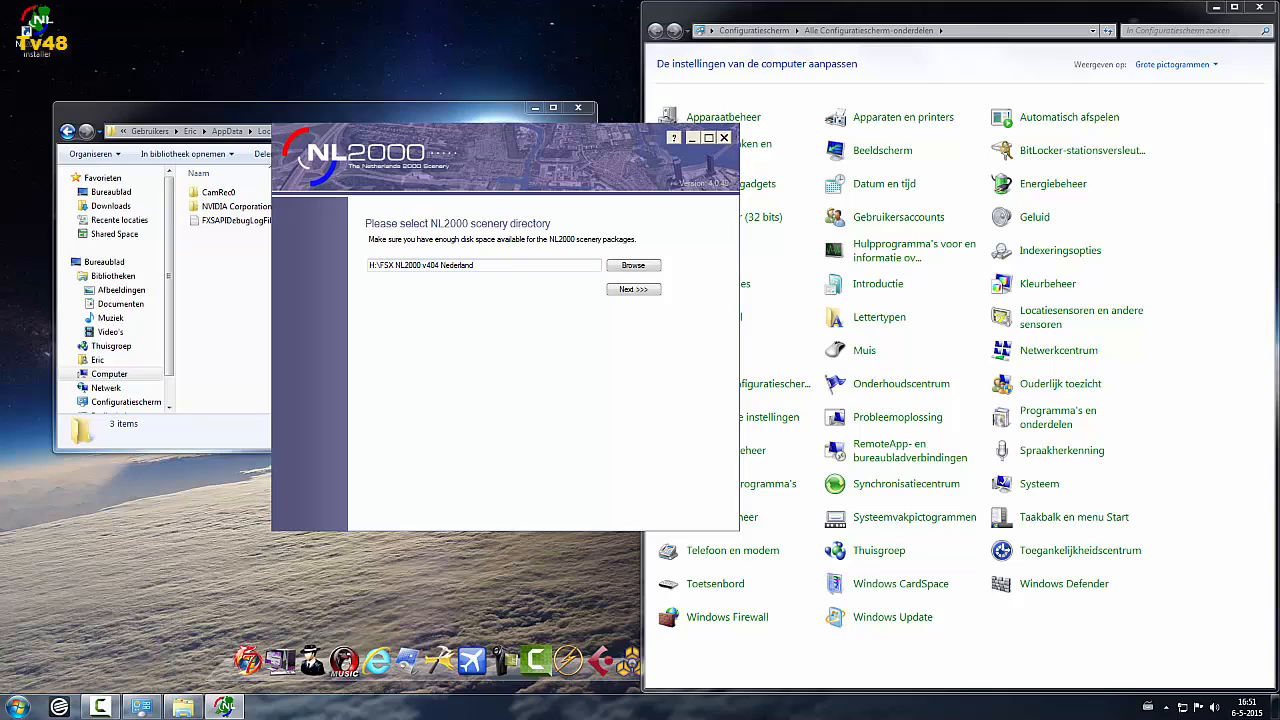
{"action": "left_click", "coordinate": [632, 264]}
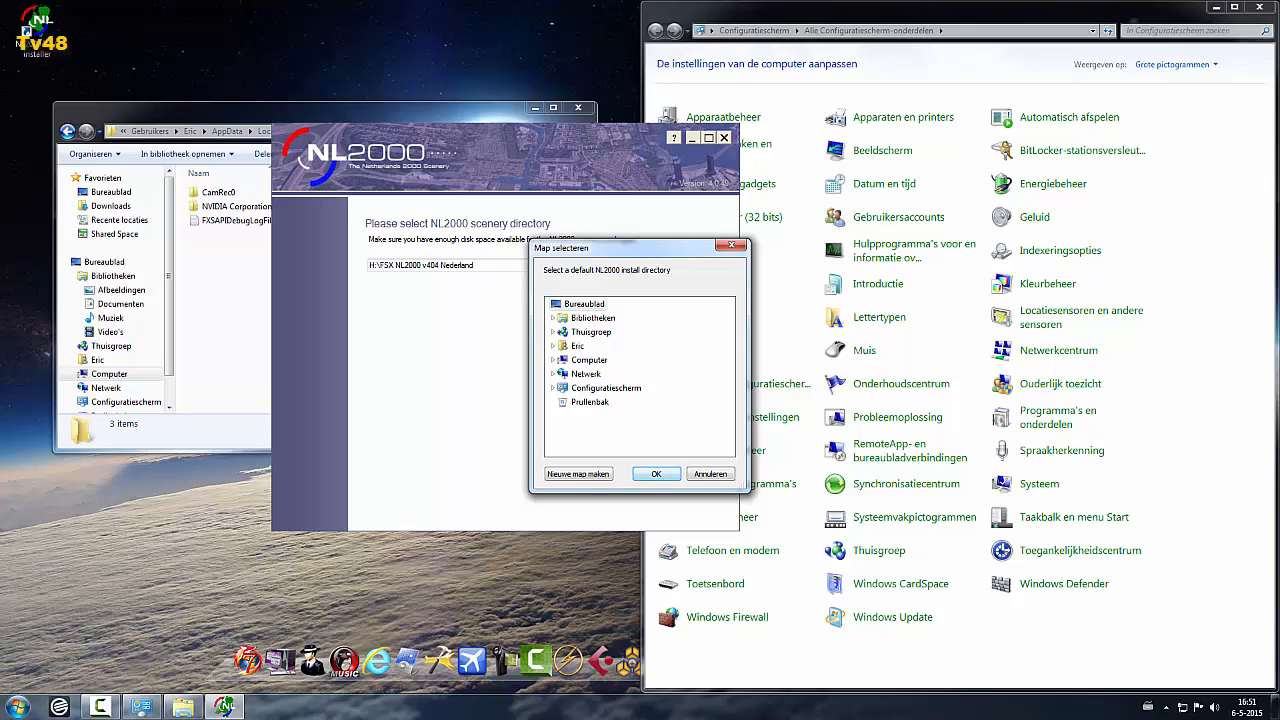
{"action": "mouse_move", "coordinate": [604, 388]}
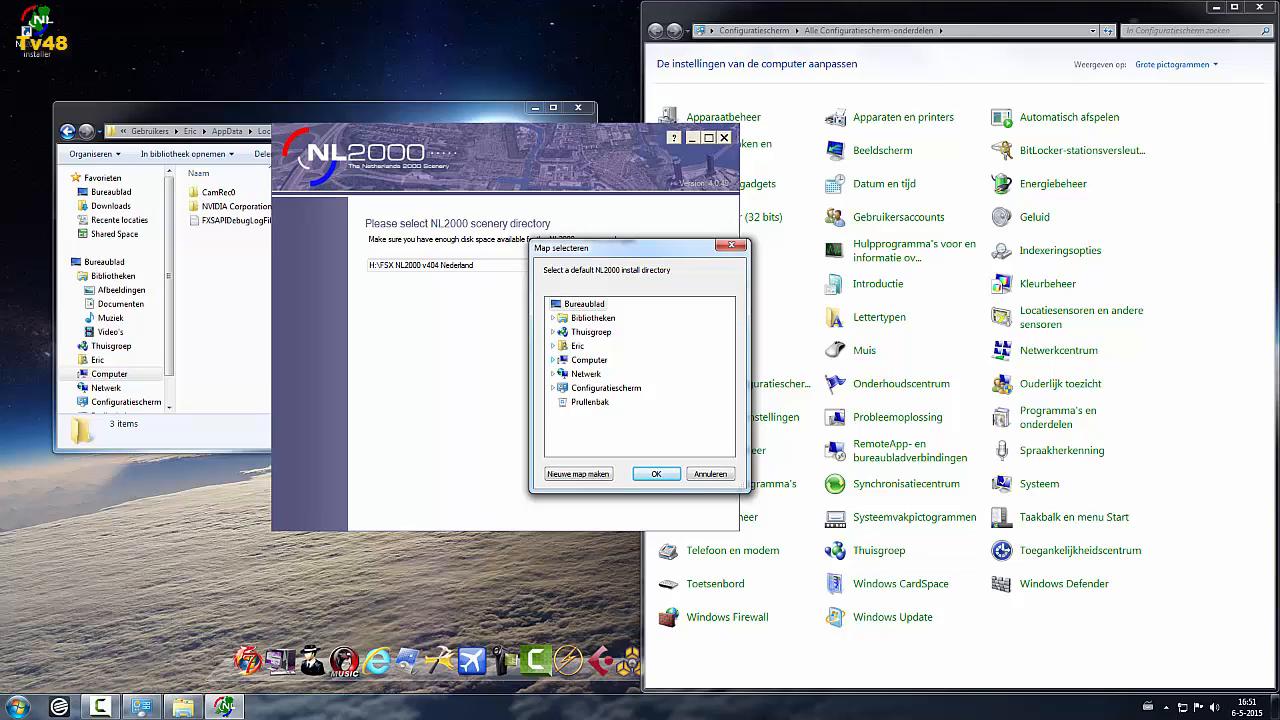
{"action": "left_click", "coordinate": [552, 360]}
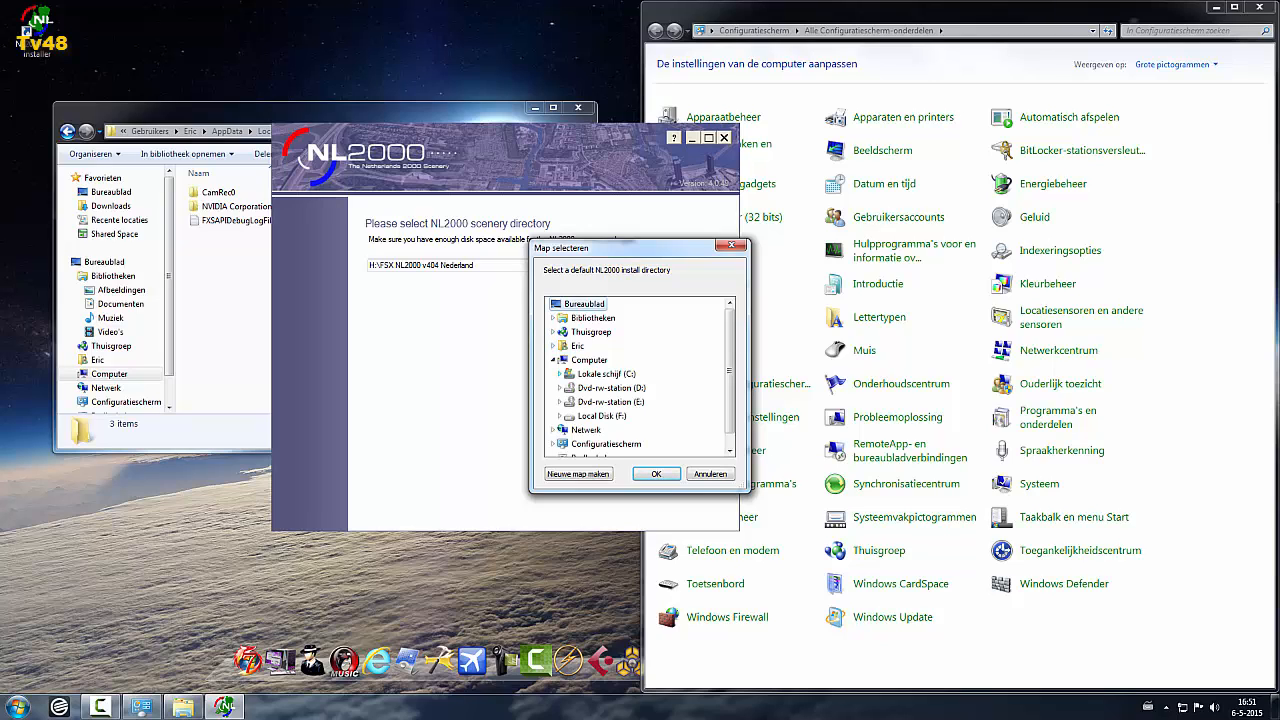
{"action": "left_click", "coordinate": [560, 374]}
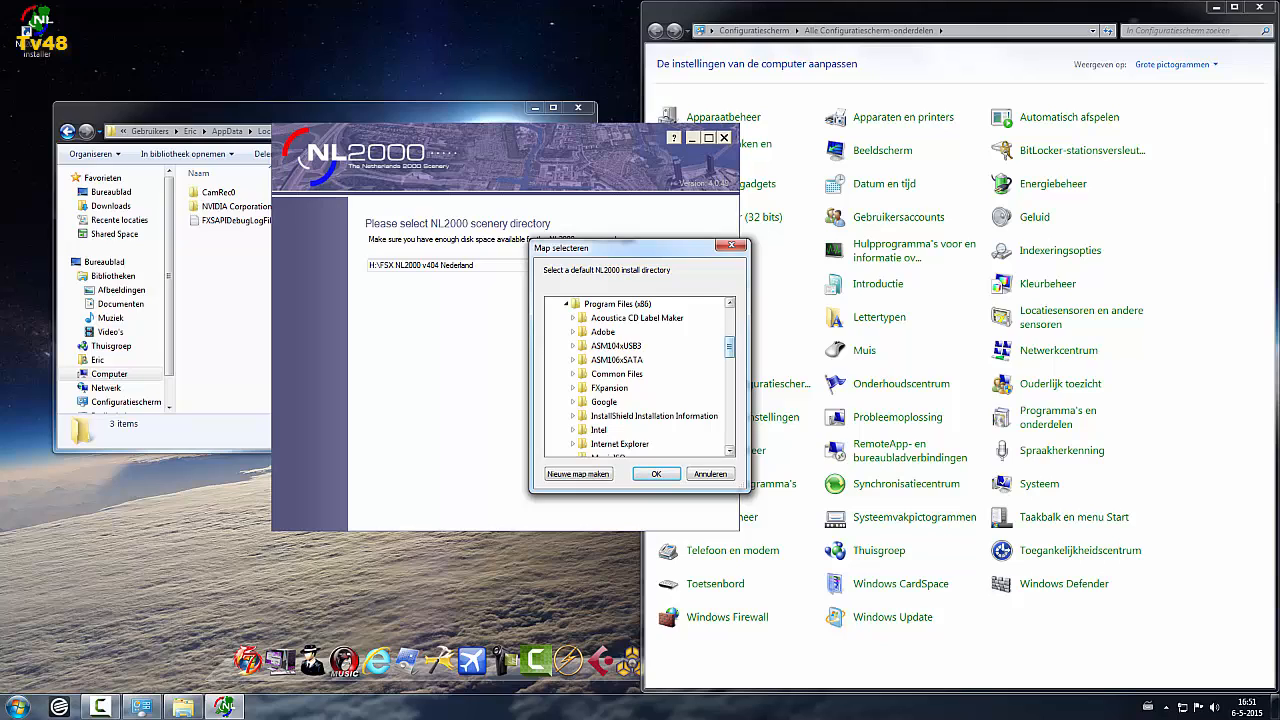
{"action": "scroll", "scroll_direction": "up", "scroll_amount": 3}
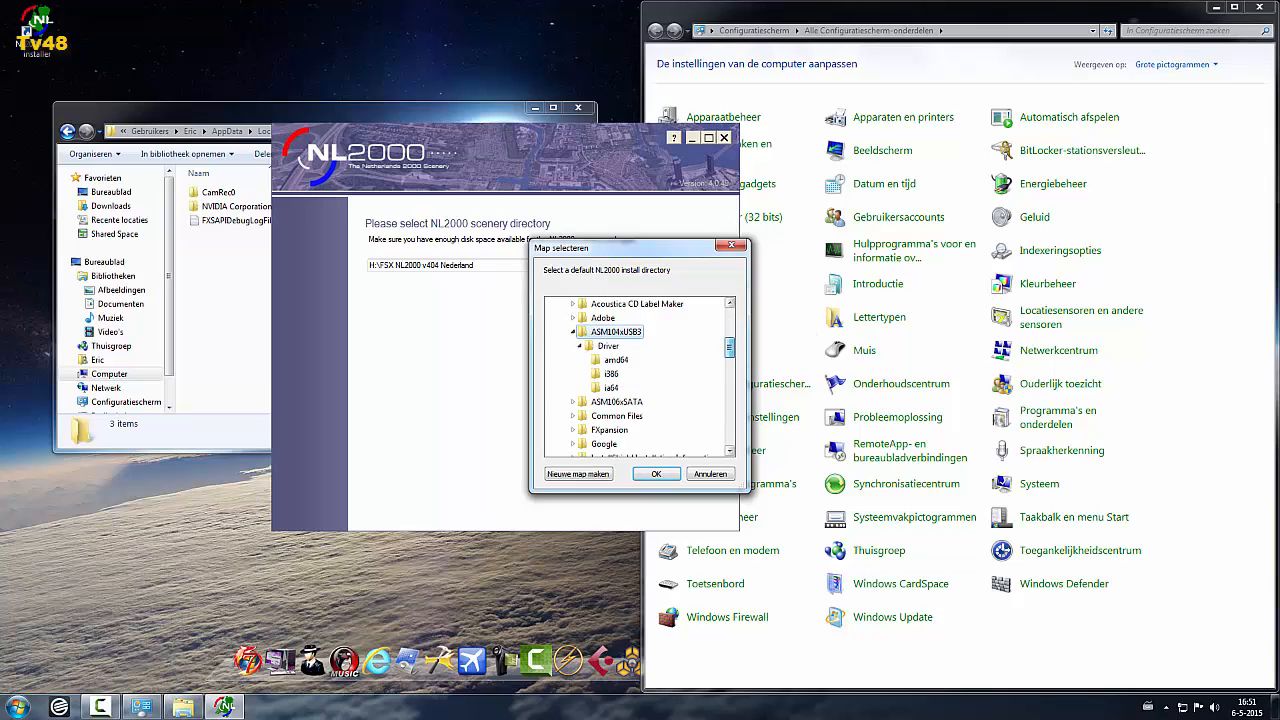
{"action": "scroll", "scroll_direction": "down", "scroll_amount": 3}
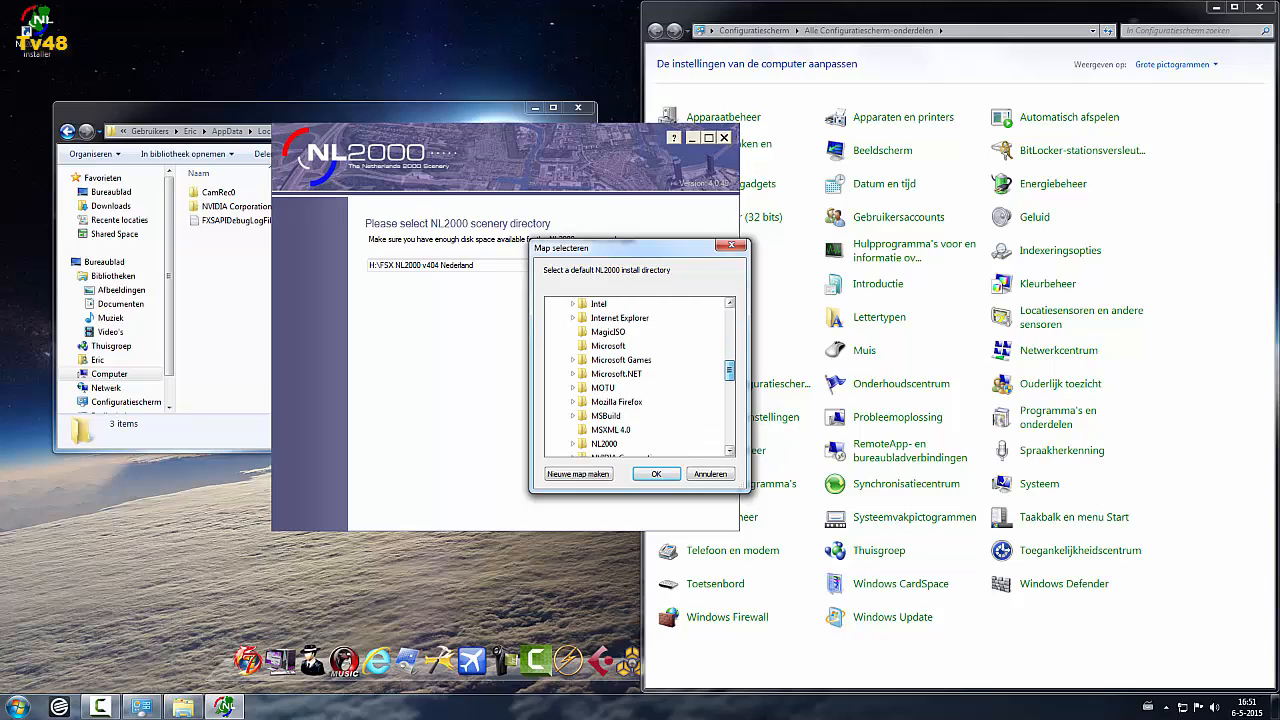
{"action": "scroll", "scroll_direction": "down", "scroll_amount": 3}
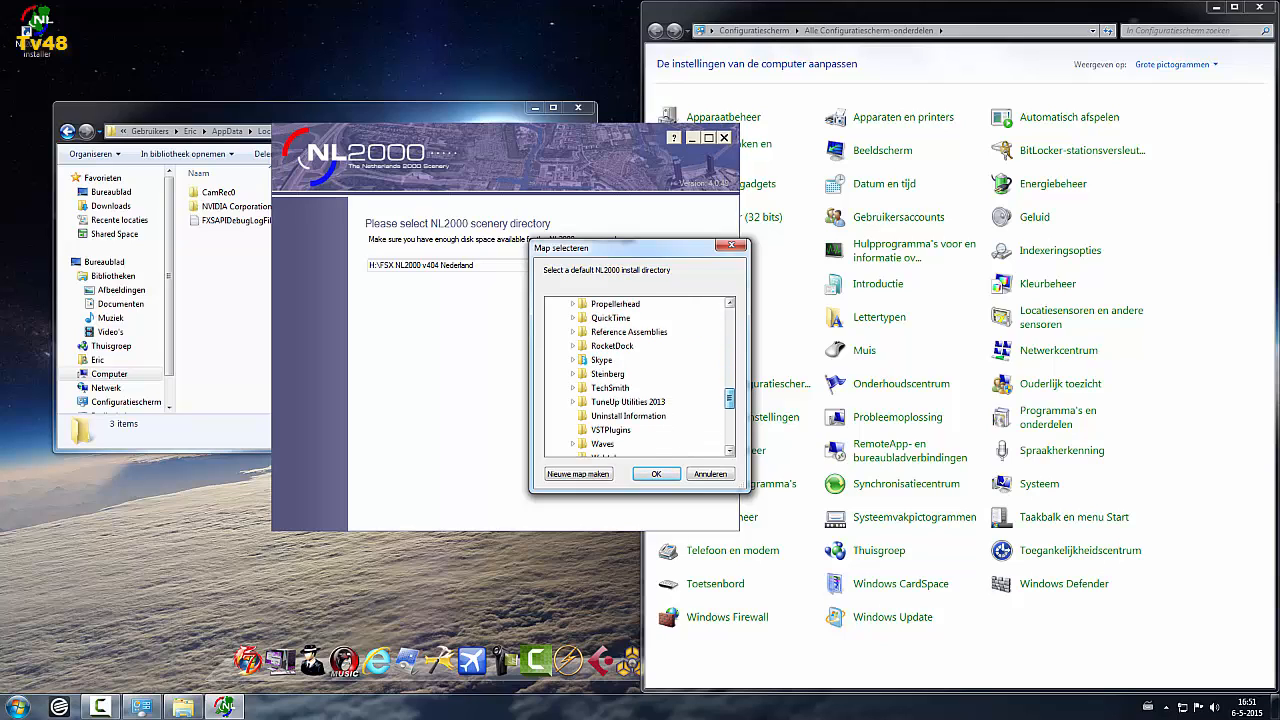
{"action": "scroll", "scroll_direction": "up", "scroll_amount": 3}
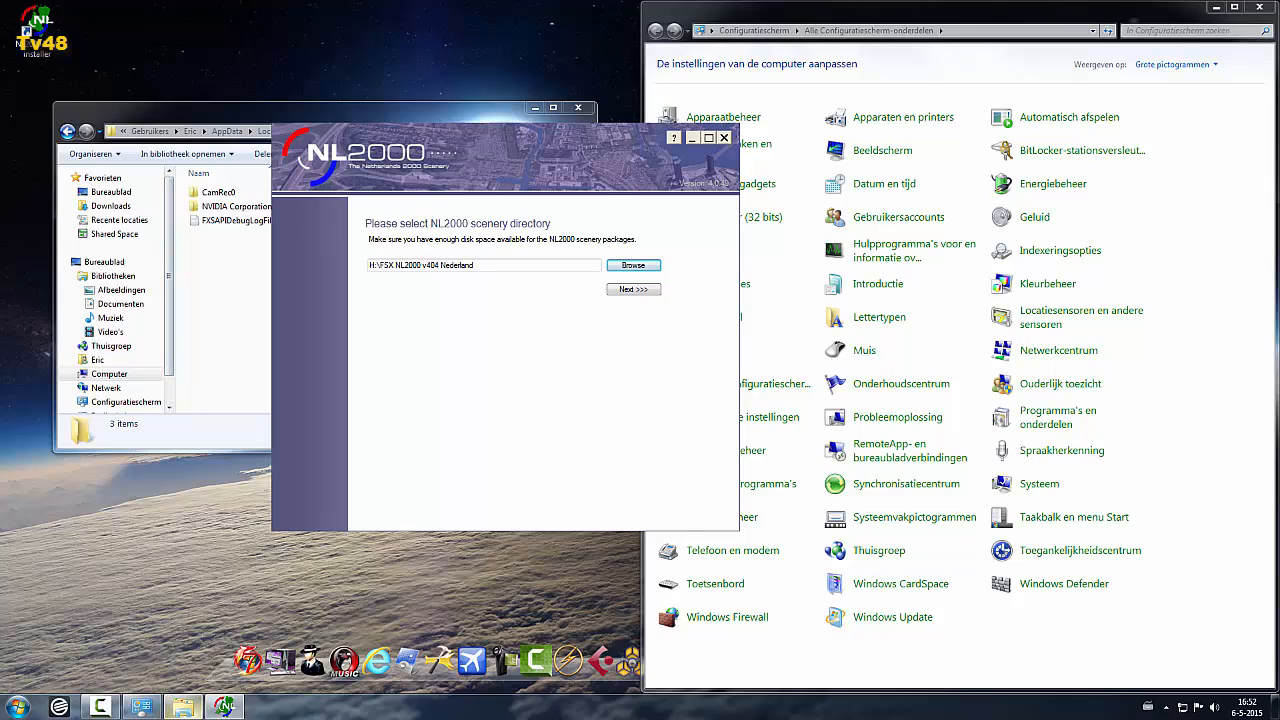
{"action": "mouse_move", "coordinate": [180, 706]}
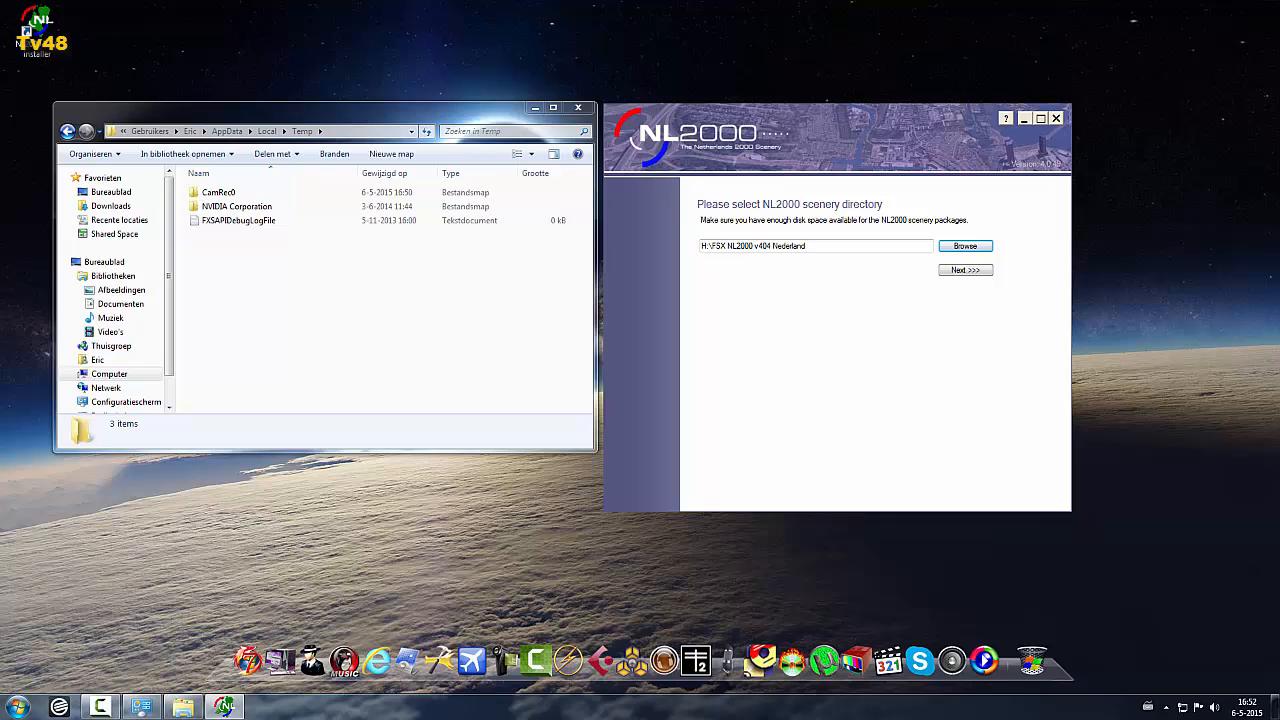
{"action": "mouse_move", "coordinate": [276, 660]}
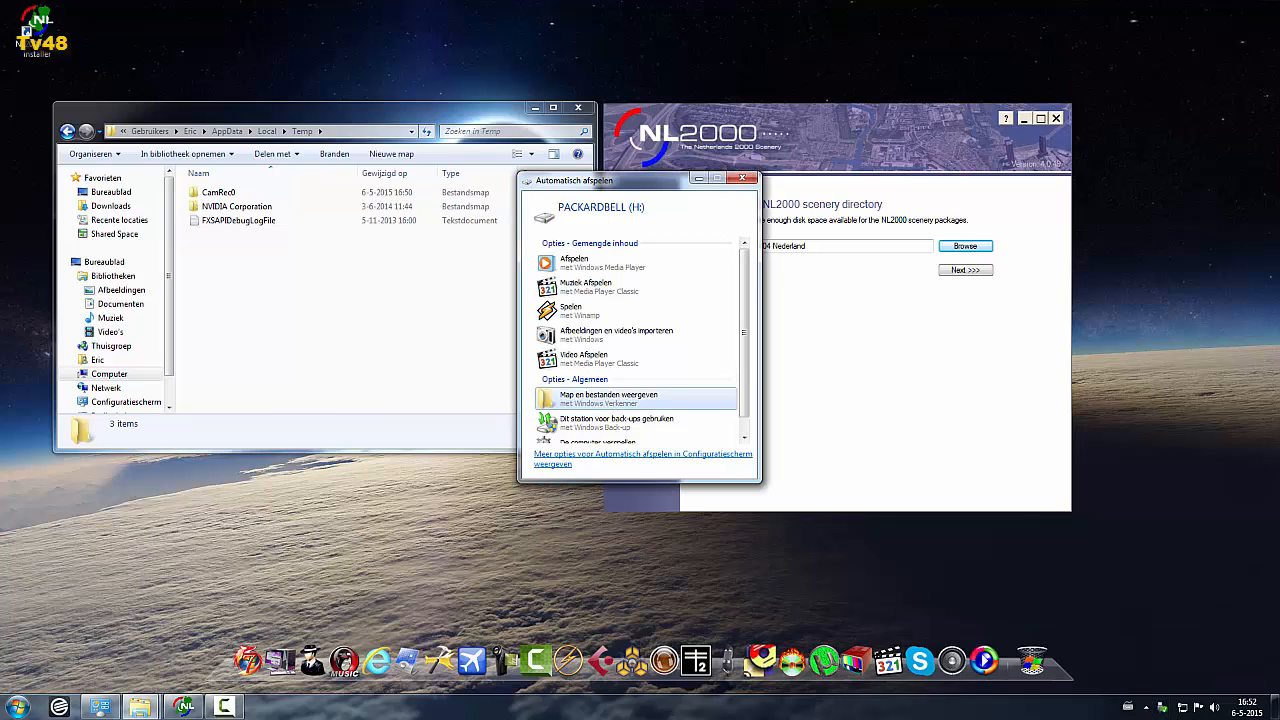
Step: Show the PACKARDBELL (H:) files and start copying the FSX NL2000 v404 Nederland folder
{"action": "left_click", "coordinate": [608, 398]}
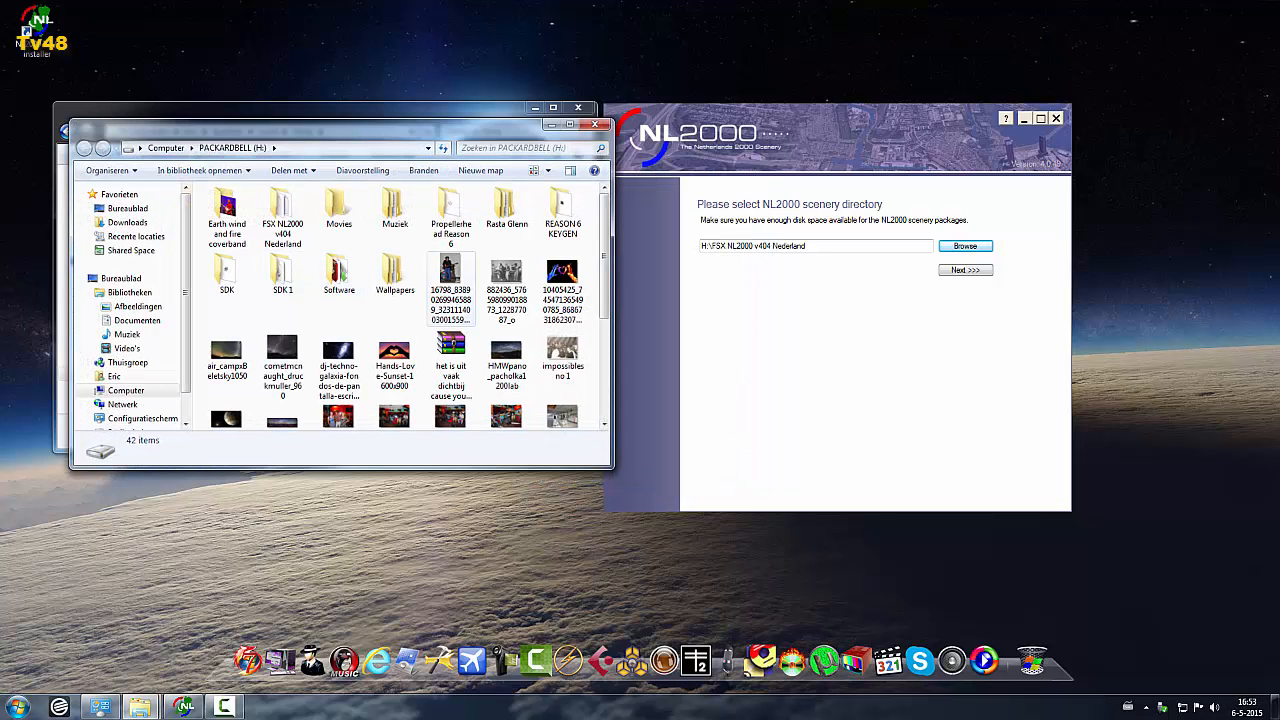
{"action": "left_click", "coordinate": [282, 210]}
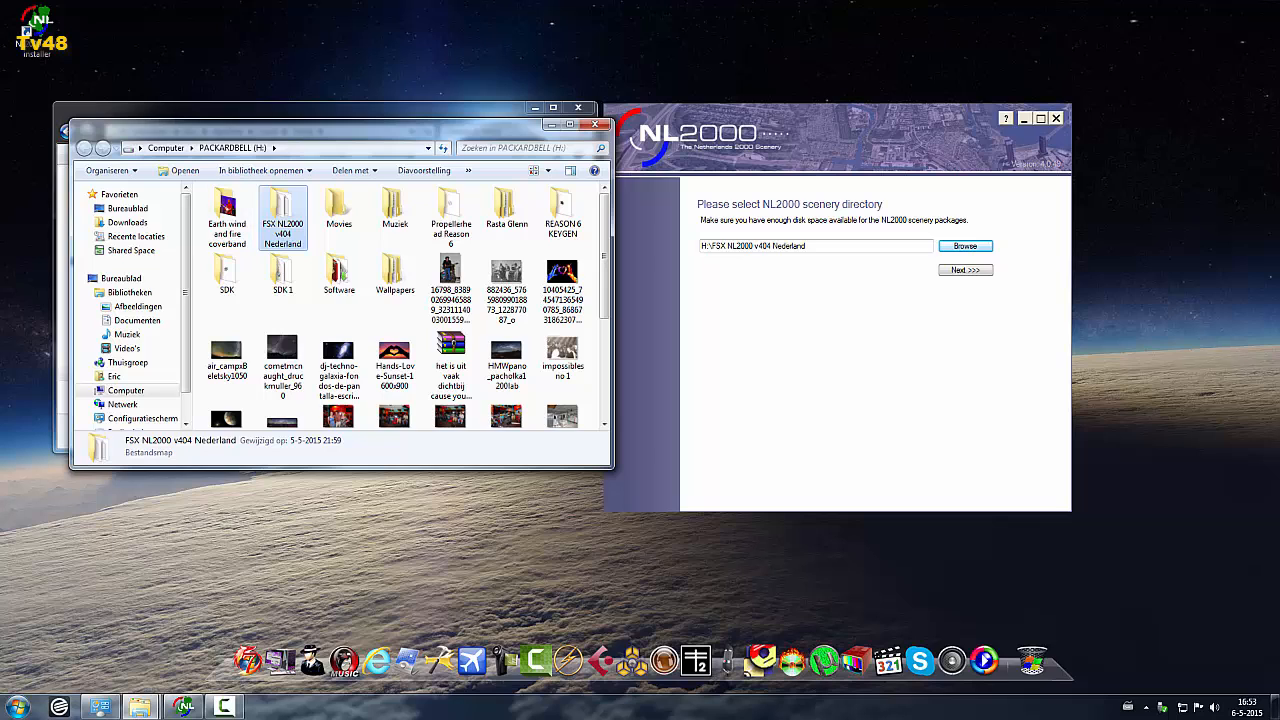
{"action": "double_click", "coordinate": [282, 216]}
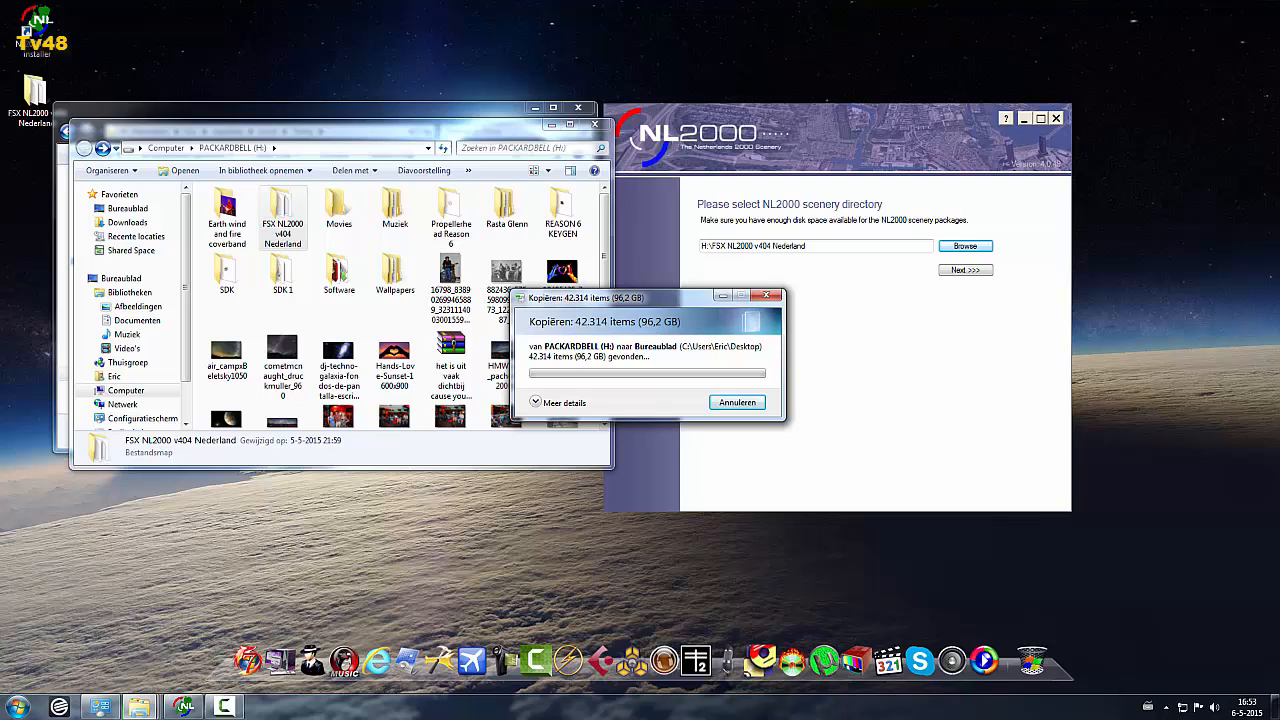
Step: Cancel the large copy and continue the installer to its installed packages list
{"action": "left_click", "coordinate": [736, 402]}
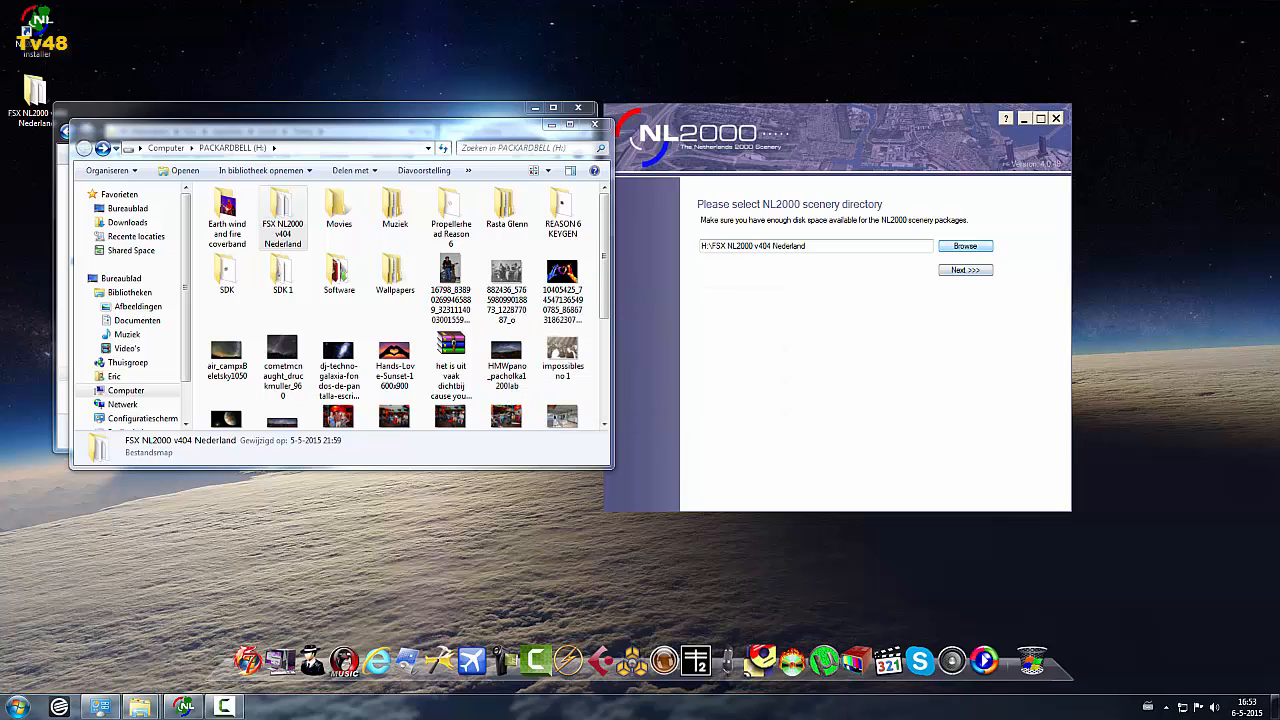
{"action": "left_click", "coordinate": [964, 244]}
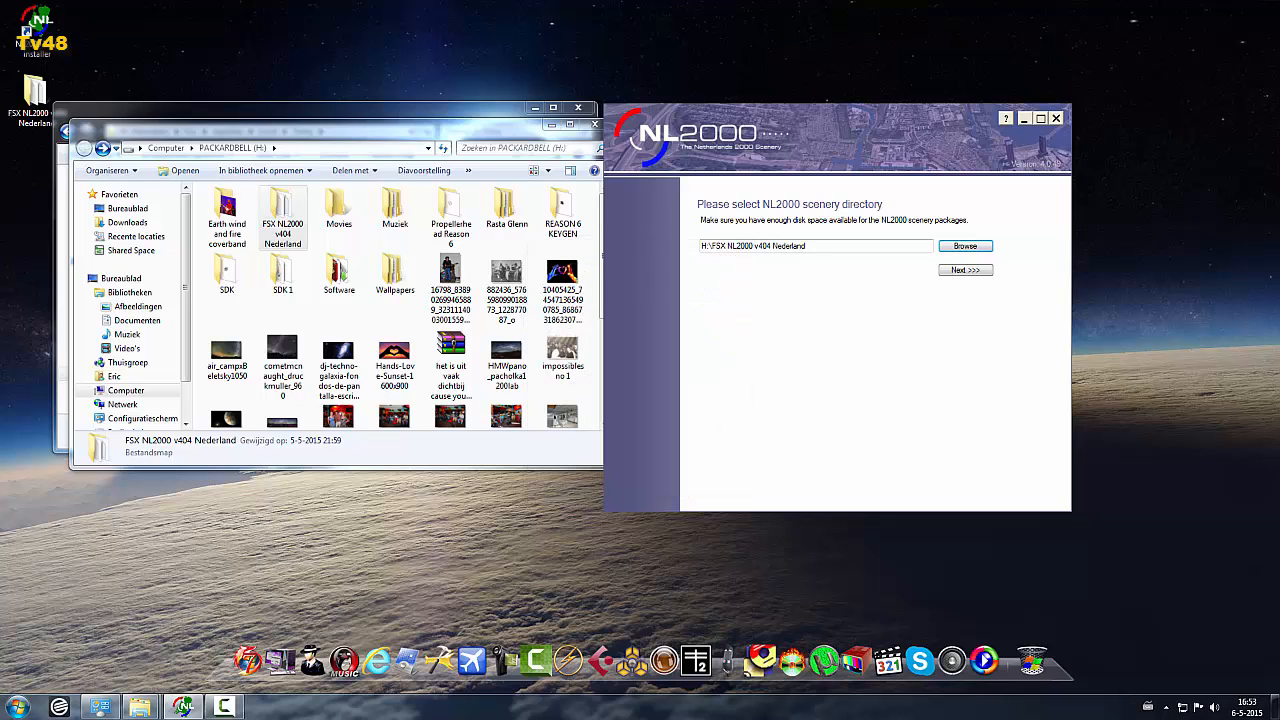
{"action": "left_click", "coordinate": [964, 268]}
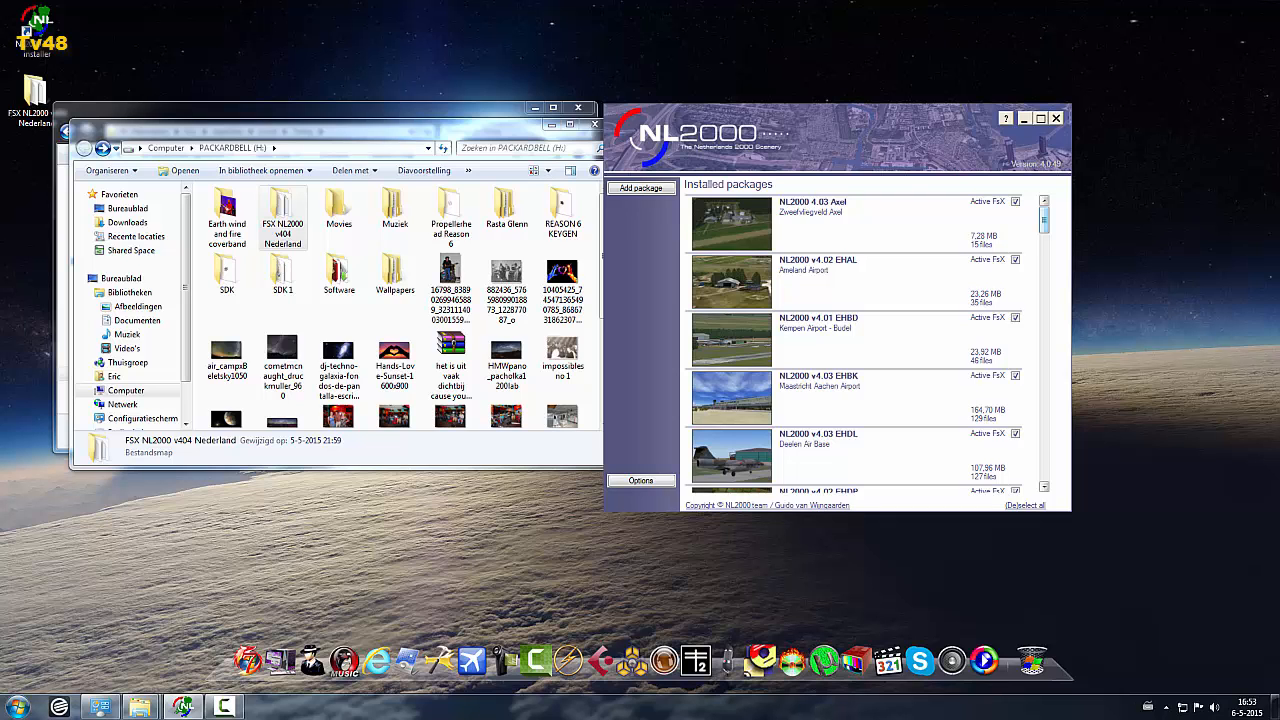
Step: Review the installed packages list, visiting the Options page and returning
{"action": "scroll", "scroll_direction": "down", "scroll_amount": 3}
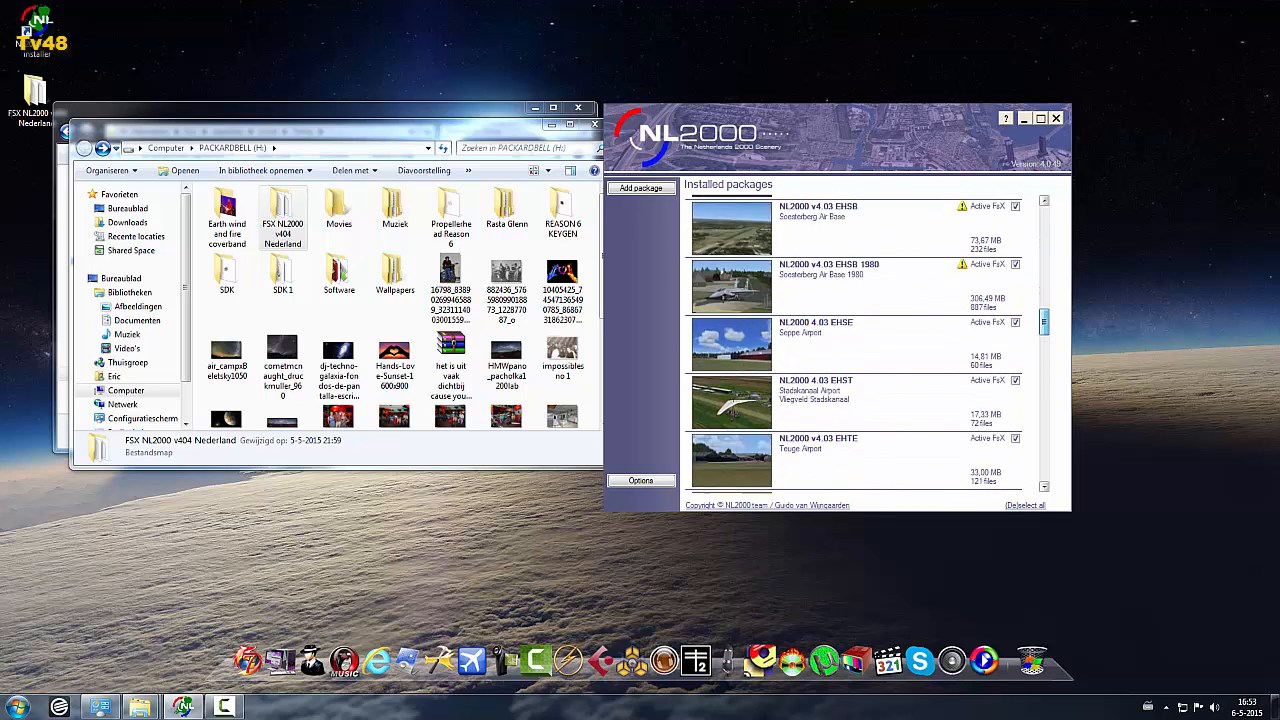
{"action": "scroll", "scroll_direction": "down", "scroll_amount": 3}
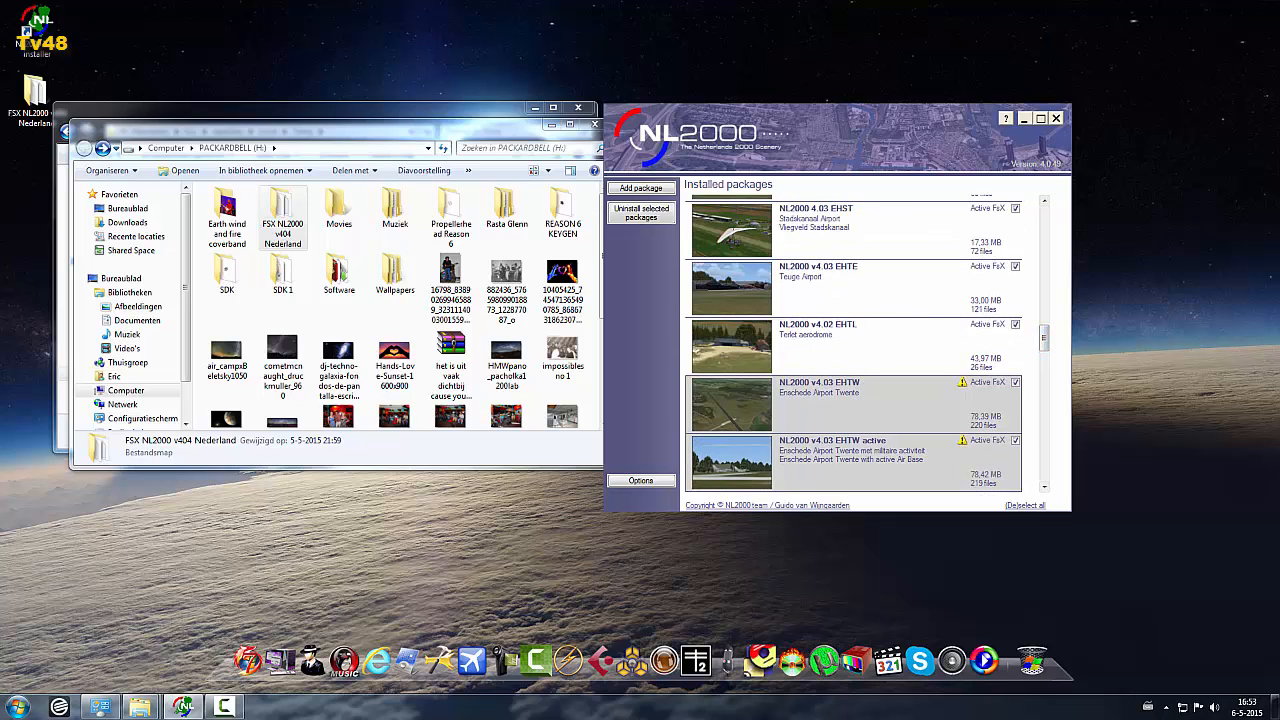
{"action": "scroll", "scroll_direction": "down", "scroll_amount": 3}
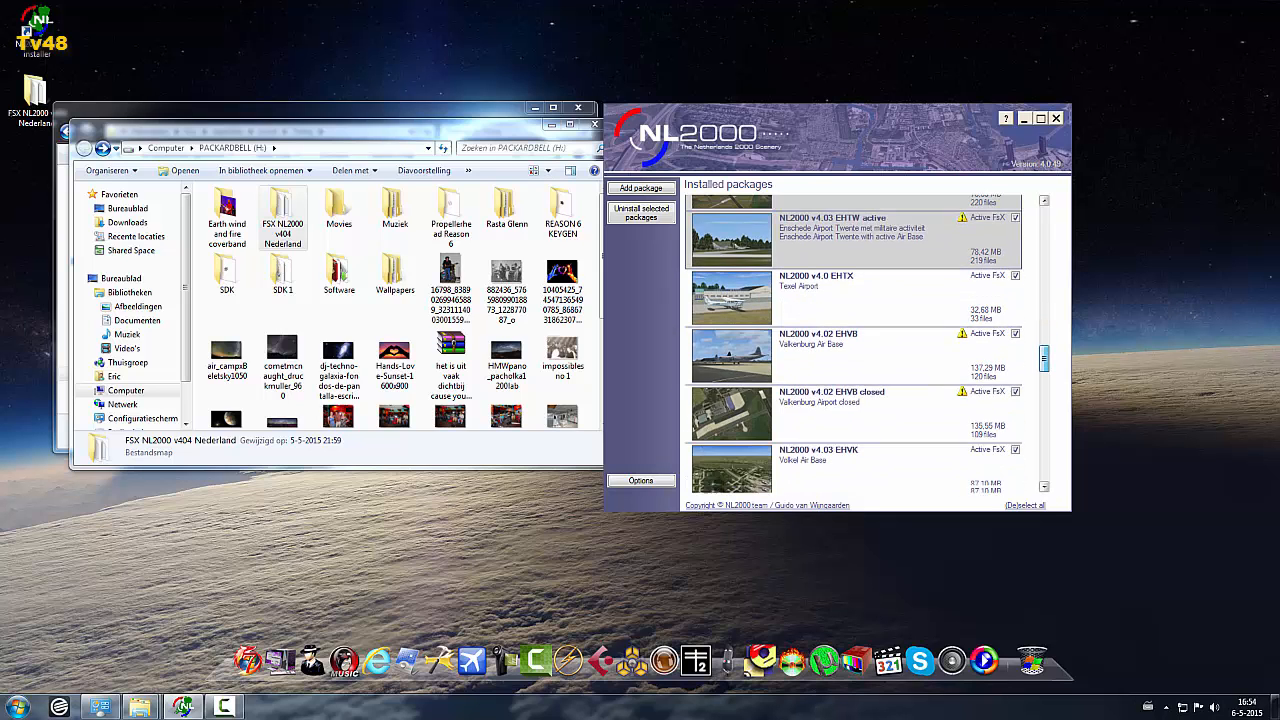
{"action": "scroll", "scroll_direction": "down", "scroll_amount": 3}
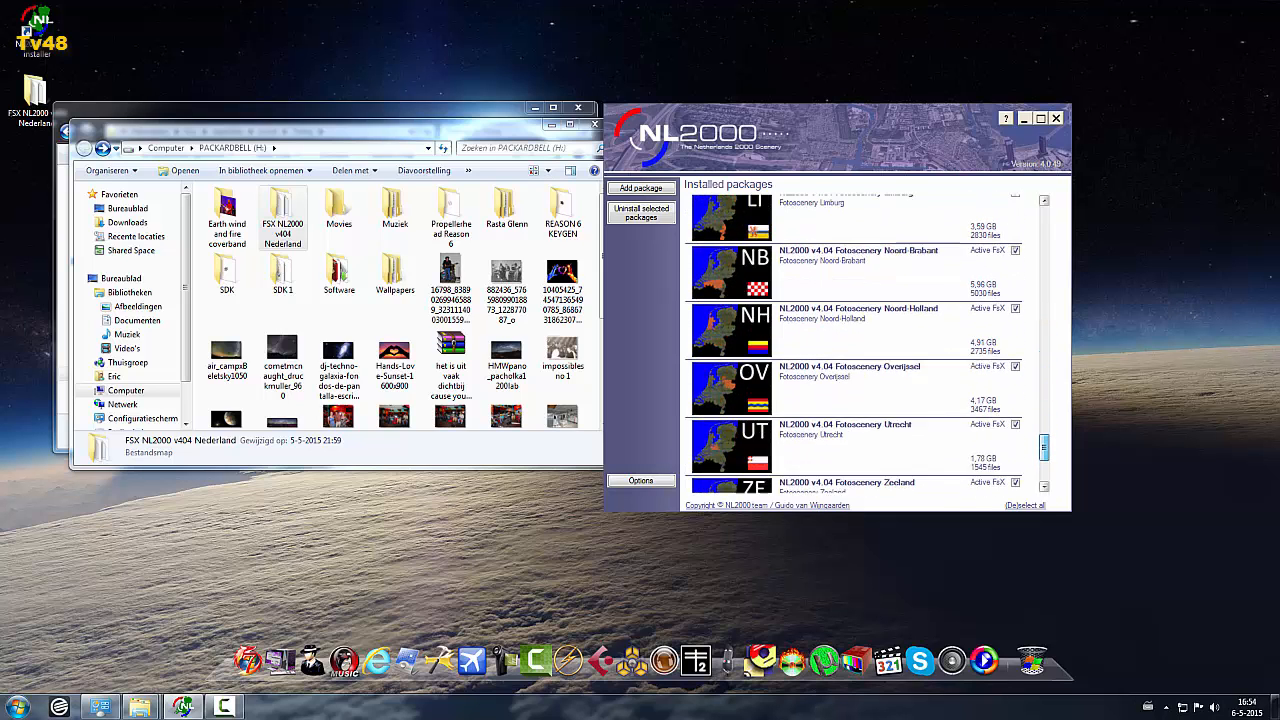
{"action": "scroll", "scroll_direction": "up", "scroll_amount": 3}
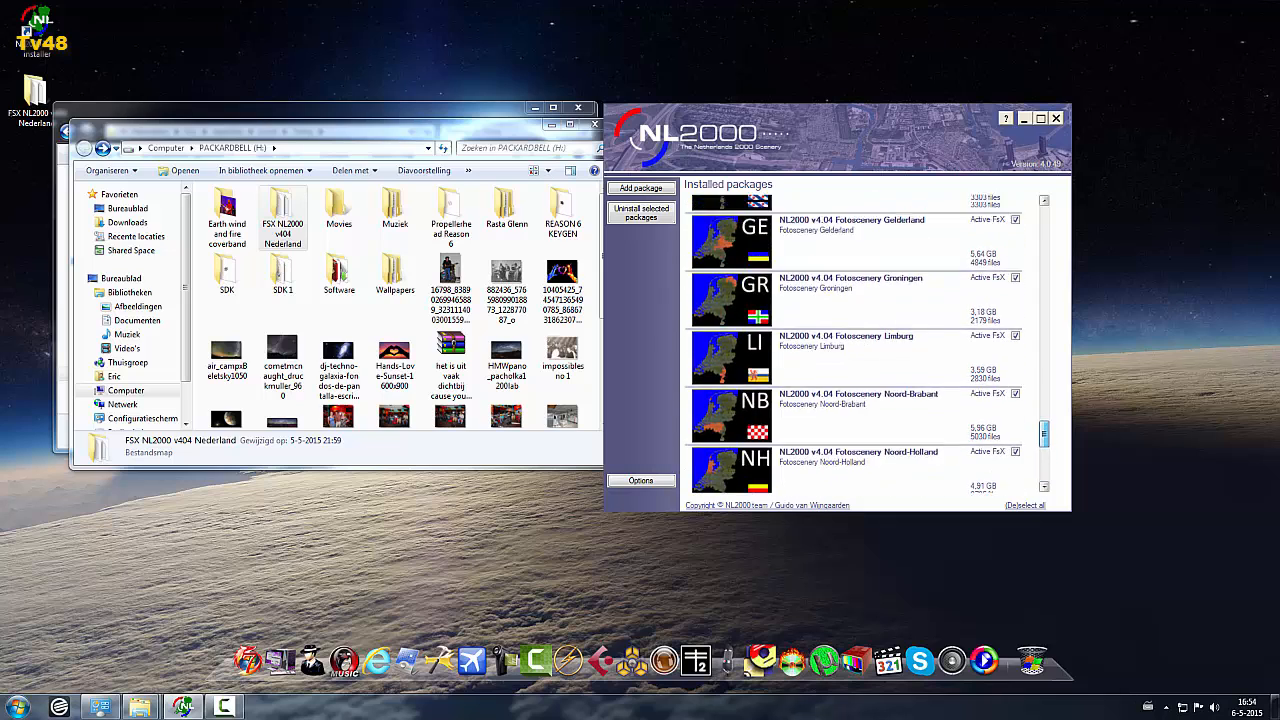
{"action": "scroll", "scroll_direction": "down", "scroll_amount": 3}
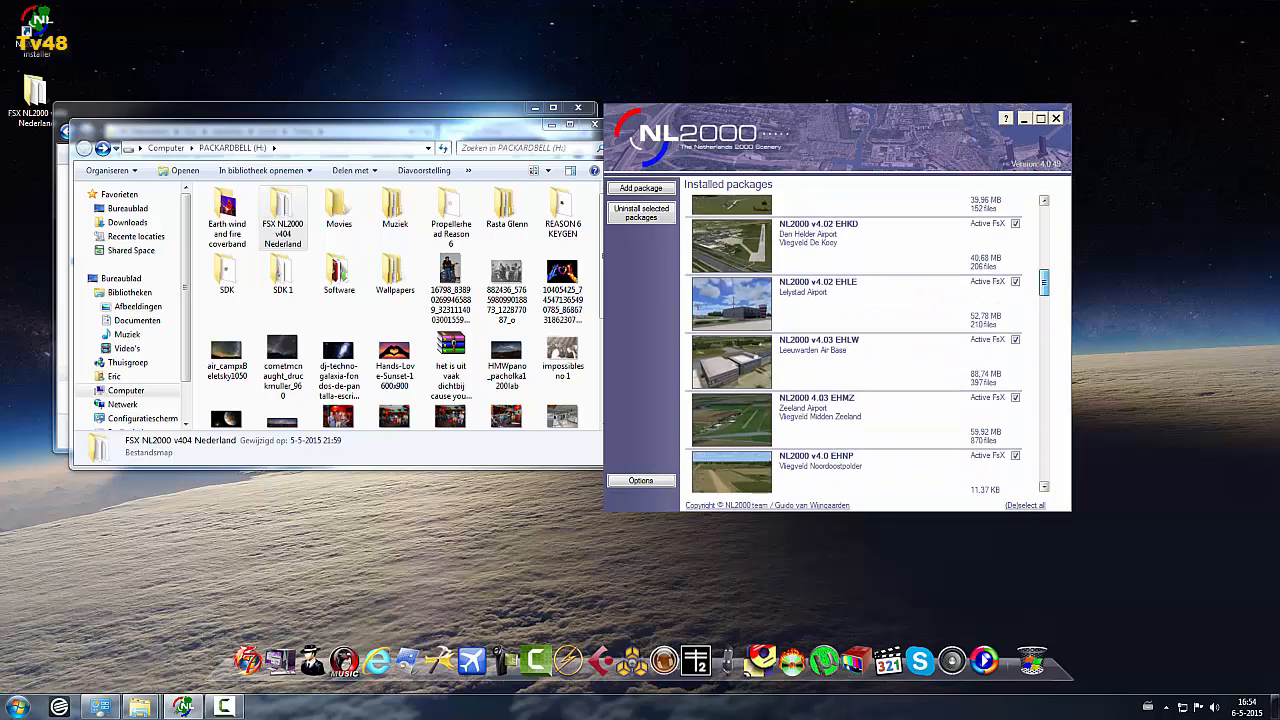
{"action": "scroll", "scroll_direction": "down", "scroll_amount": 3}
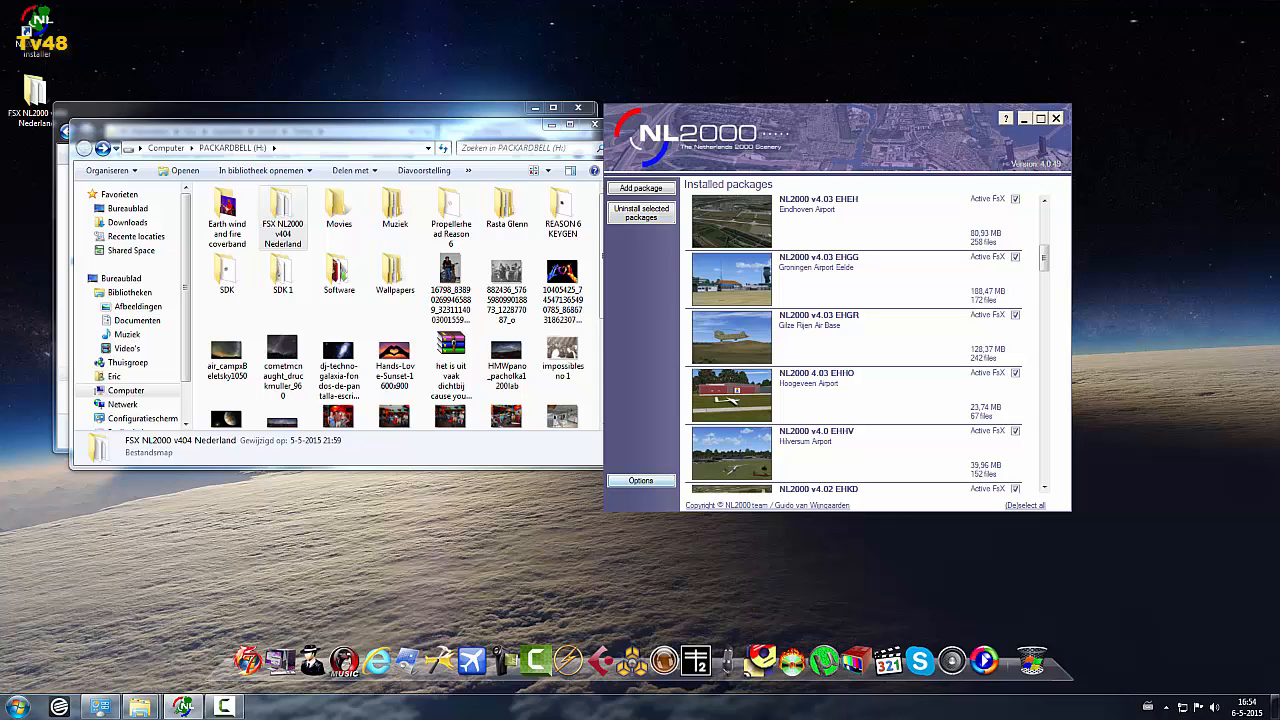
{"action": "left_click", "coordinate": [640, 480]}
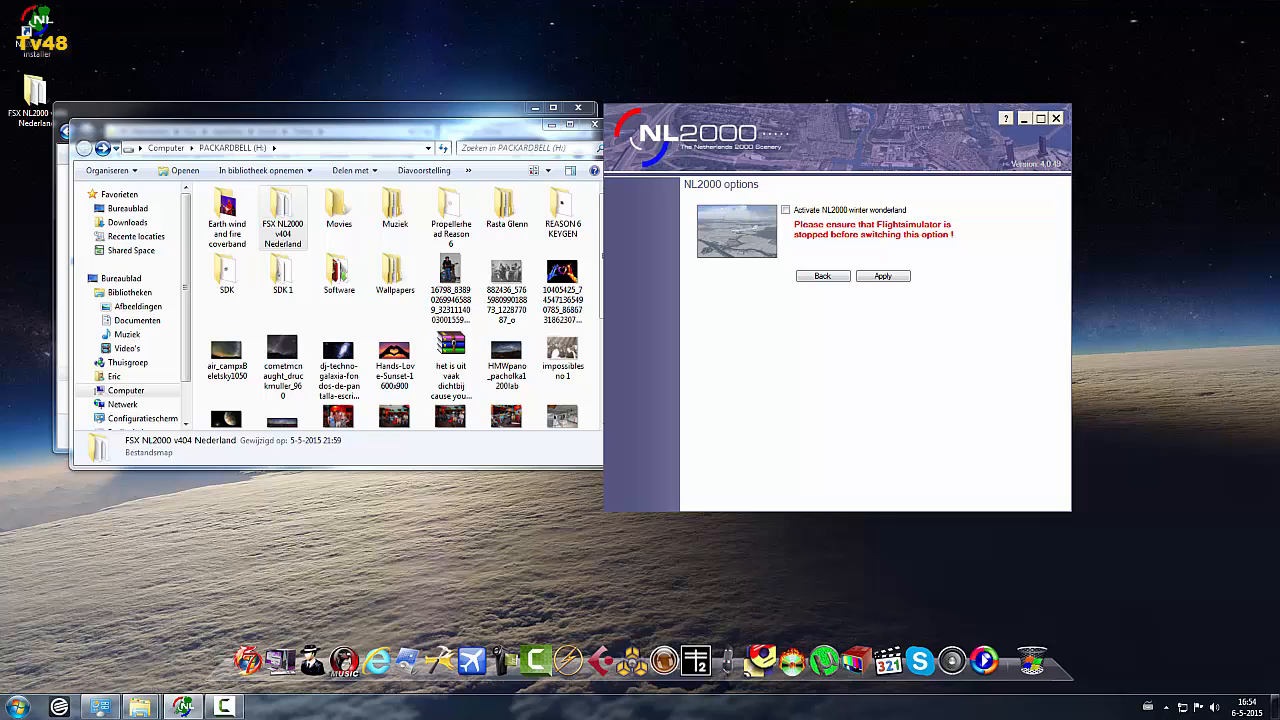
{"action": "left_click", "coordinate": [820, 276]}
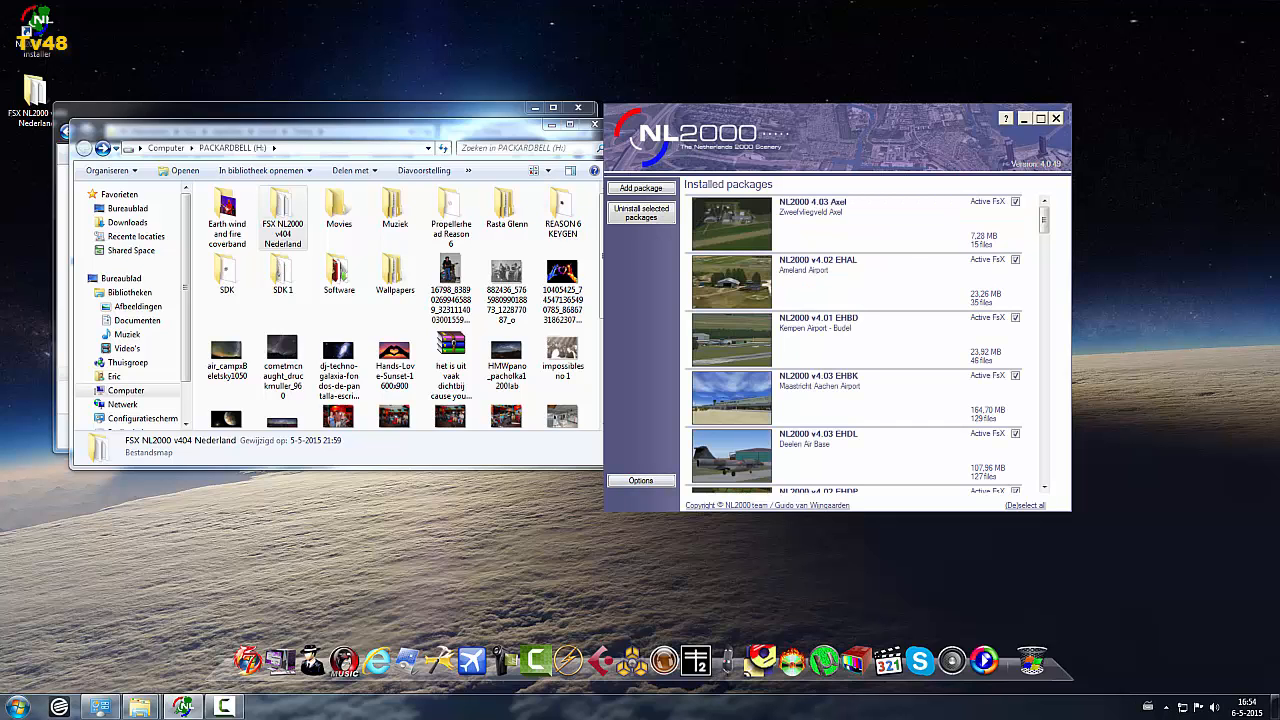
Step: Uninstall the selected packages, confirming with Ja
{"action": "left_click", "coordinate": [640, 212]}
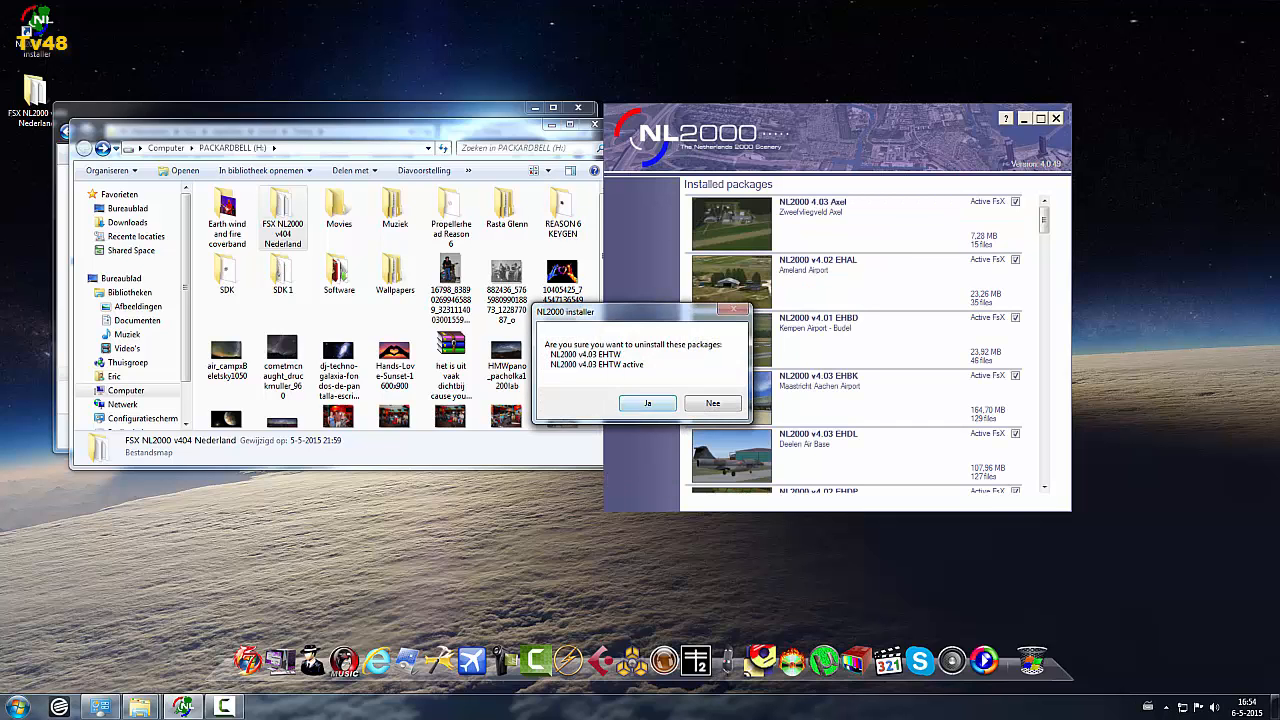
{"action": "left_click", "coordinate": [712, 402]}
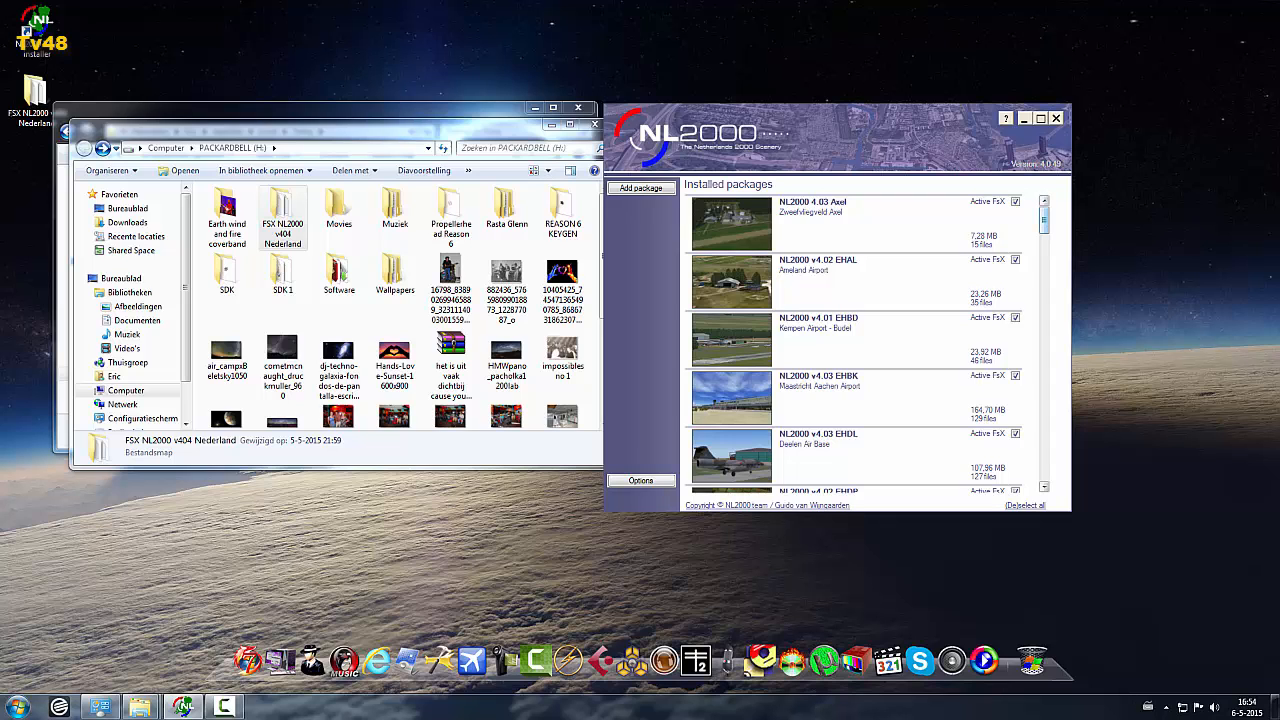
{"action": "scroll", "scroll_direction": "down", "scroll_amount": 3}
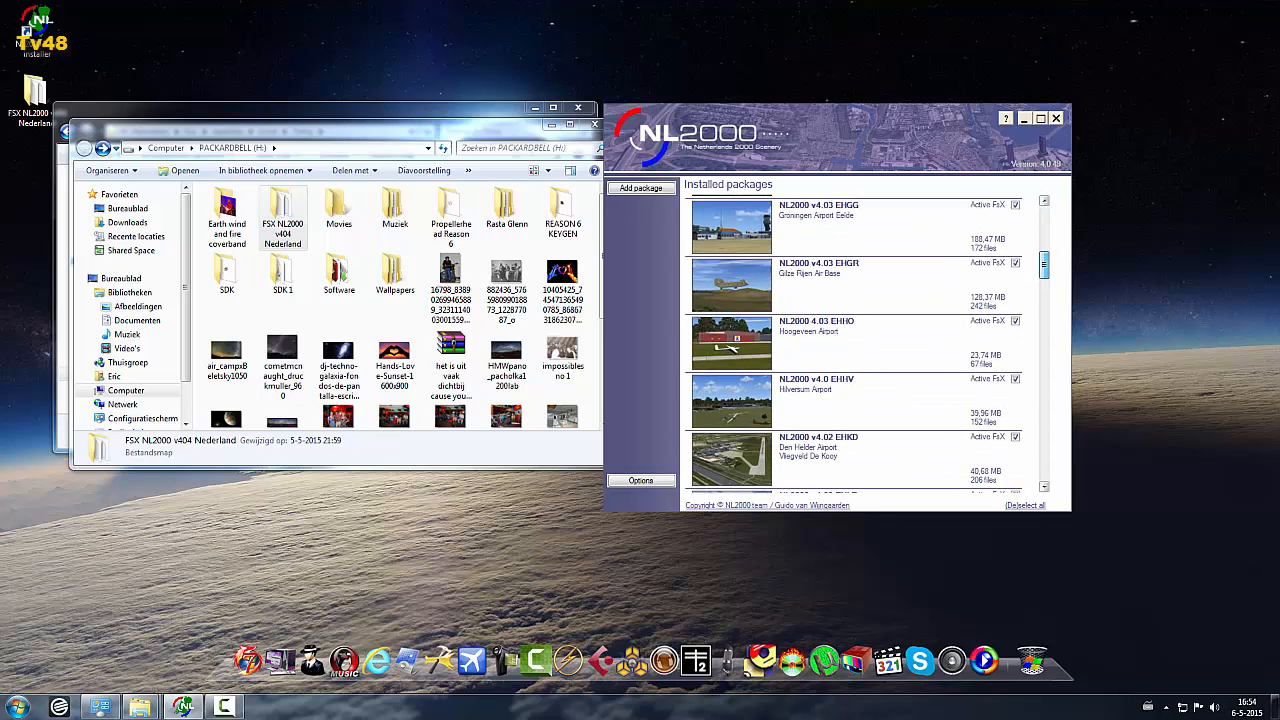
{"action": "scroll", "scroll_direction": "down", "scroll_amount": 3}
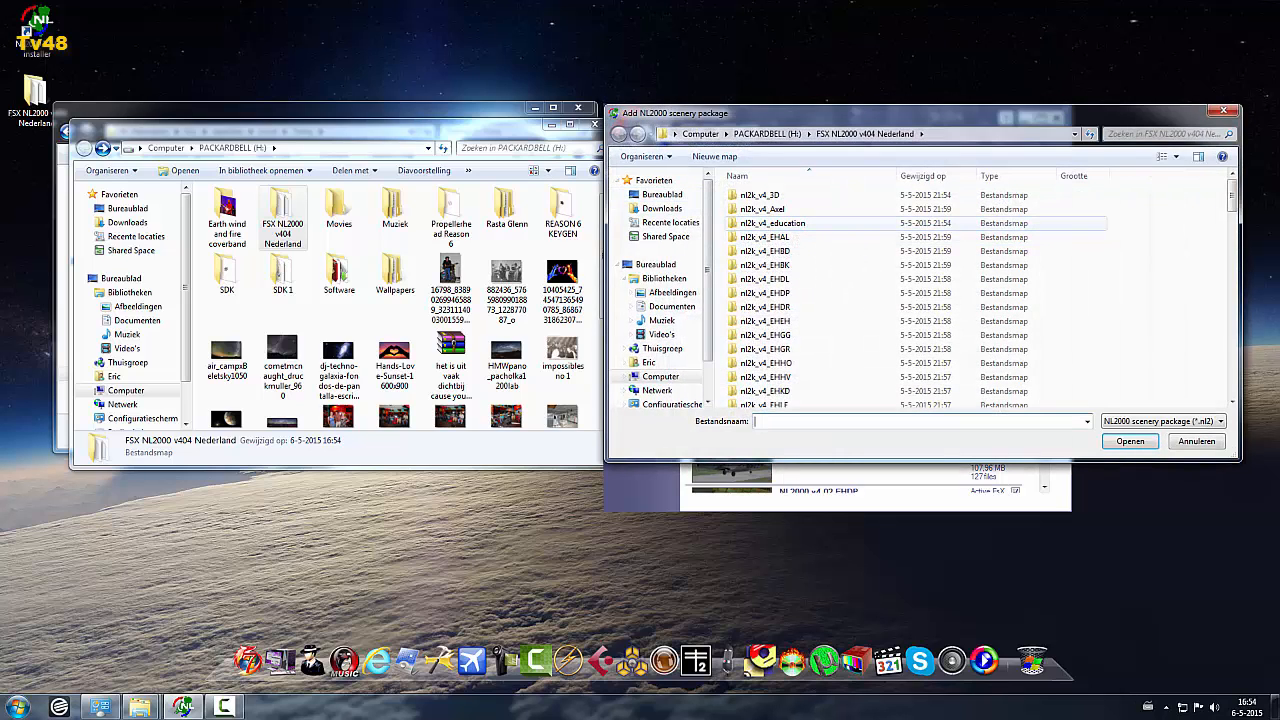
Step: Load the picked scenery package files and dismiss the default.xml and access-denied errors
{"action": "left_click", "coordinate": [760, 194]}
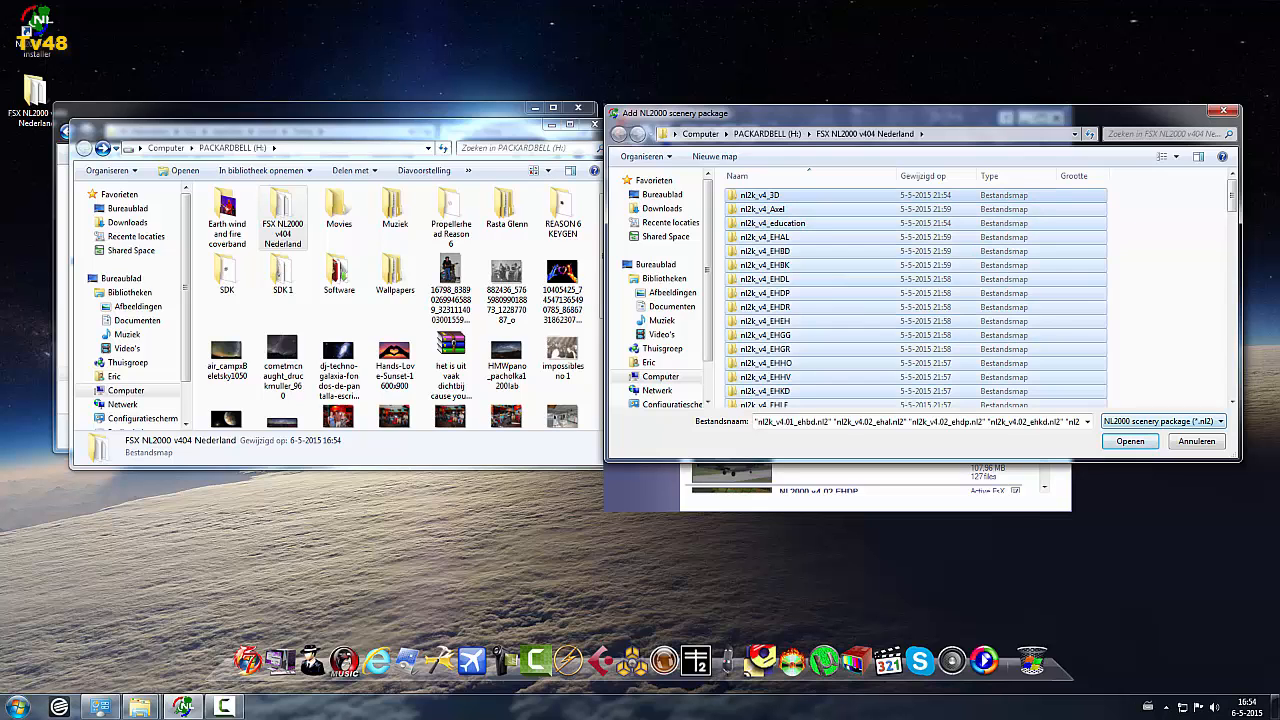
{"action": "left_click", "coordinate": [1128, 442]}
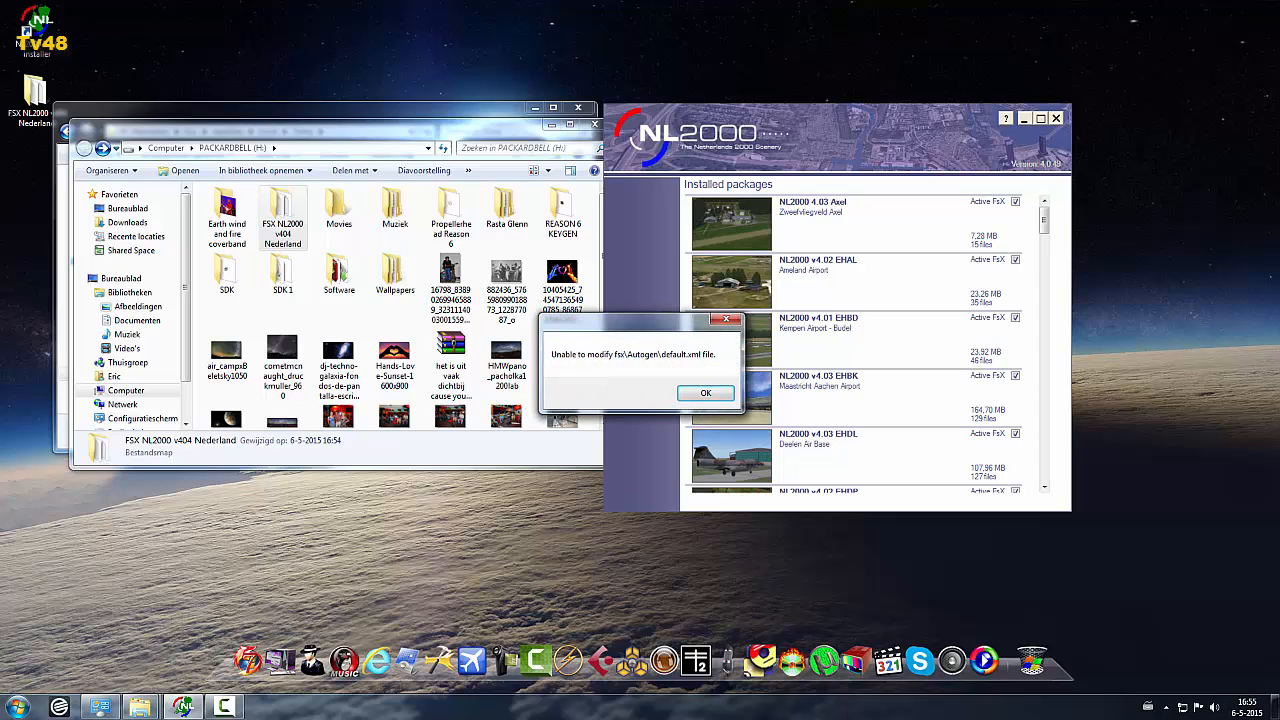
{"action": "left_click", "coordinate": [704, 392]}
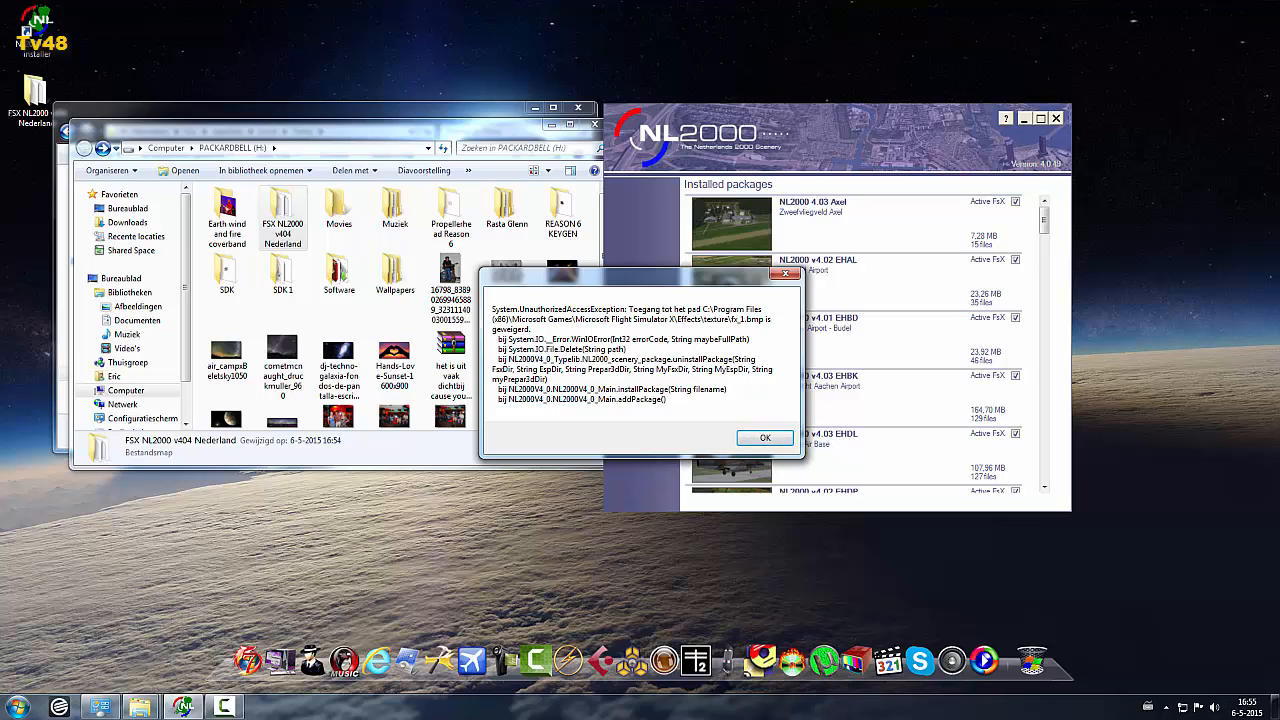
{"action": "left_click", "coordinate": [764, 436]}
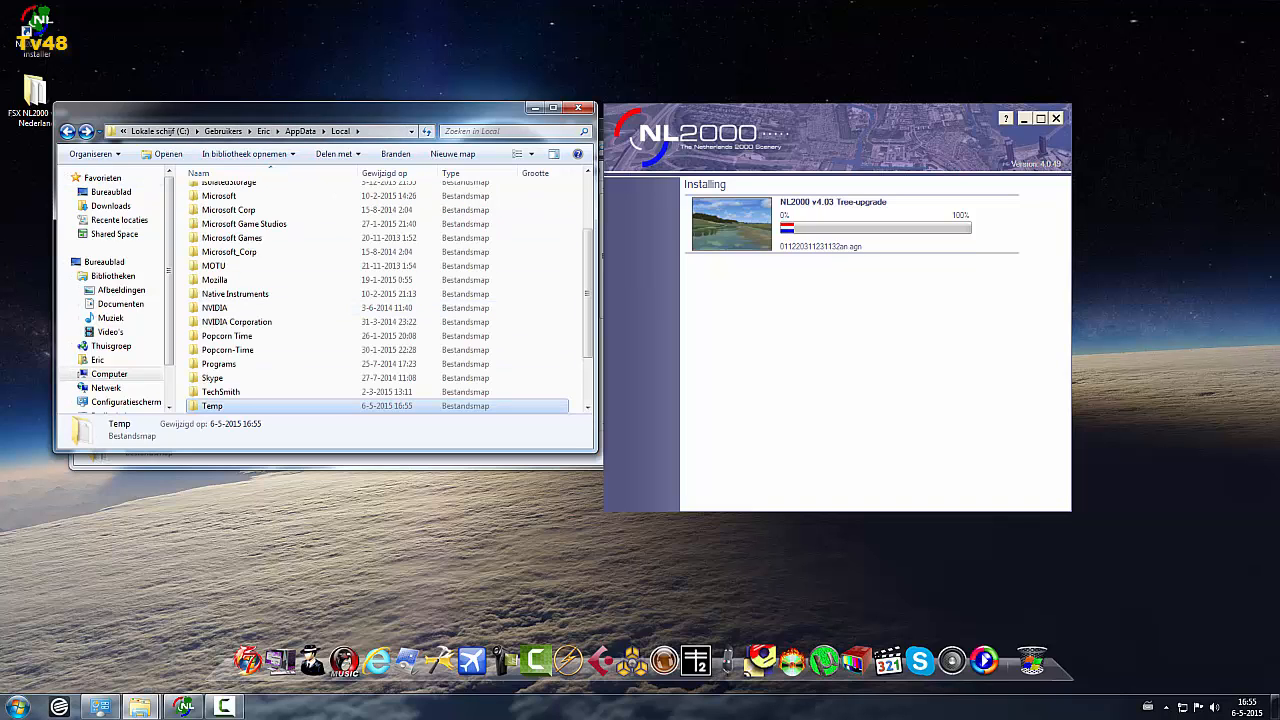
Step: Show the Temp folder under AppData\Local while the Trim-upgrade installs
{"action": "double_click", "coordinate": [212, 404]}
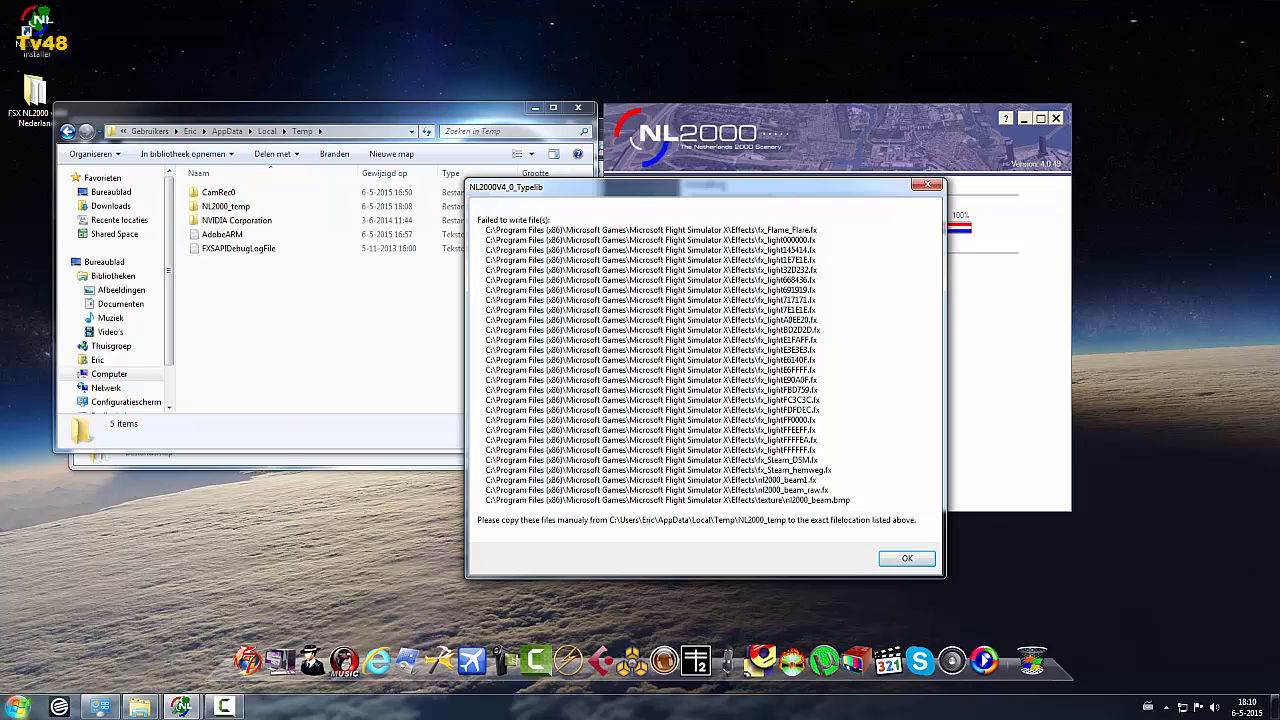
Step: Bring up the Computer window listing the drives via Start
{"action": "left_click", "coordinate": [16, 706]}
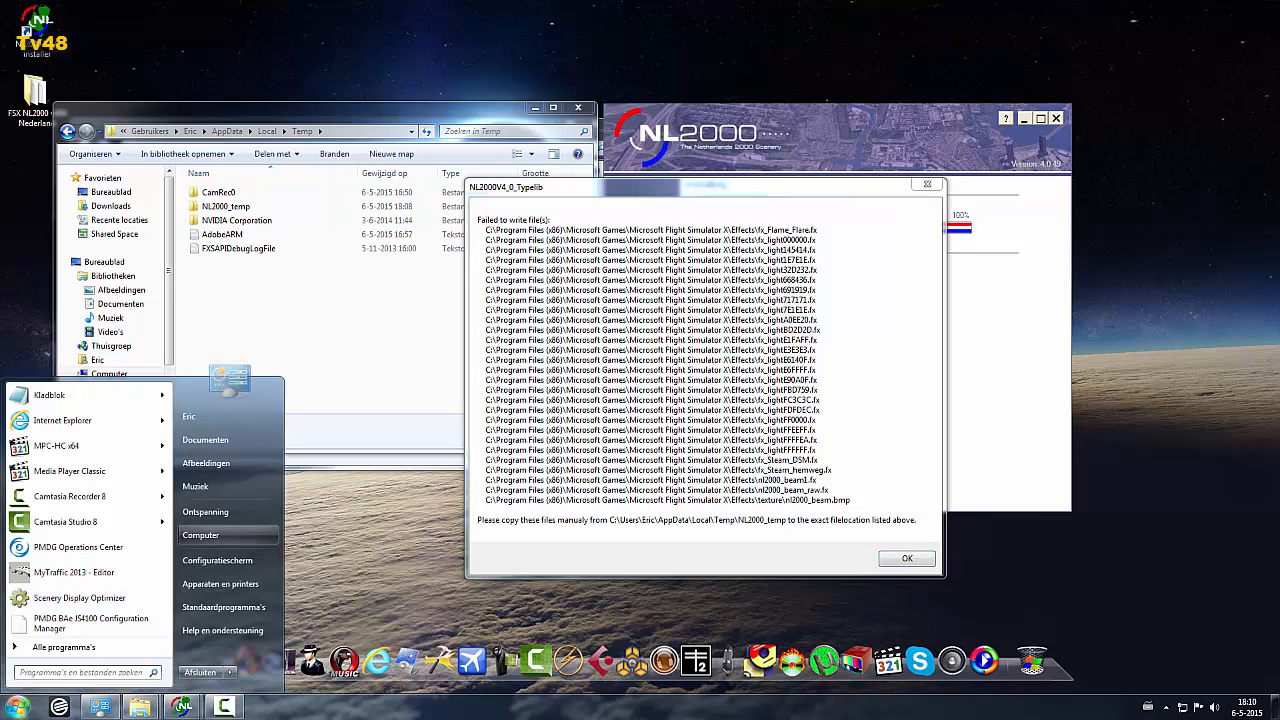
{"action": "left_click", "coordinate": [200, 536]}
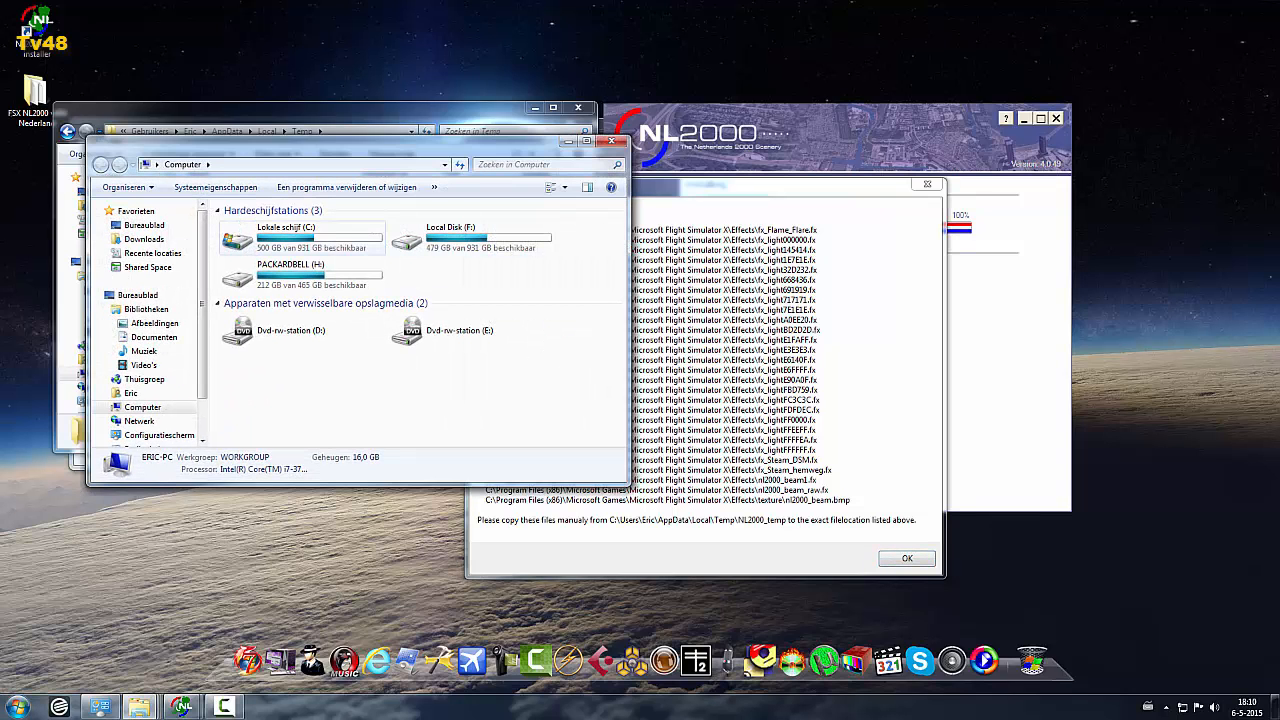
Step: Go from Lokale schijf (C:) through Program Files (x86) and Microsoft Games into Microsoft Flight Simulator X
{"action": "left_click", "coordinate": [290, 240]}
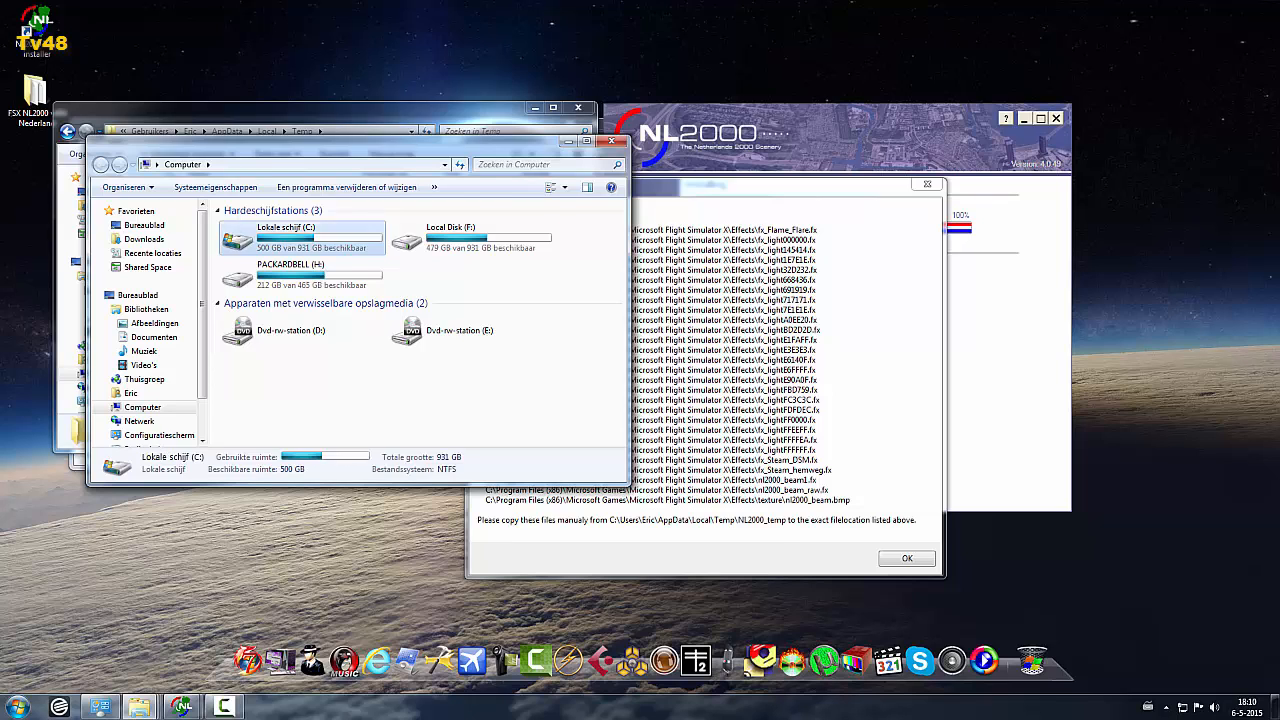
{"action": "double_click", "coordinate": [284, 240]}
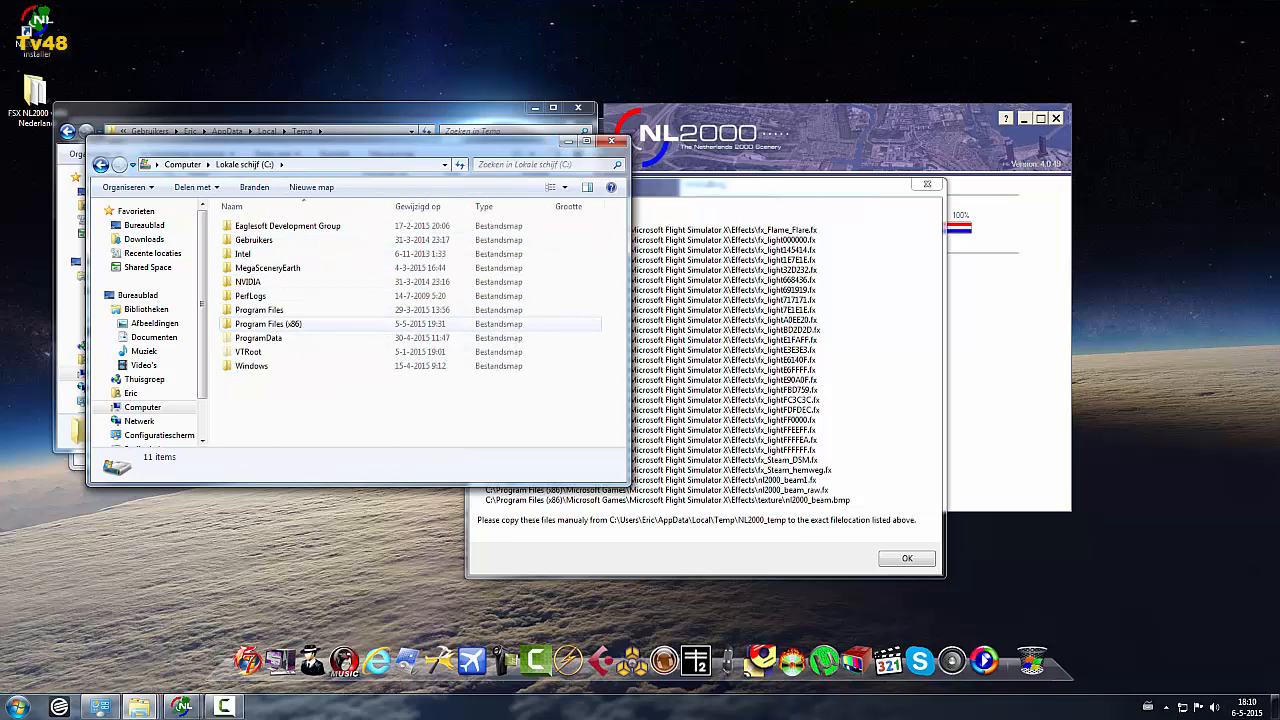
{"action": "double_click", "coordinate": [268, 324]}
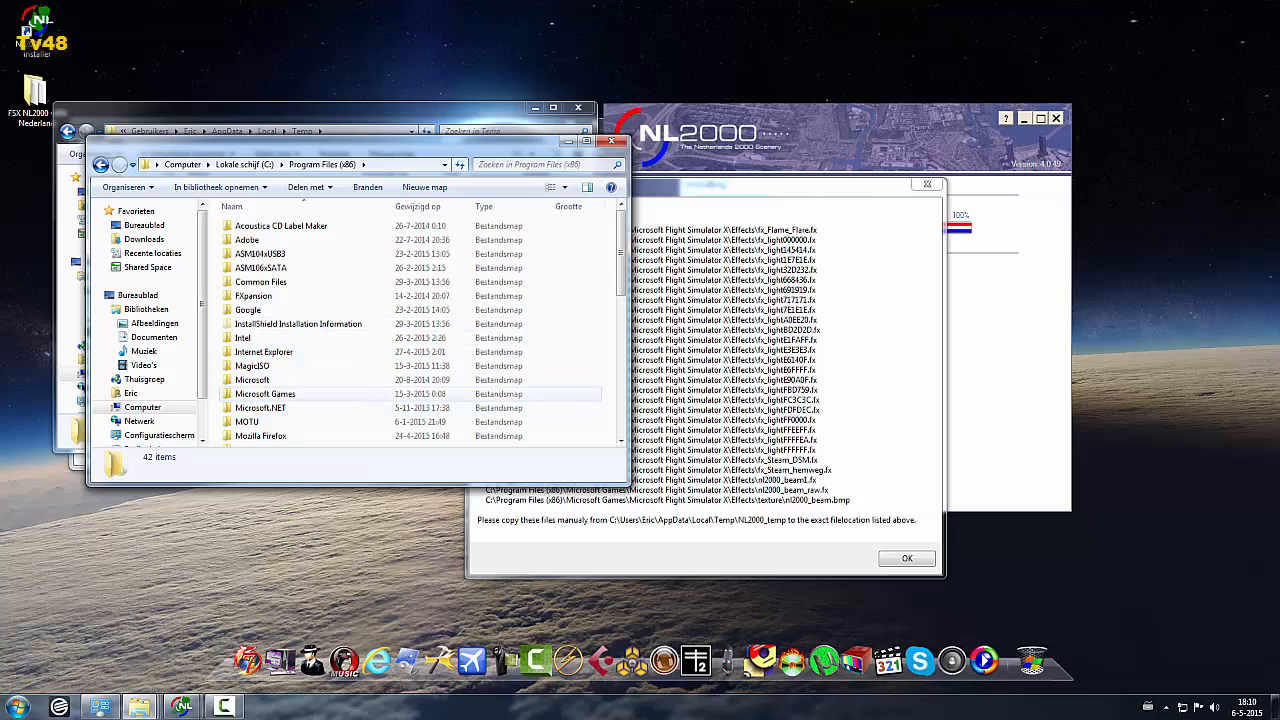
{"action": "double_click", "coordinate": [264, 392]}
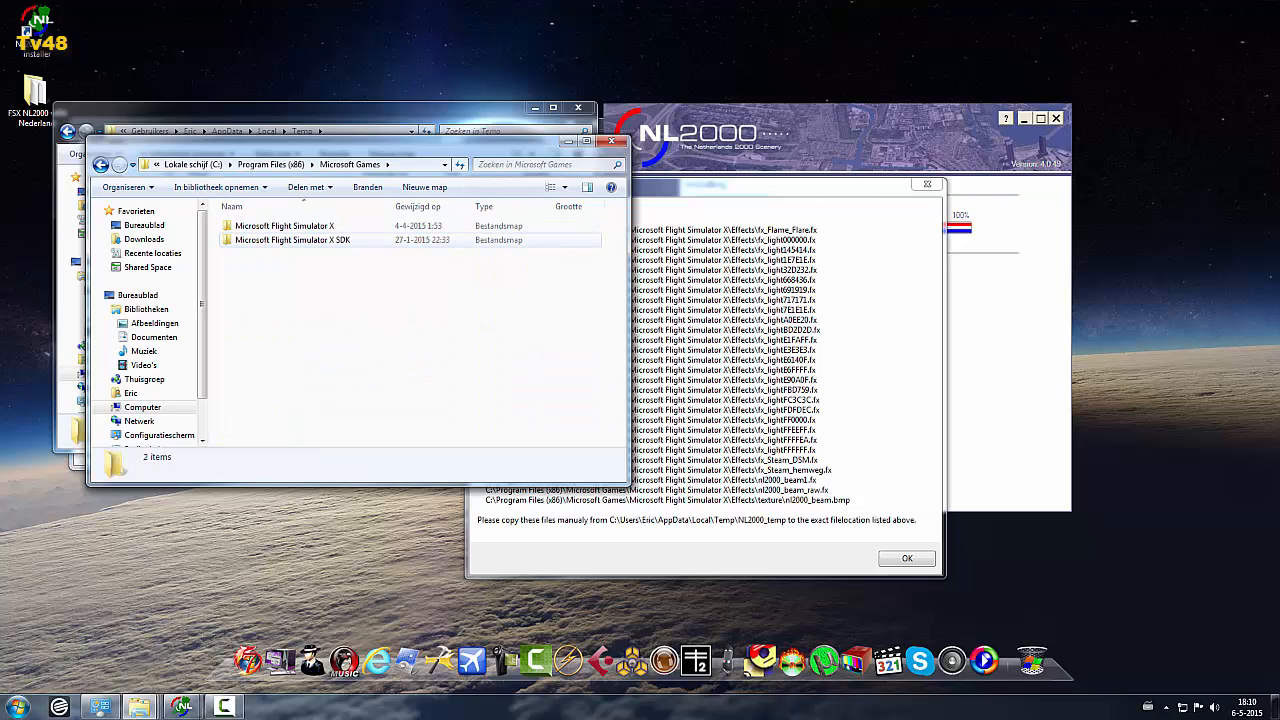
{"action": "double_click", "coordinate": [284, 224]}
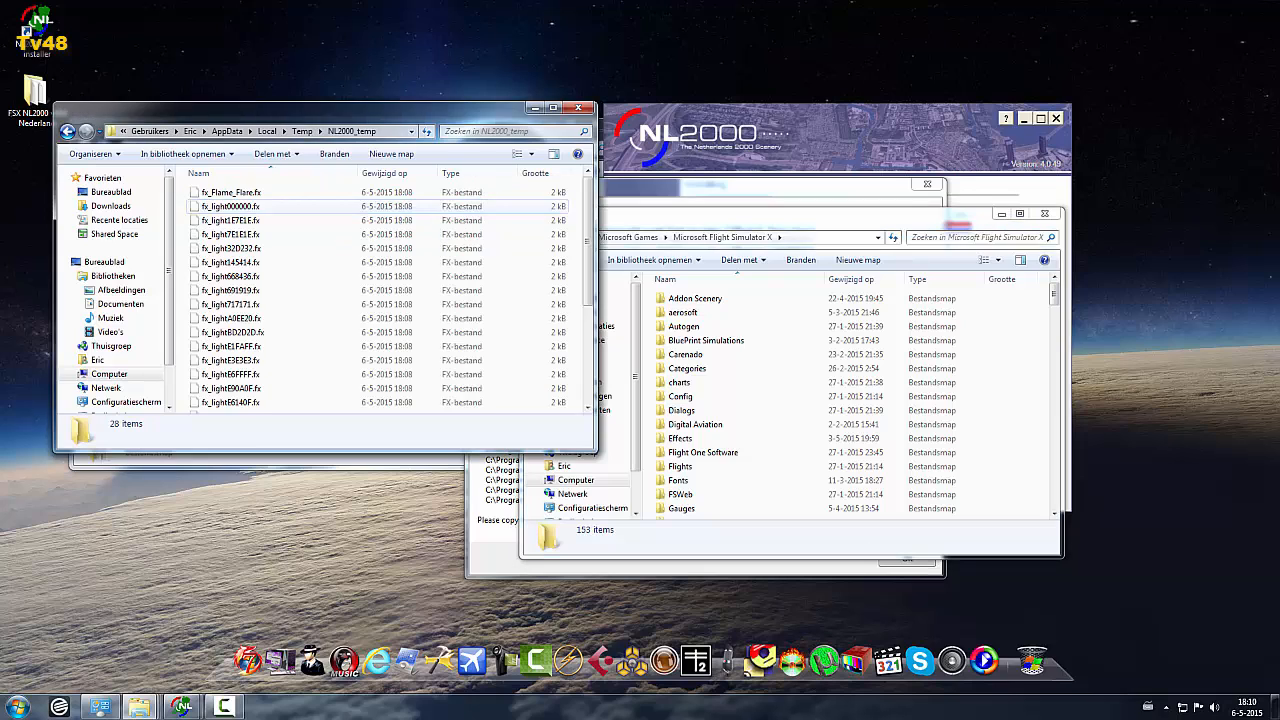
Step: Select all files in NL2000_temp, drop them into FSX\Effects with admin permission, and resume the installer
{"action": "key", "text": "ctrl+a"}
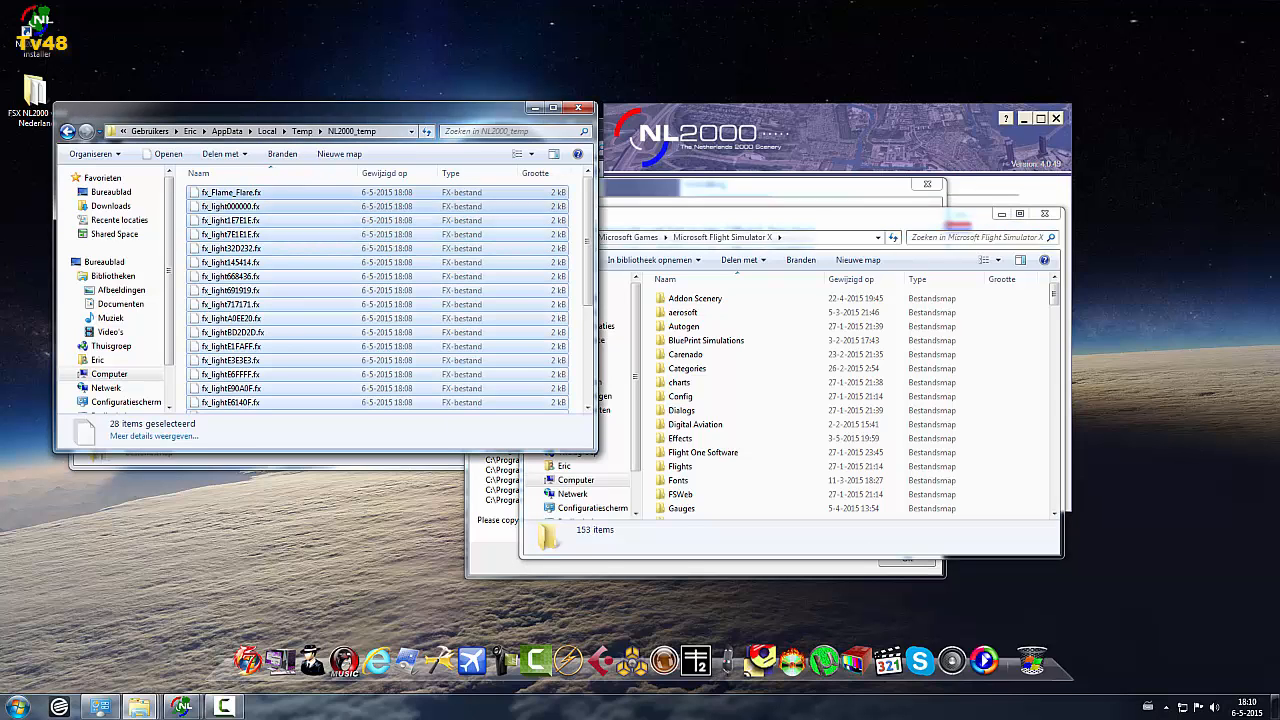
{"action": "left_click", "coordinate": [686, 354]}
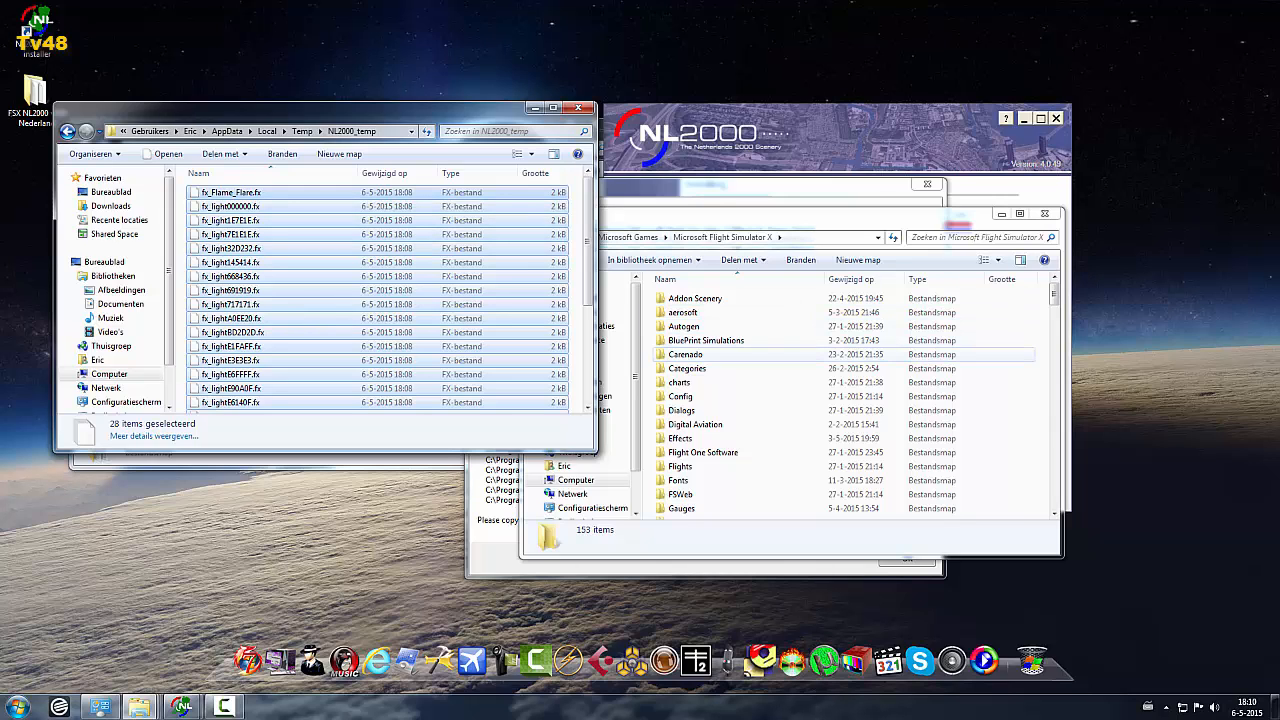
{"action": "double_click", "coordinate": [680, 438]}
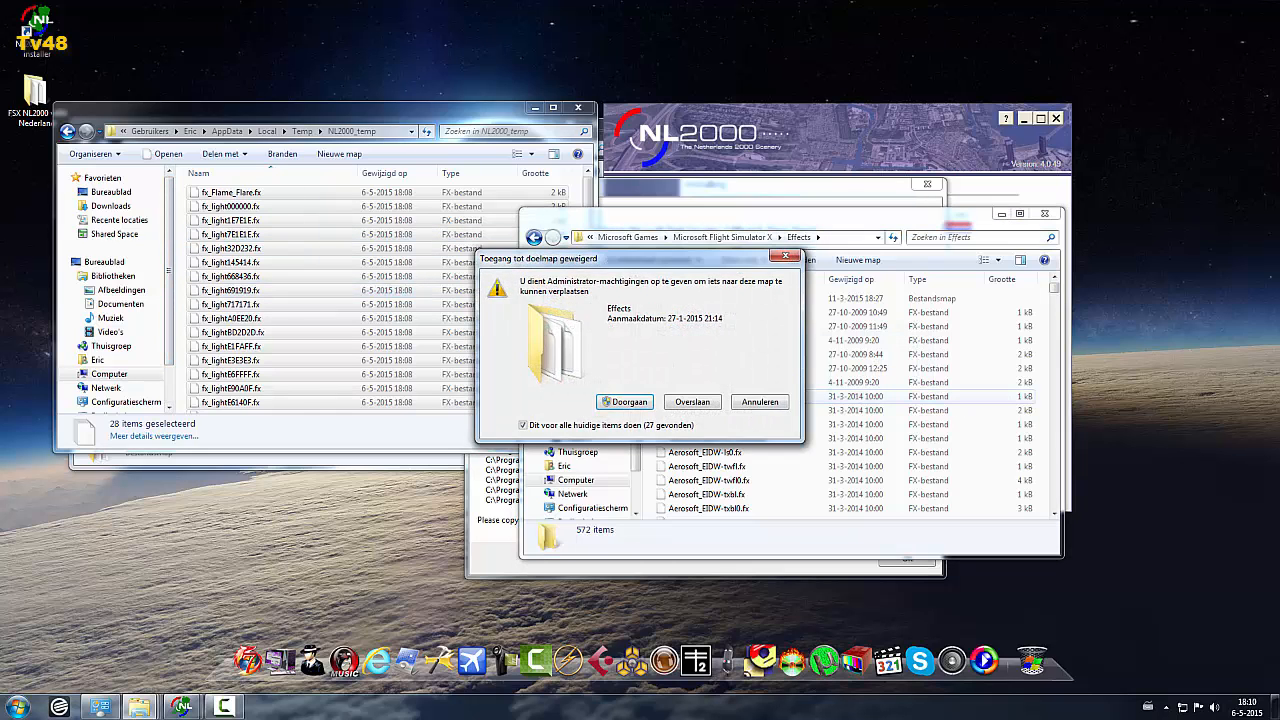
{"action": "left_click", "coordinate": [624, 400]}
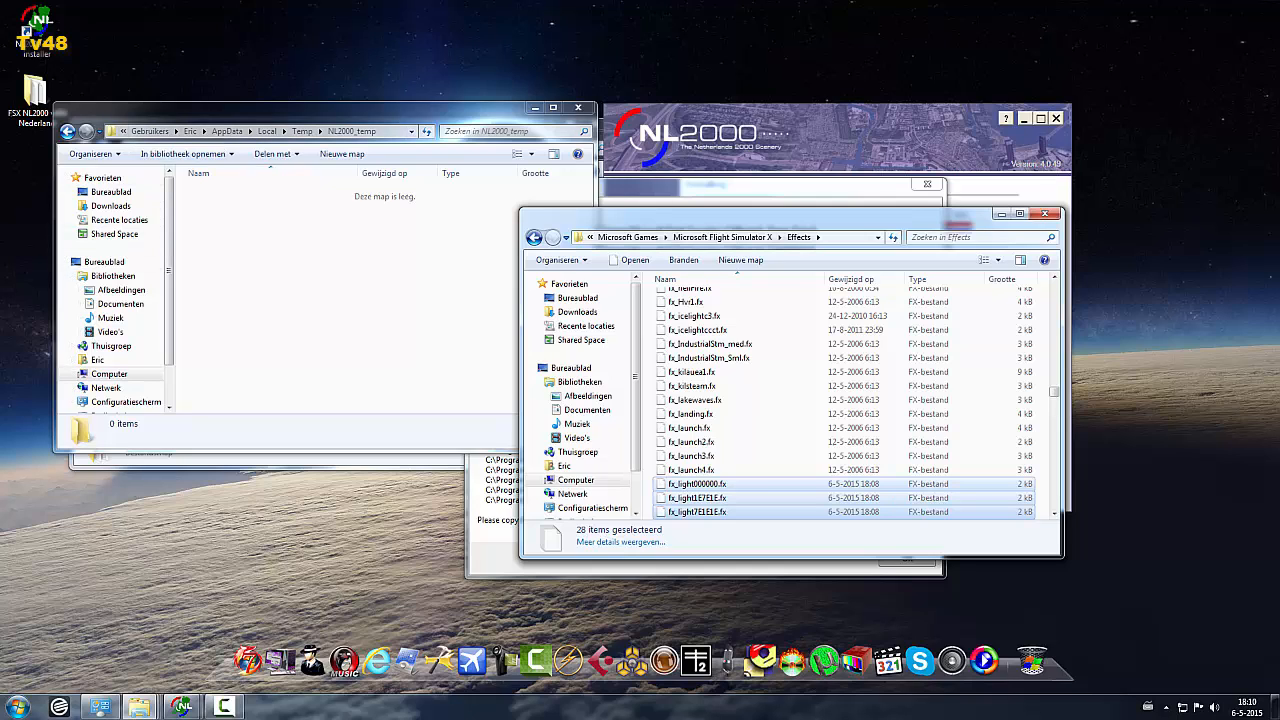
{"action": "left_click", "coordinate": [300, 132]}
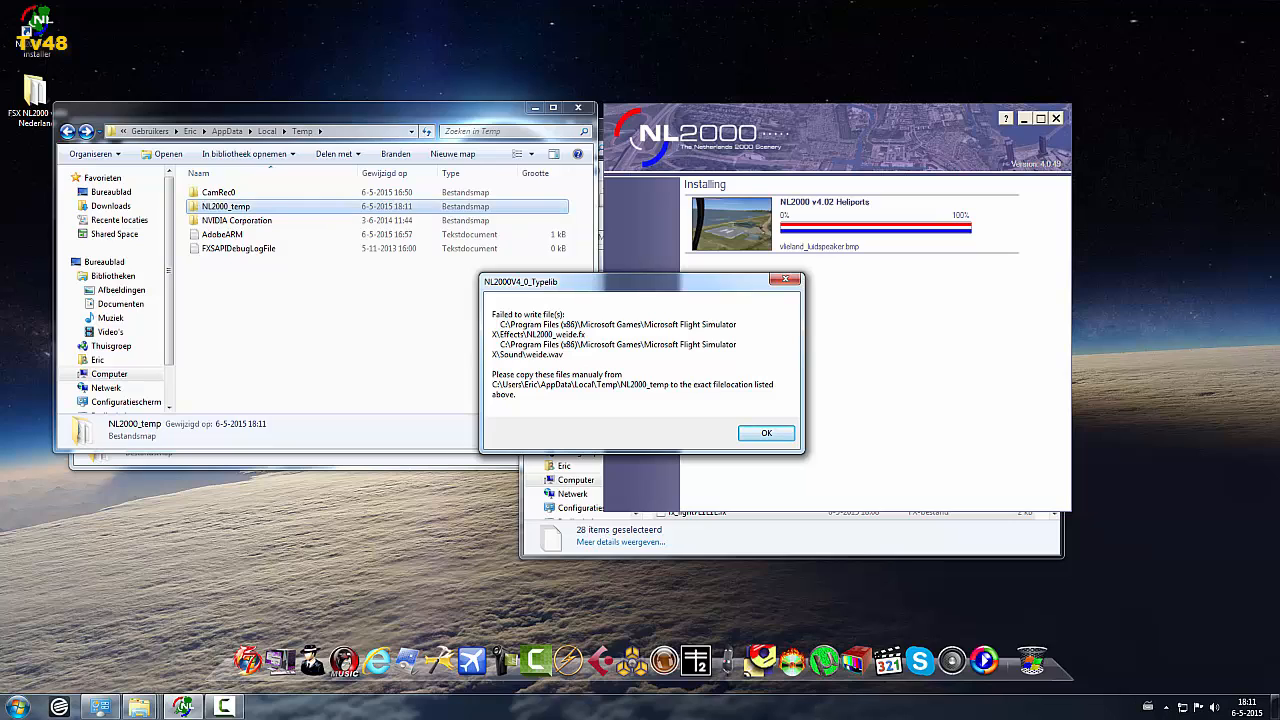
Step: Move nl2000_weide.fx from NL2000_temp into FSX\Effects, granting the permission prompt
{"action": "double_click", "coordinate": [224, 206]}
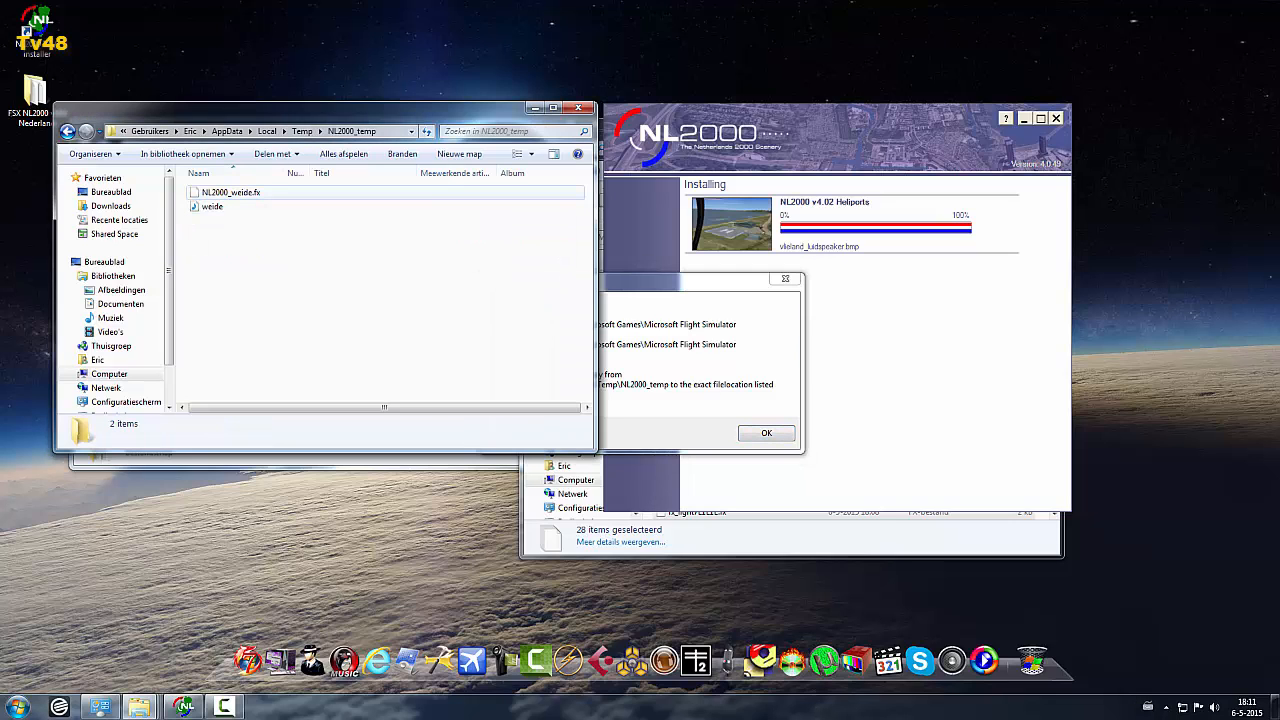
{"action": "left_click", "coordinate": [230, 192]}
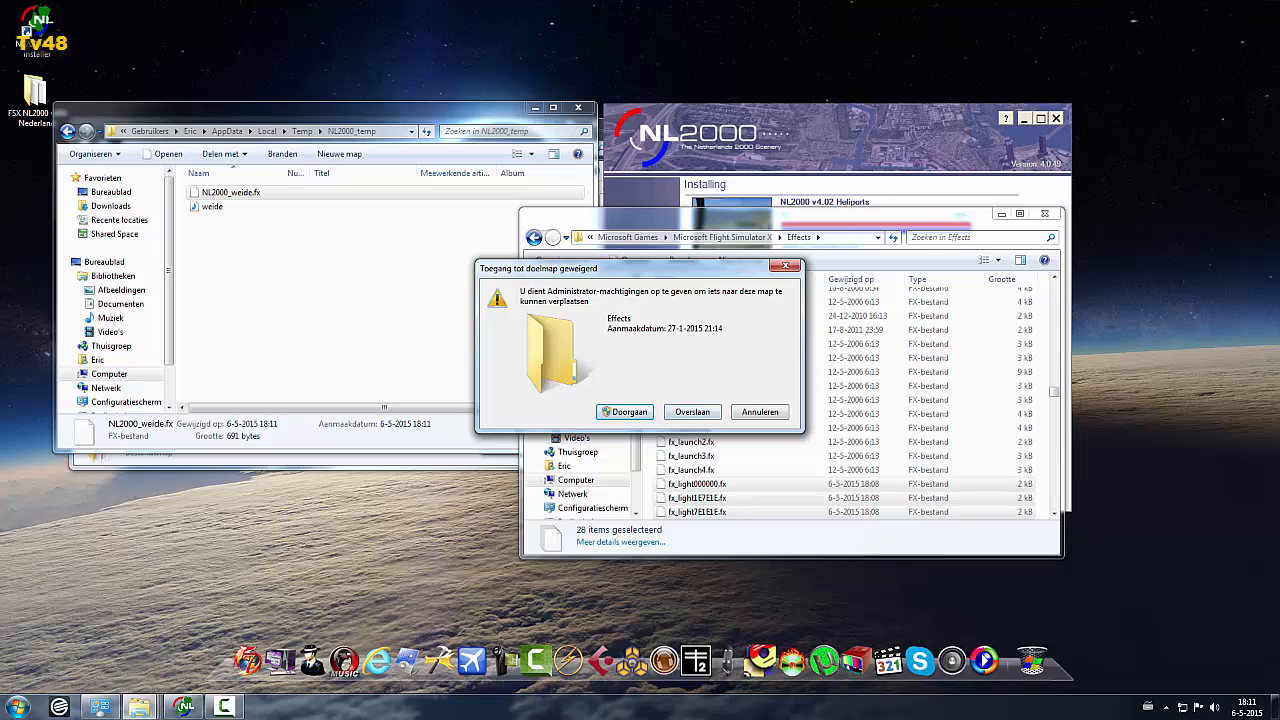
{"action": "left_click", "coordinate": [624, 412]}
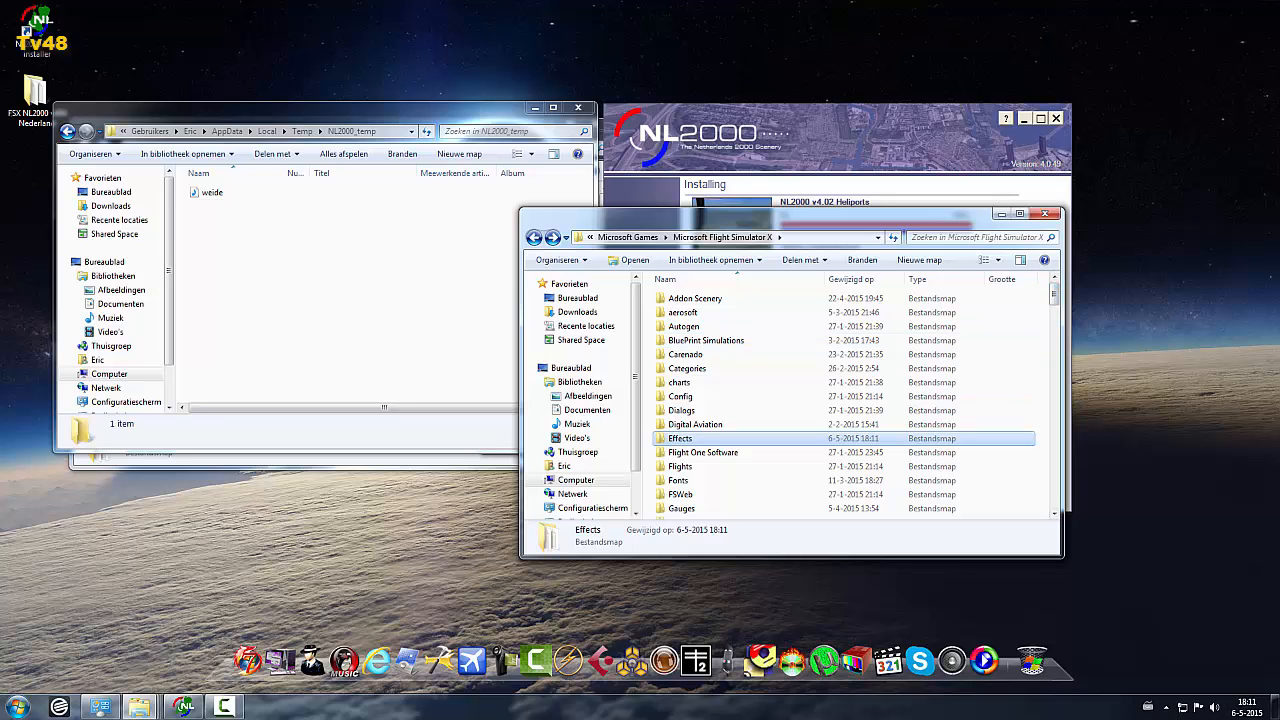
Step: Move weide.wav into FSX\Sound, granting the permission prompt, leaving NL2000_temp empty
{"action": "scroll", "scroll_direction": "down", "scroll_amount": 3}
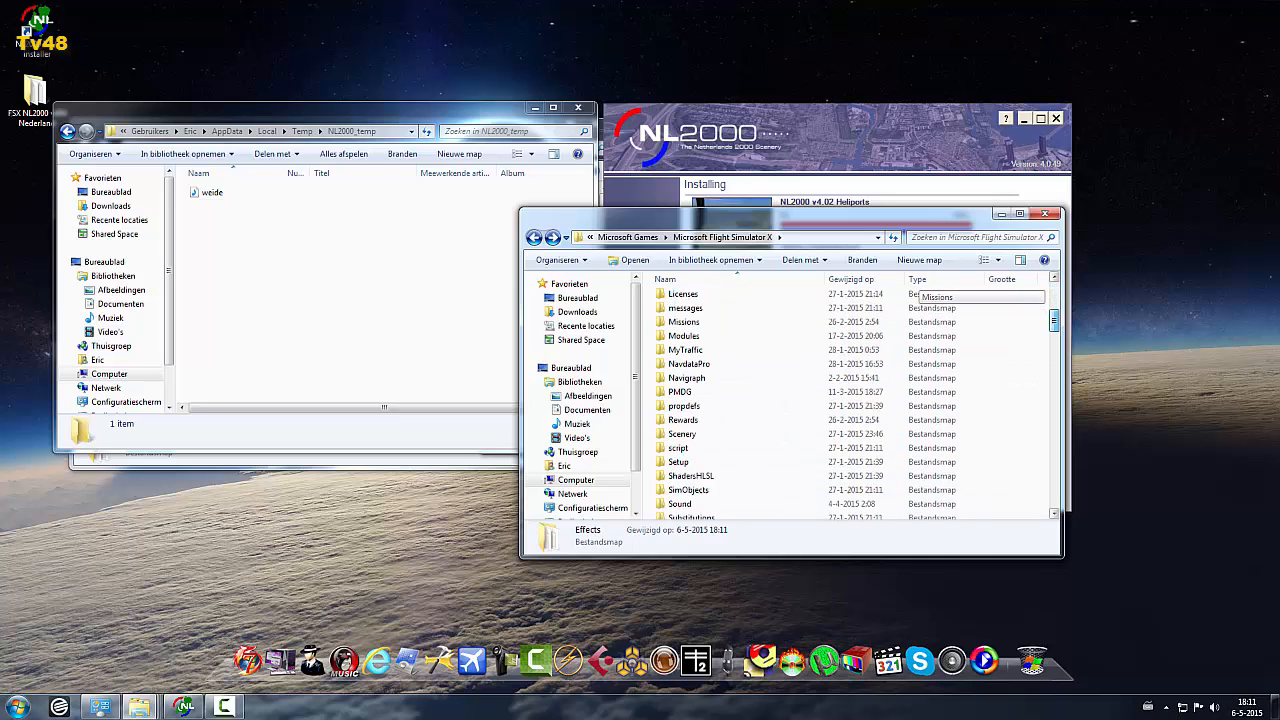
{"action": "scroll", "scroll_direction": "up", "scroll_amount": 3}
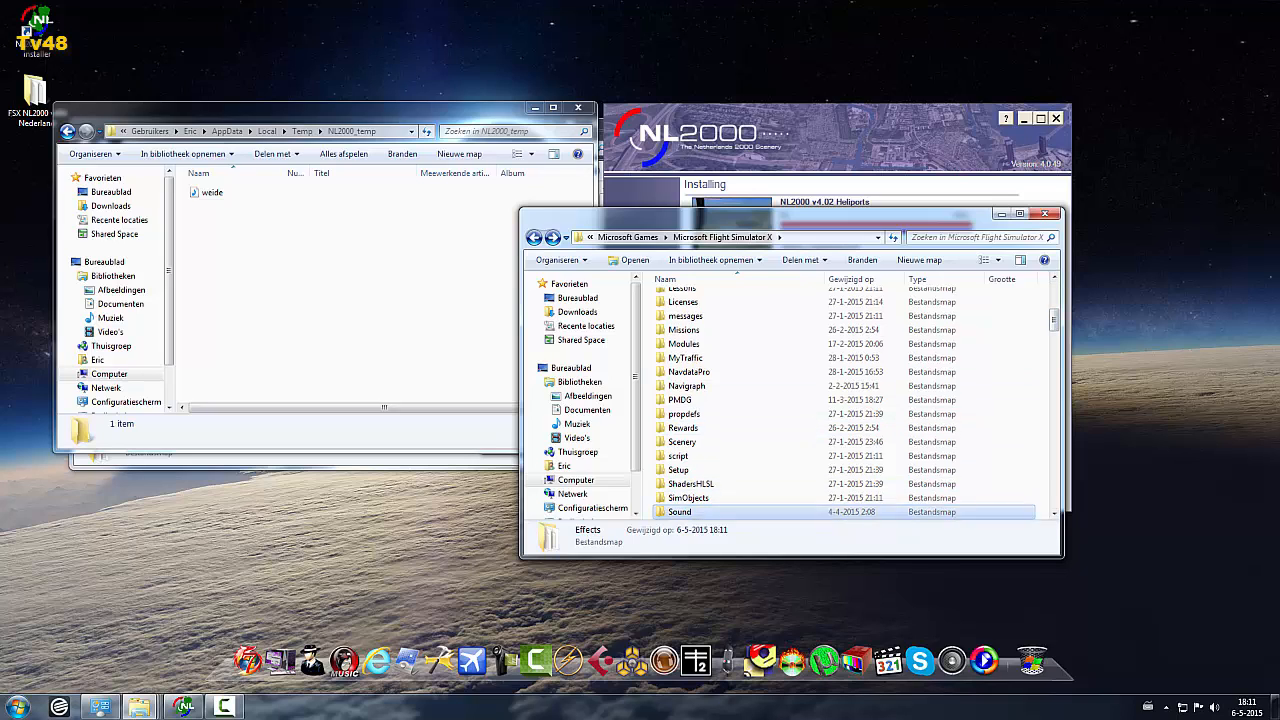
{"action": "double_click", "coordinate": [680, 512]}
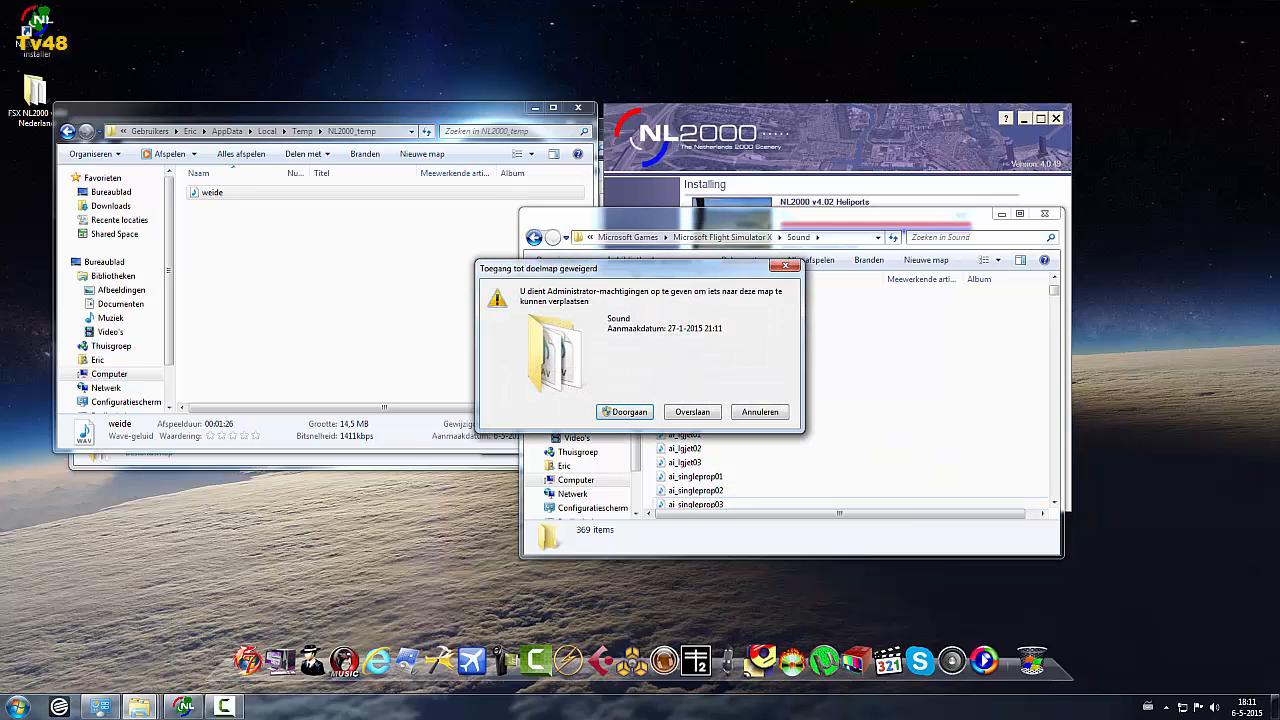
{"action": "left_click", "coordinate": [624, 412]}
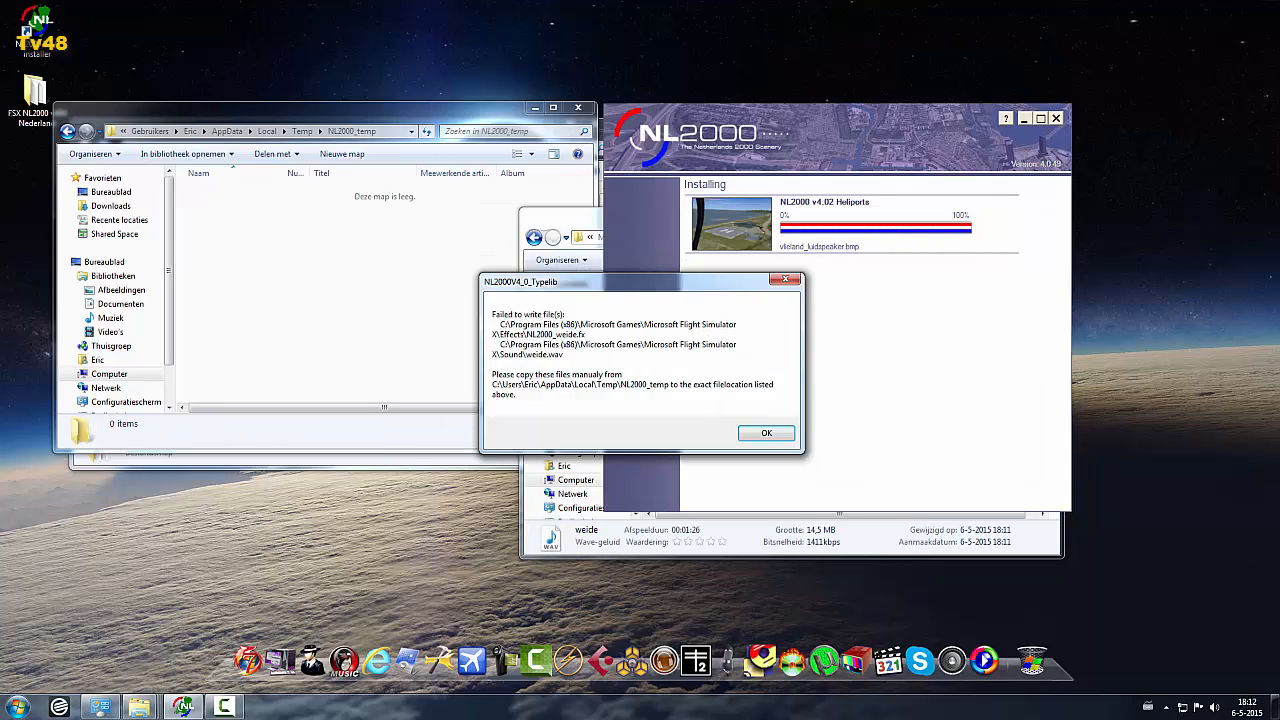
Step: Acknowledge the 'Failed to write file(s)' notice so the installer proceeds to the EHTL package
{"action": "left_click", "coordinate": [766, 432]}
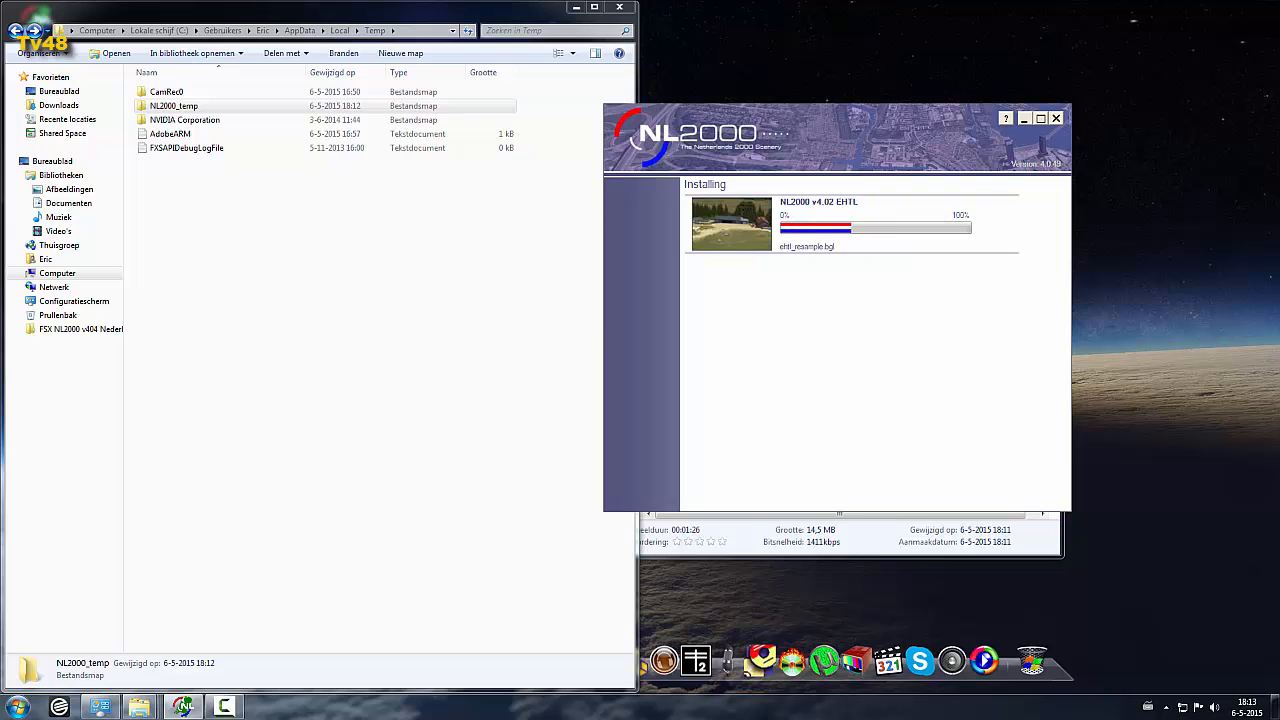
Step: Open the Computer window from the Start menu via Openen
{"action": "left_click", "coordinate": [16, 708]}
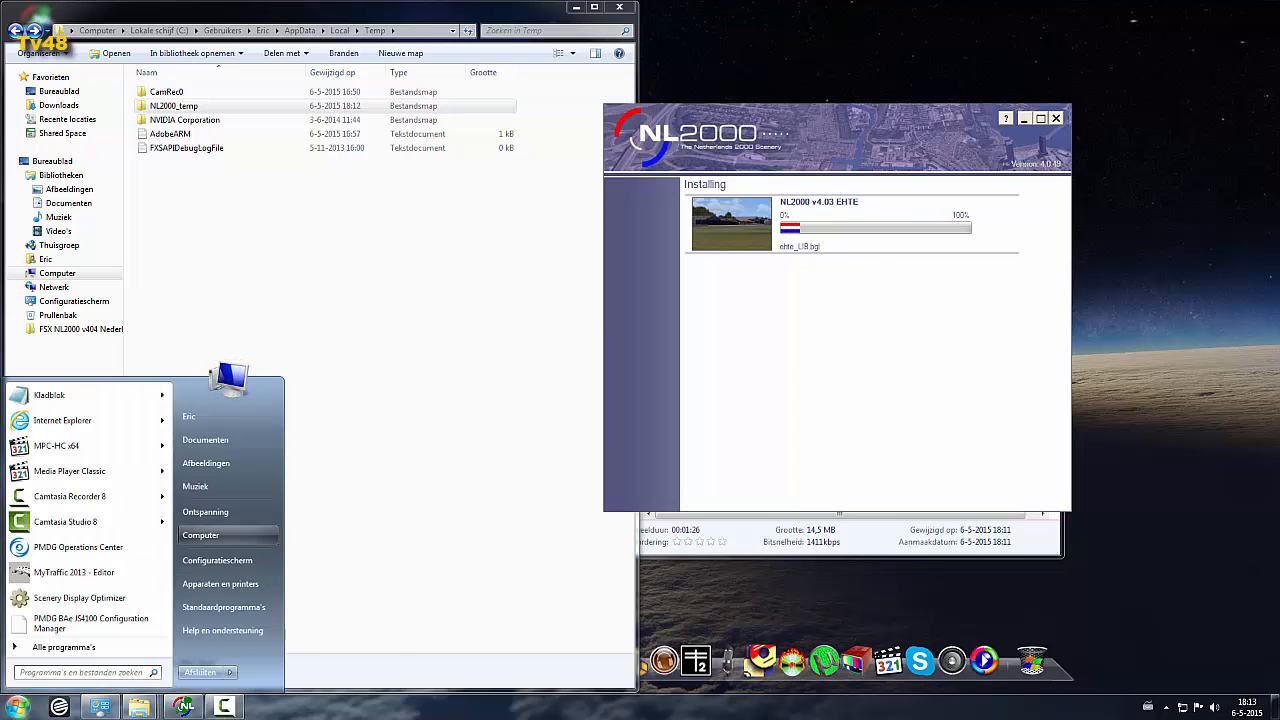
{"action": "right_click", "coordinate": [200, 536]}
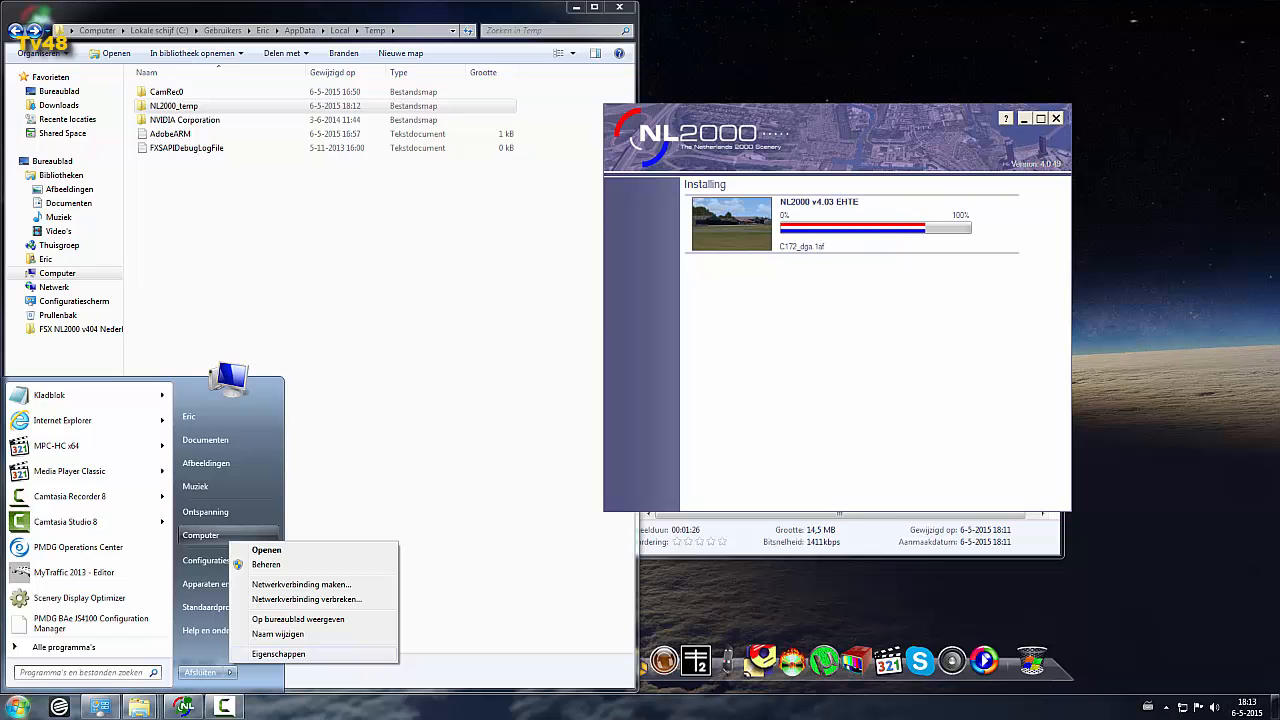
{"action": "left_click", "coordinate": [278, 652]}
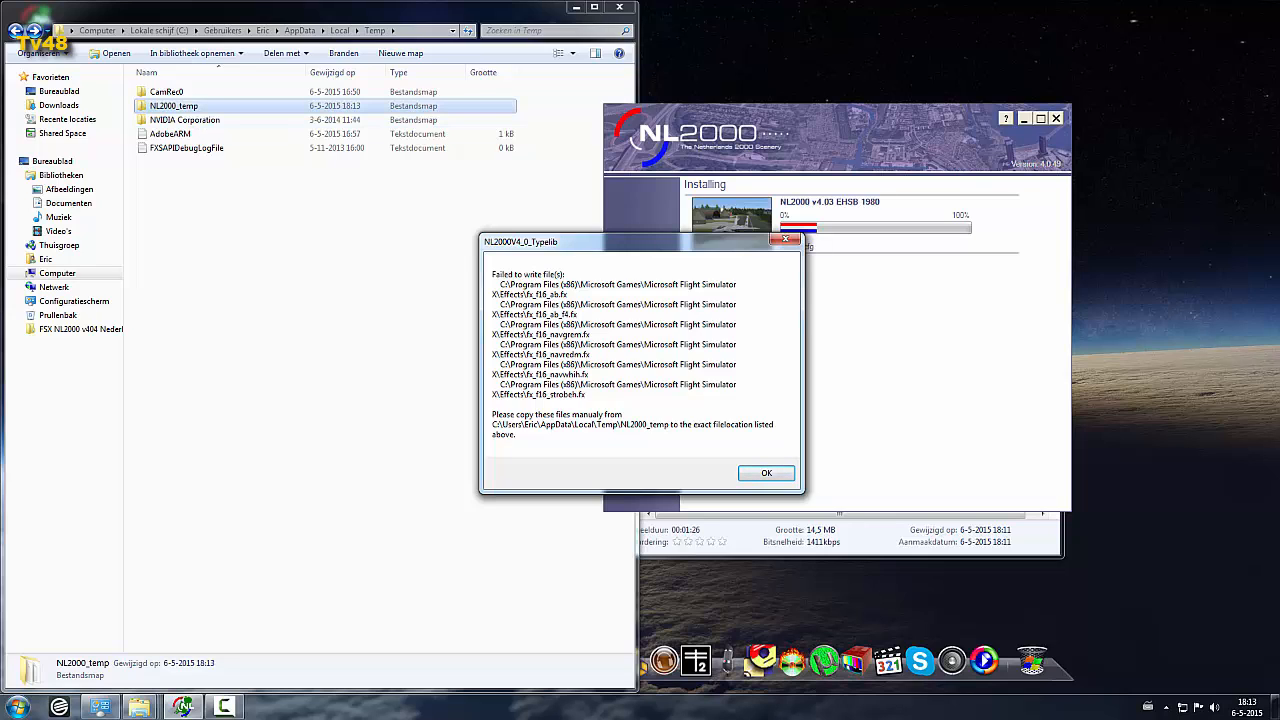
Step: Open NL2000_temp and bring the Flight Simulator X folder window forward
{"action": "double_click", "coordinate": [174, 104]}
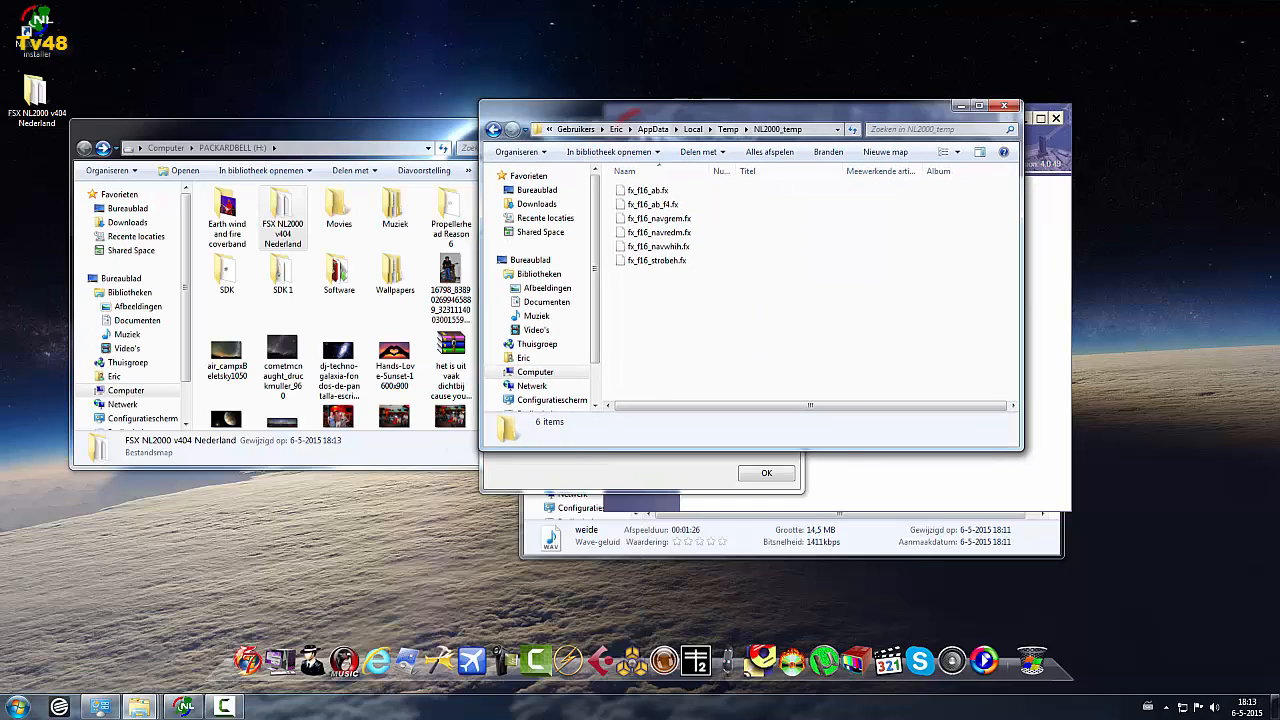
{"action": "left_click", "coordinate": [766, 472]}
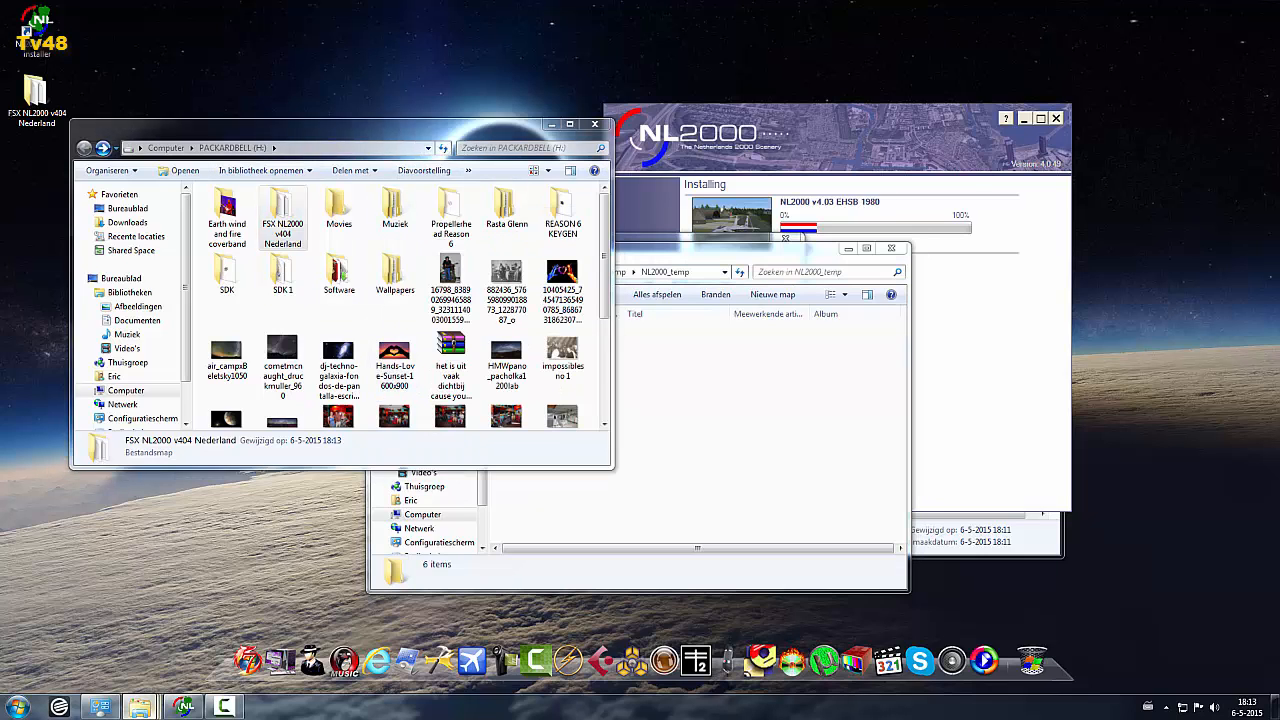
{"action": "mouse_move", "coordinate": [138, 706]}
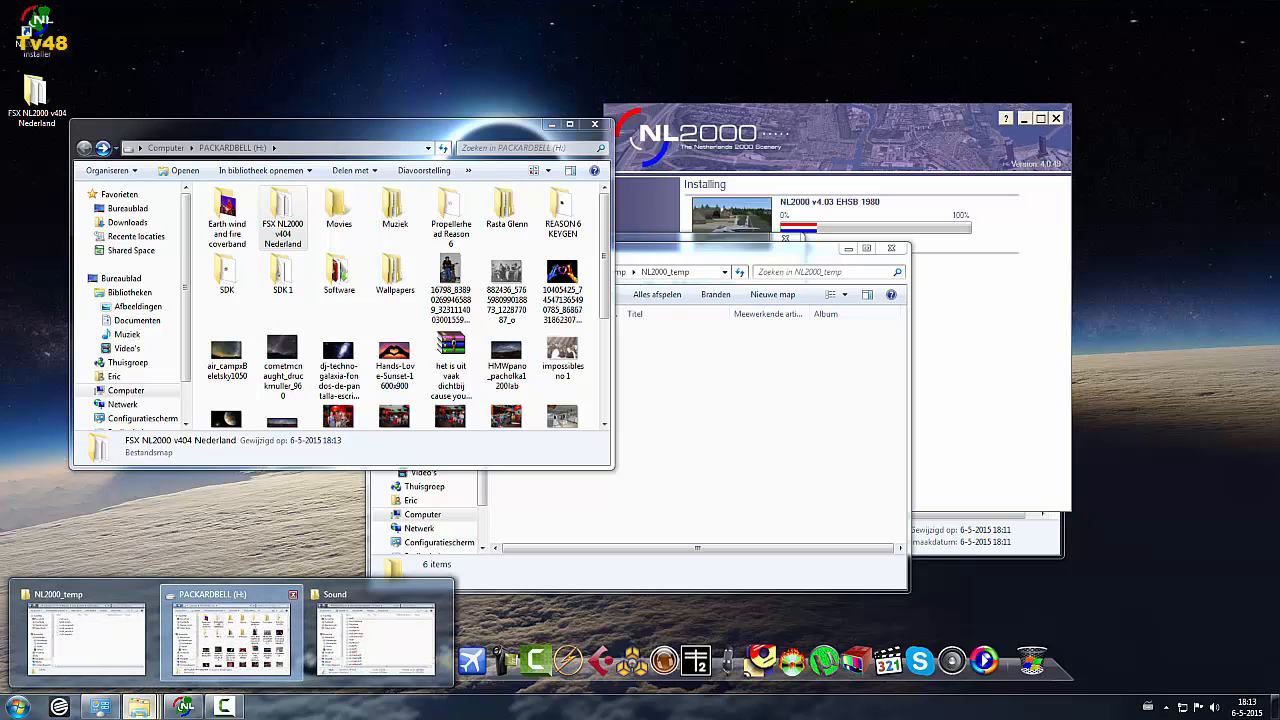
{"action": "left_click", "coordinate": [376, 594]}
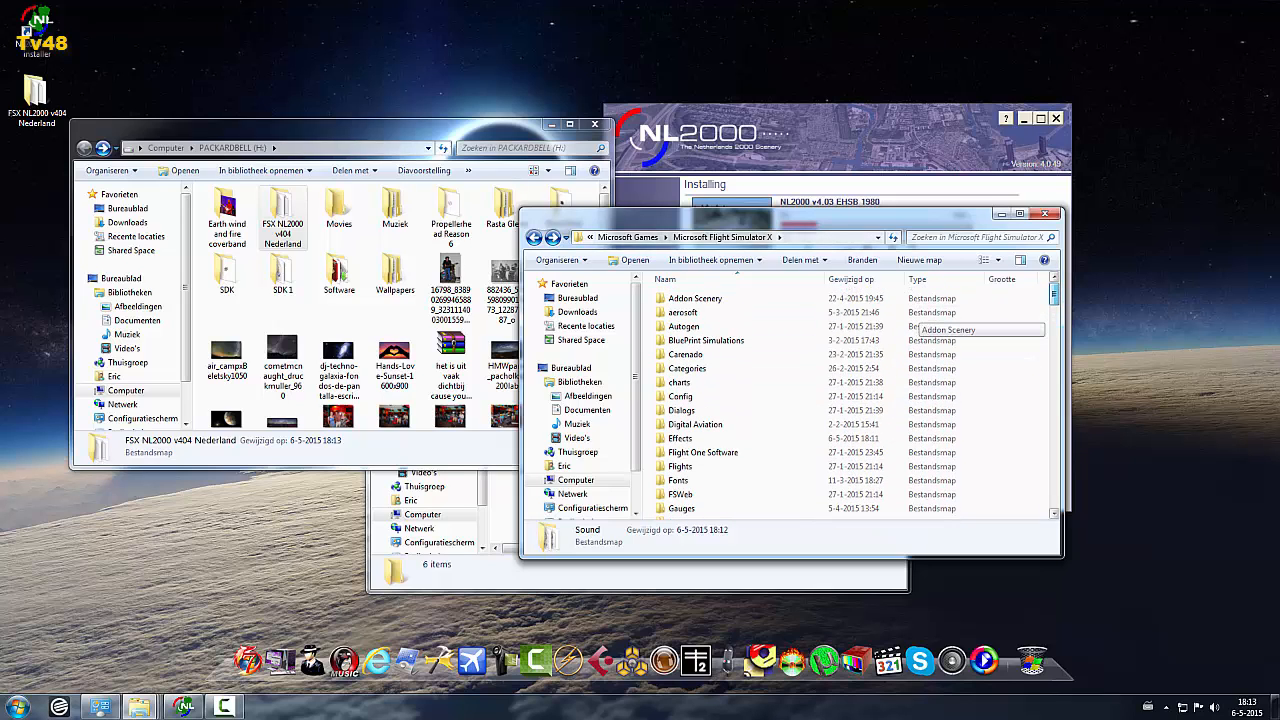
Step: Move the six fx_fbl effect files into FSX\Effects, granting permission for all
{"action": "left_click", "coordinate": [680, 438]}
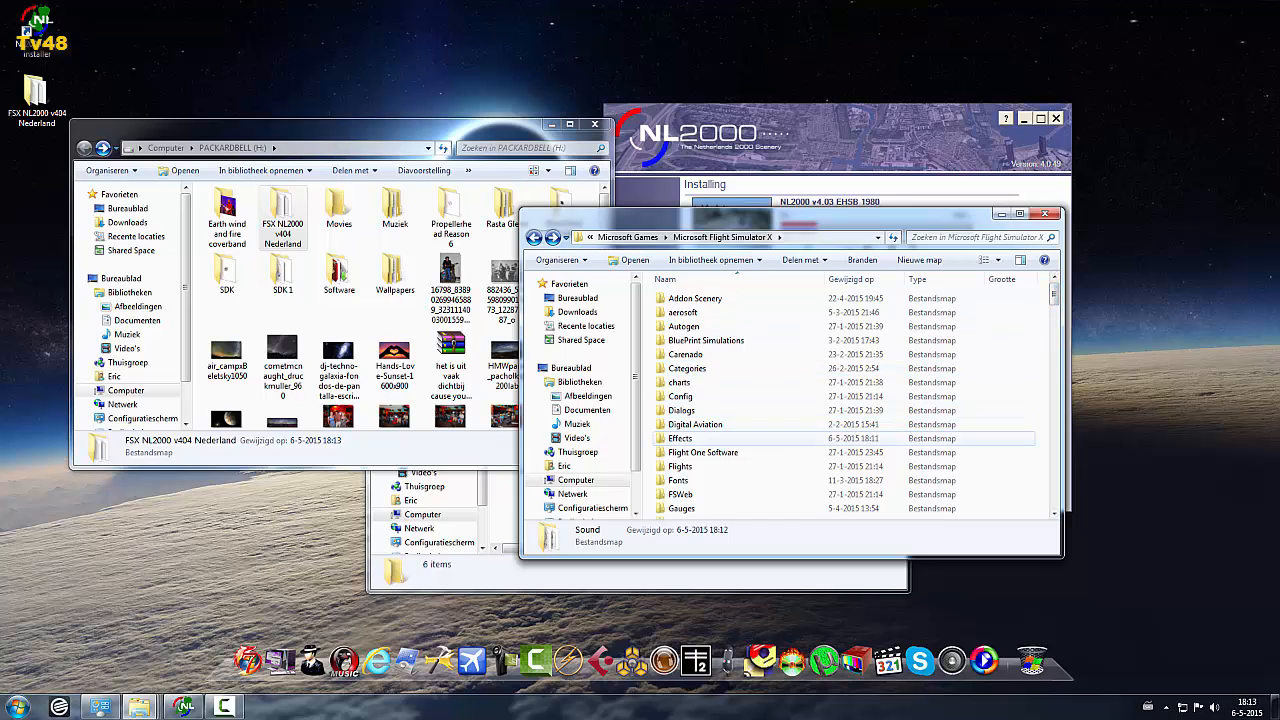
{"action": "double_click", "coordinate": [680, 438]}
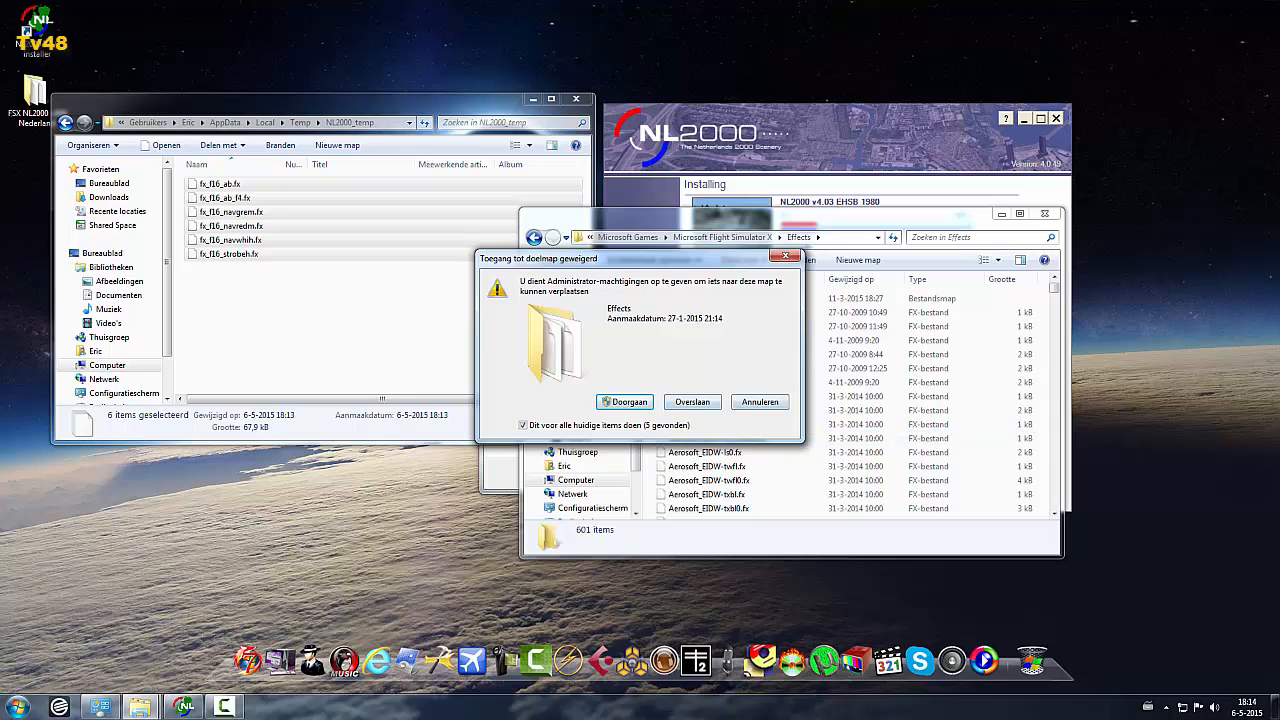
{"action": "left_click", "coordinate": [624, 400]}
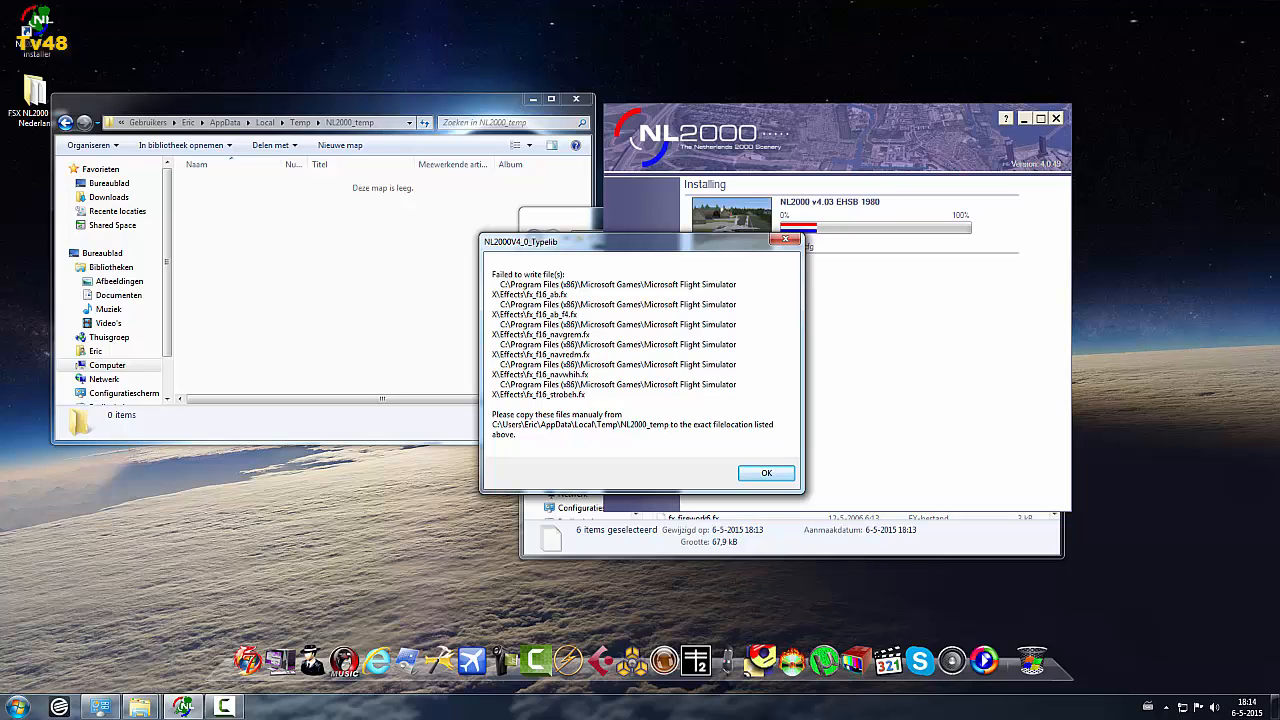
Step: Acknowledge the failed-write notice and close the remaining Explorer windows, leaving the bare desktop
{"action": "left_click", "coordinate": [766, 472]}
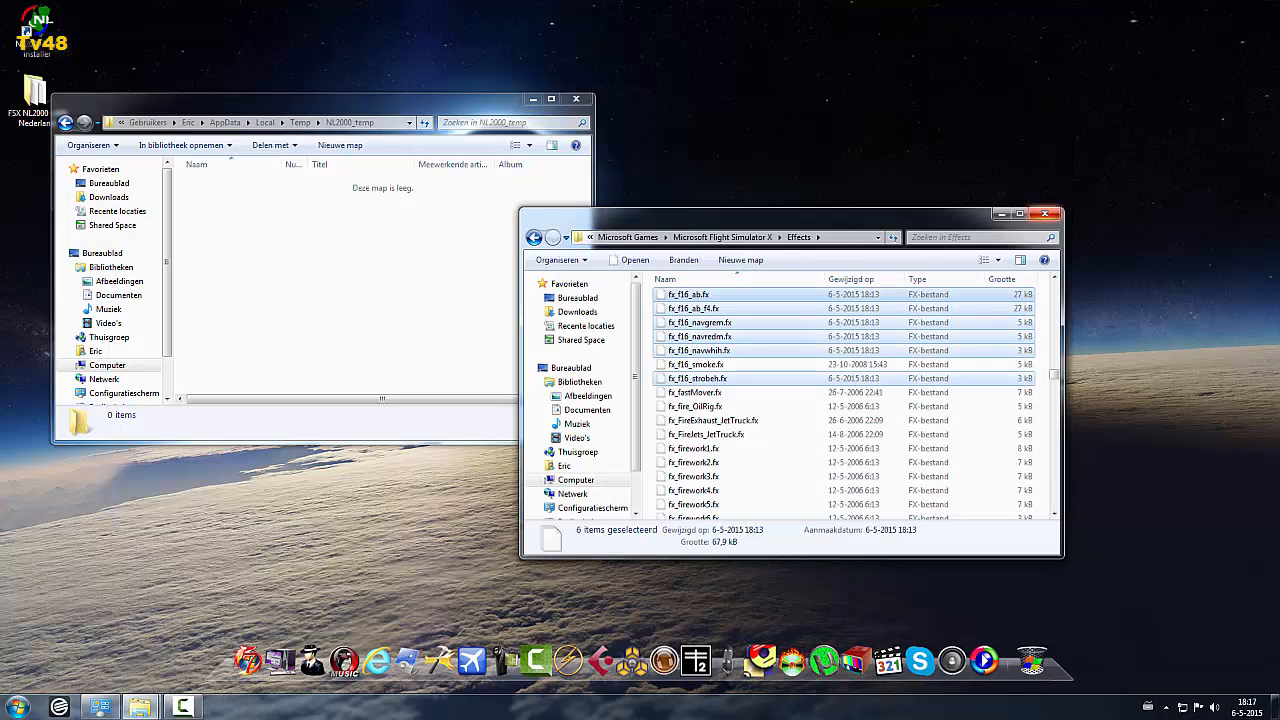
{"action": "left_click", "coordinate": [1020, 212]}
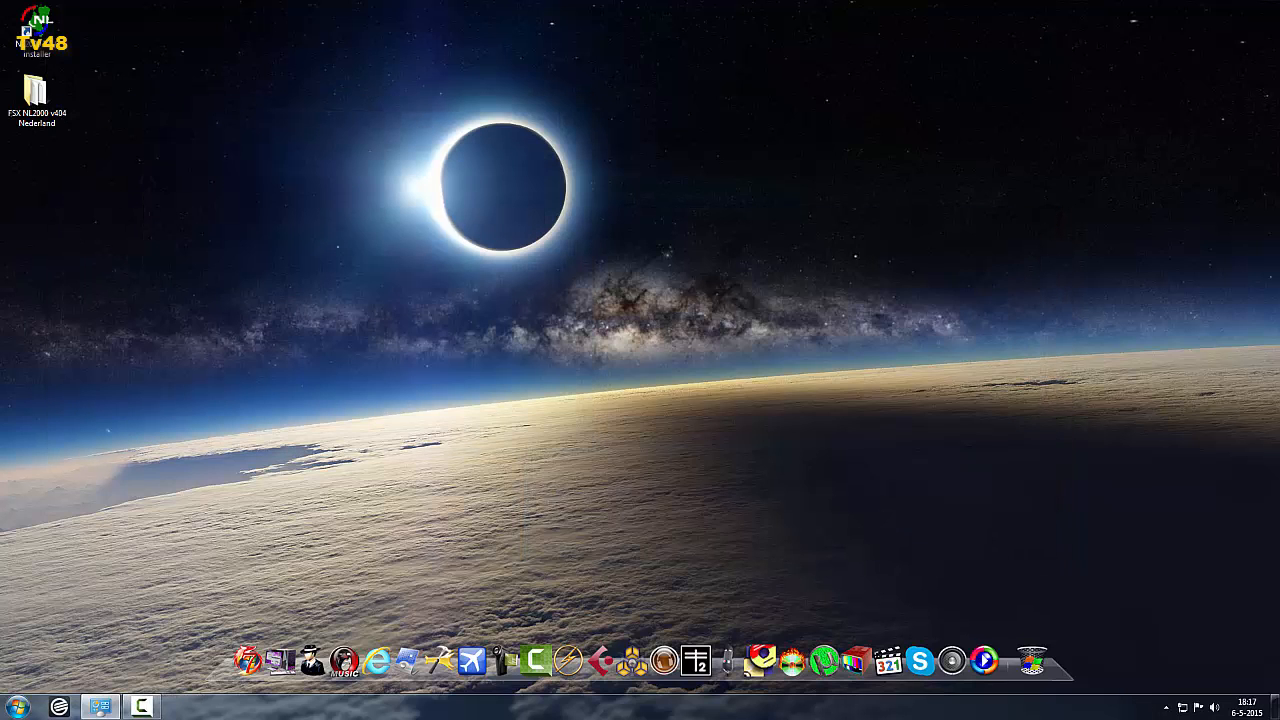
{"action": "mouse_move", "coordinate": [472, 660]}
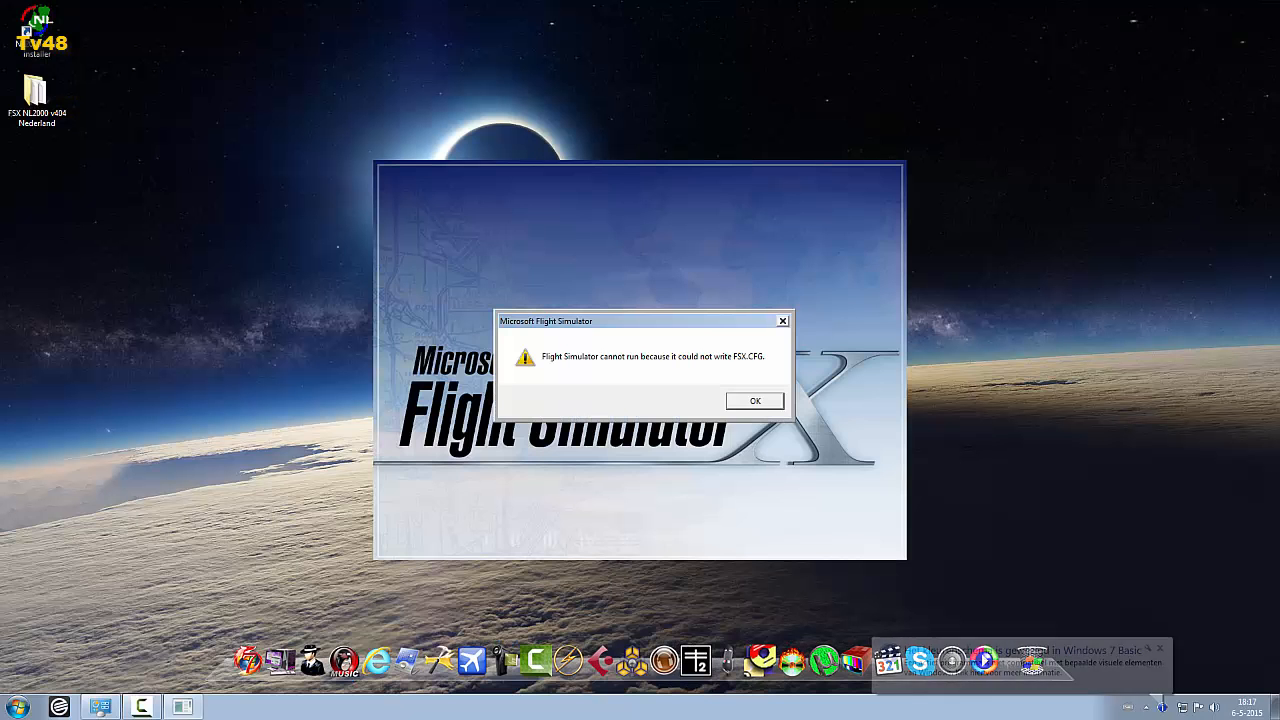
Step: Dismiss the could-not-write FSX.CFG error so Flight Simulator X continues to its splash screen
{"action": "left_click", "coordinate": [754, 400]}
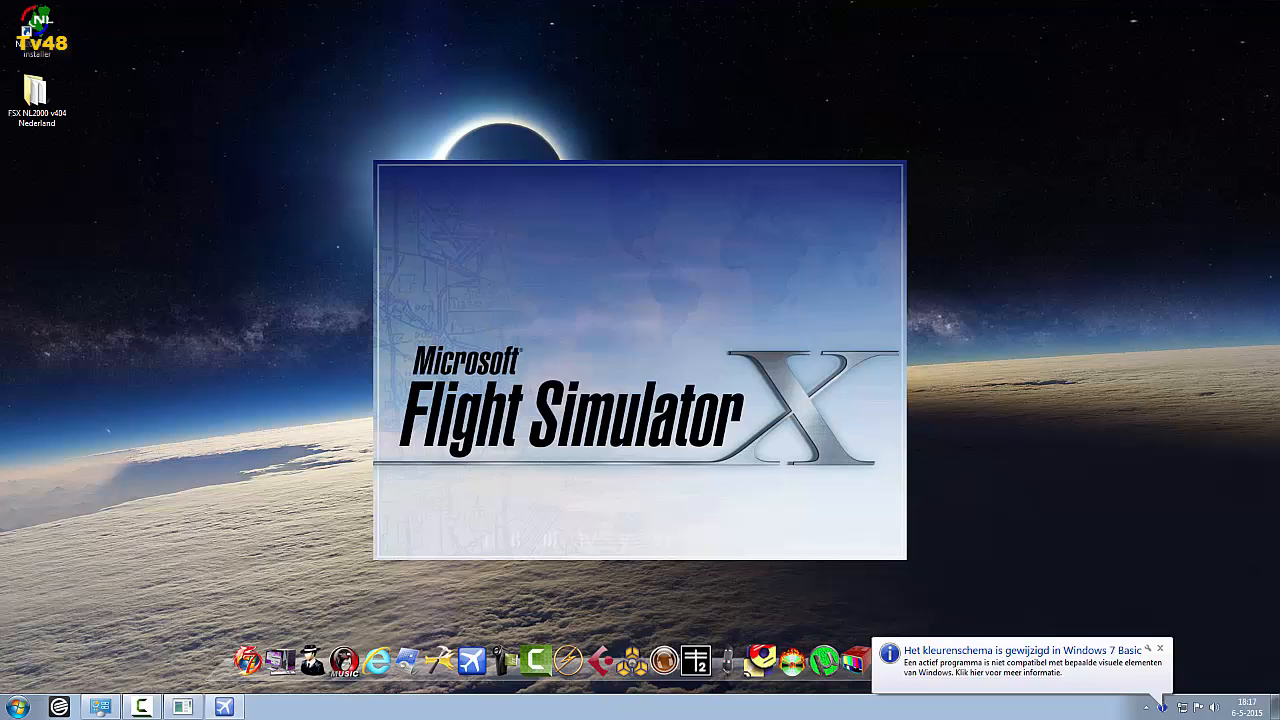